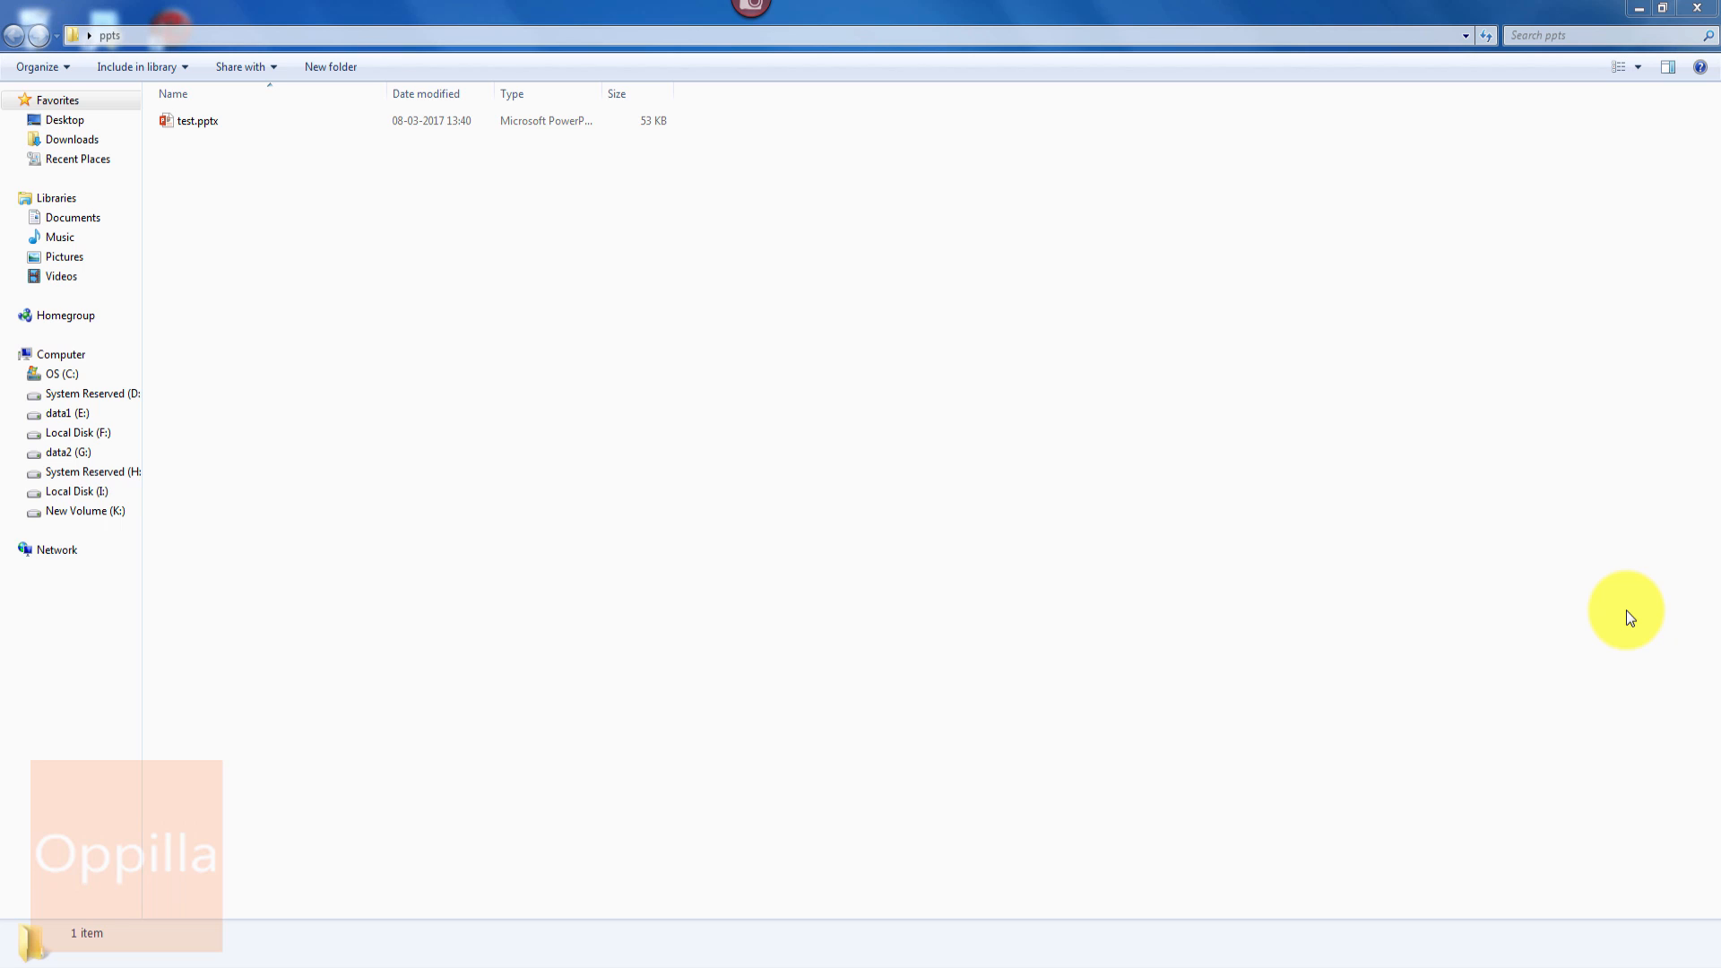
mouse_move(679, 389)
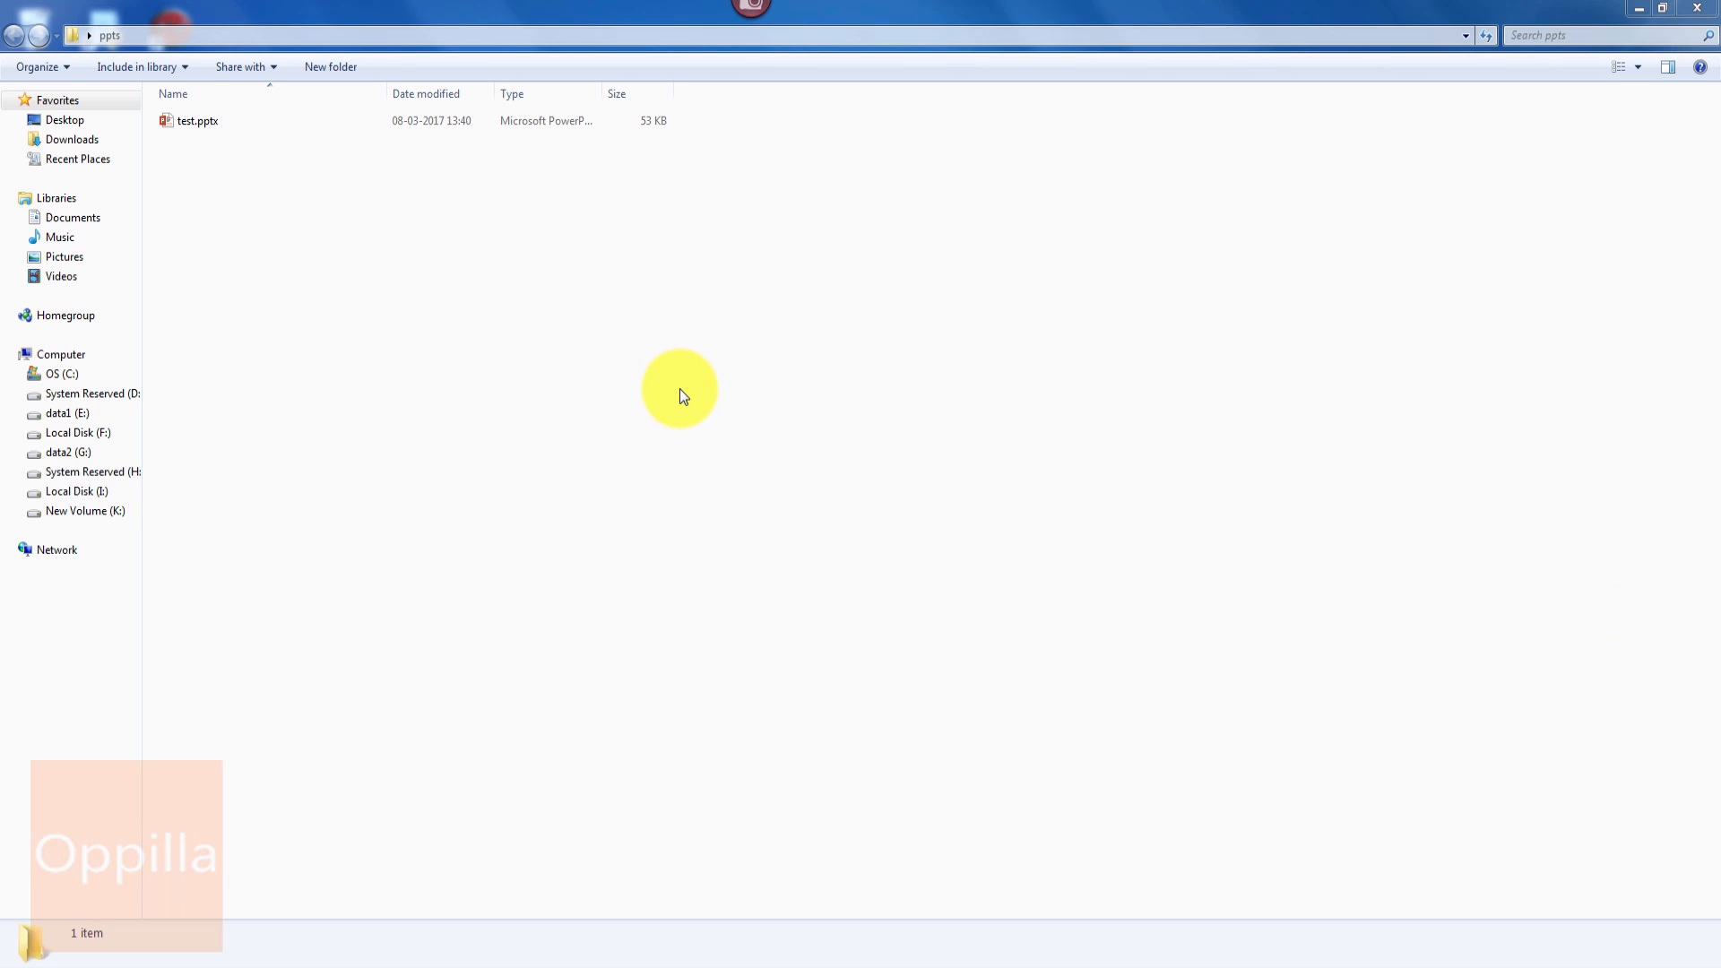
mouse_move(283, 178)
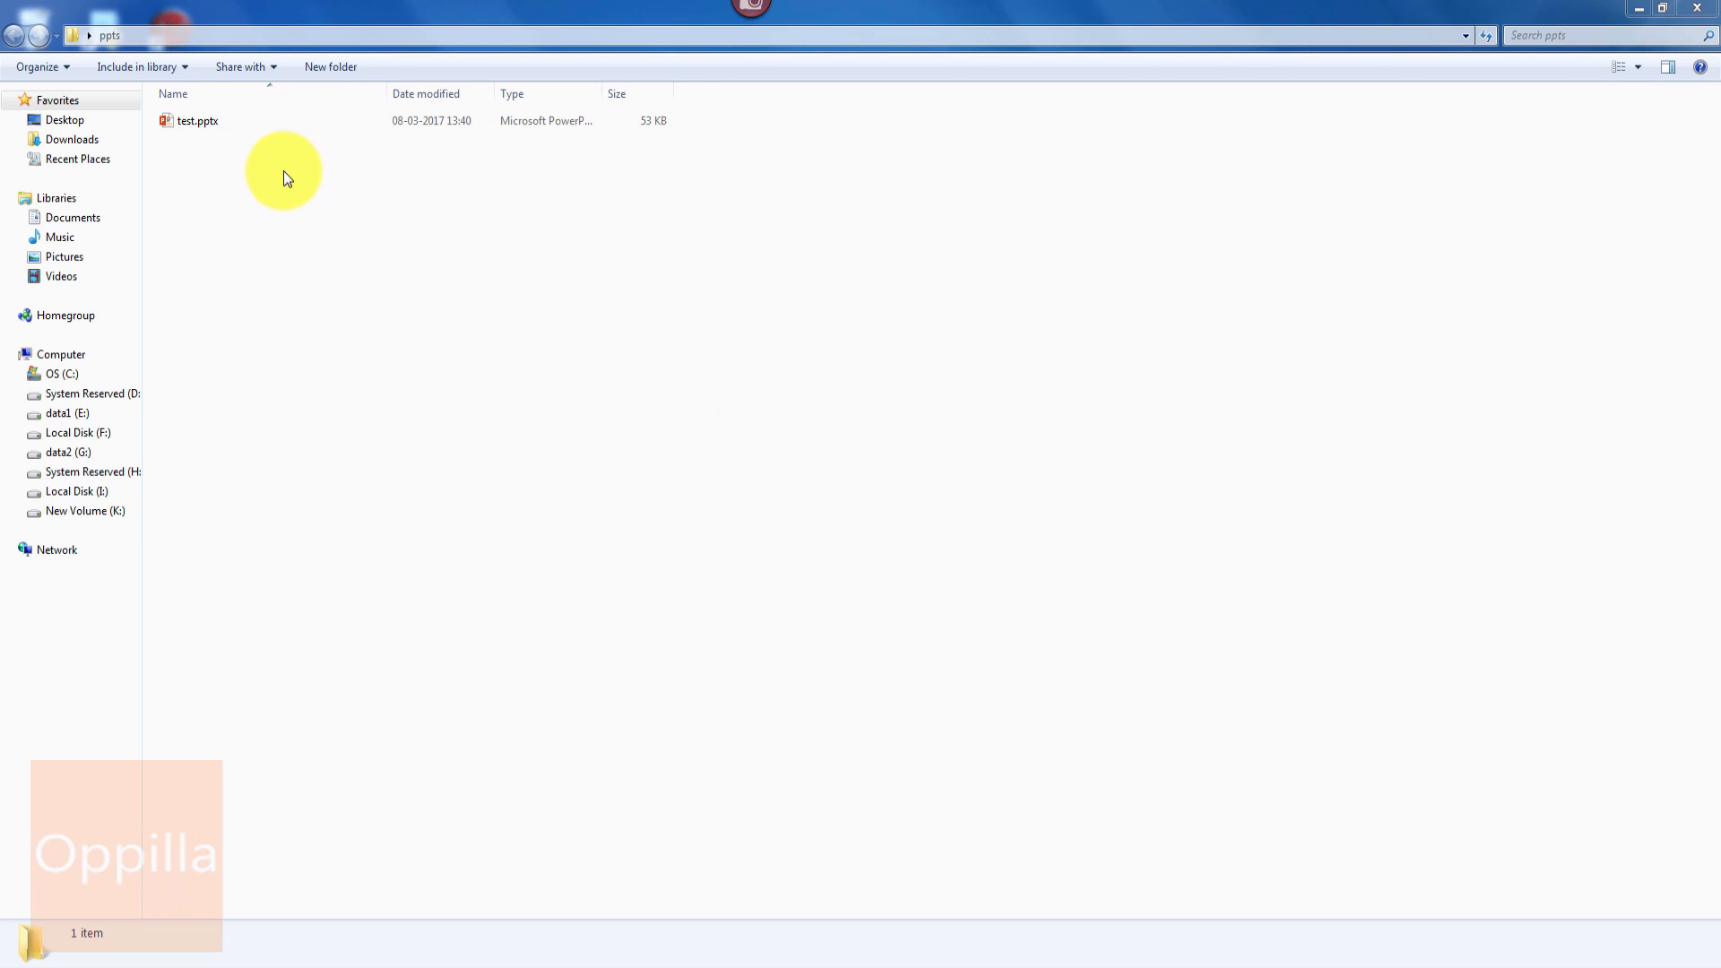
Step: Open test.pptx in PowerPoint and show Test slide 3 of its three slides
double_click(197, 120)
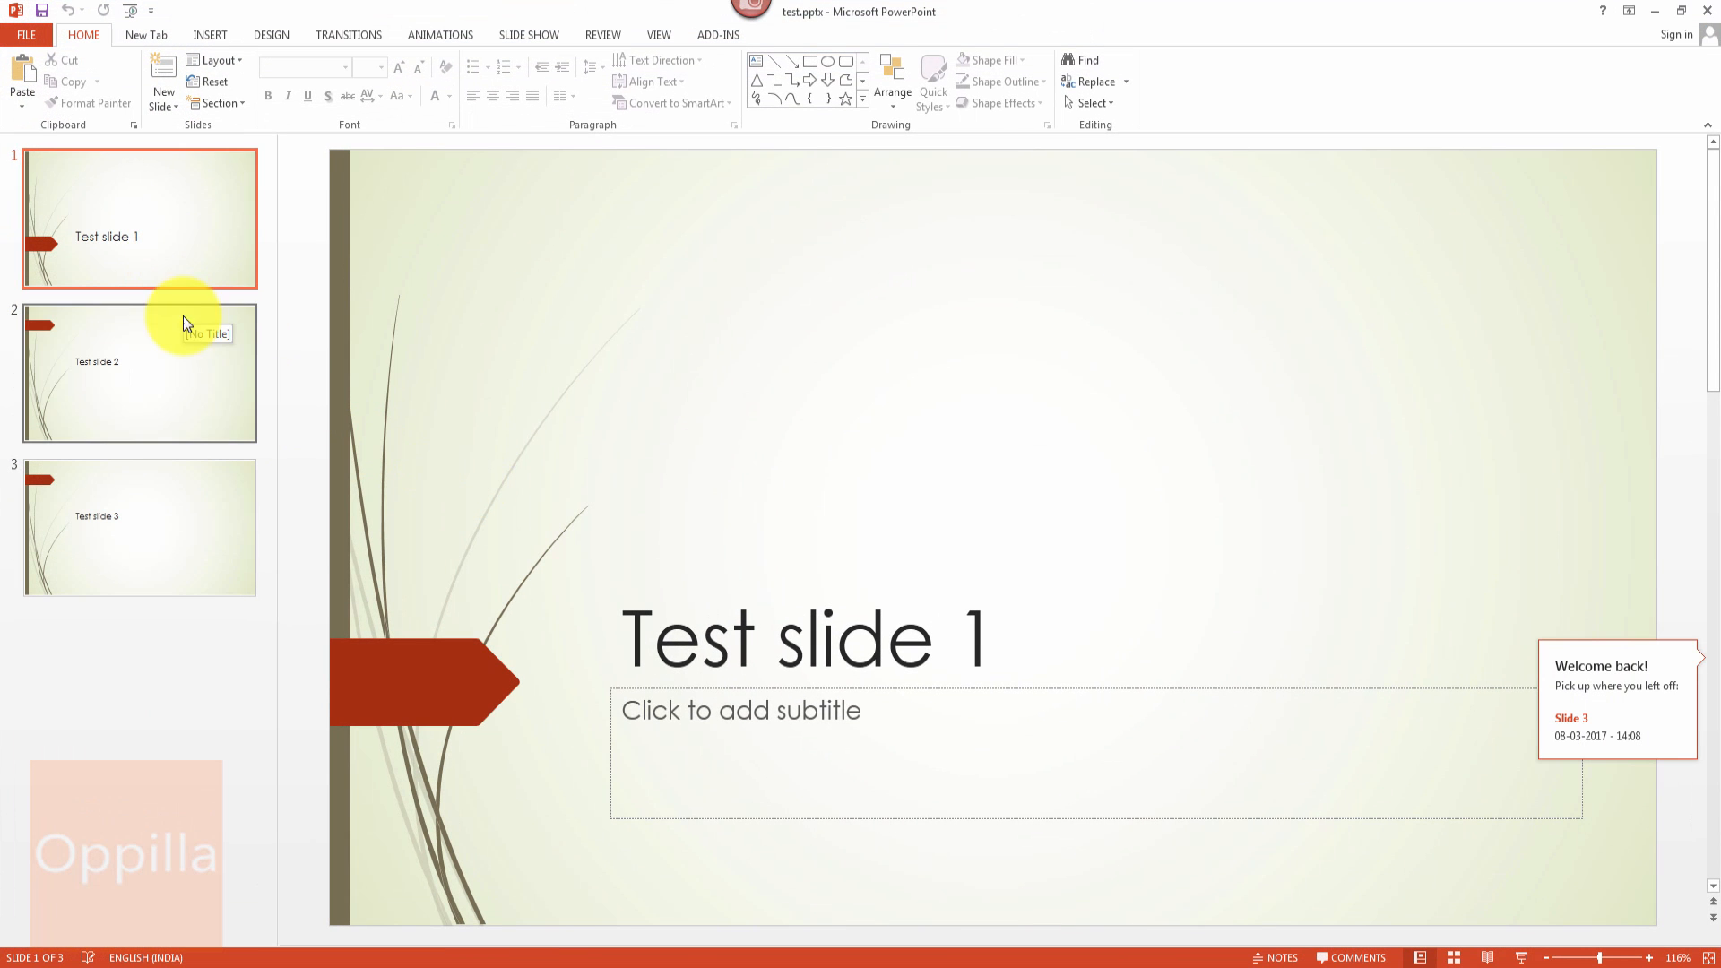
left_click(140, 527)
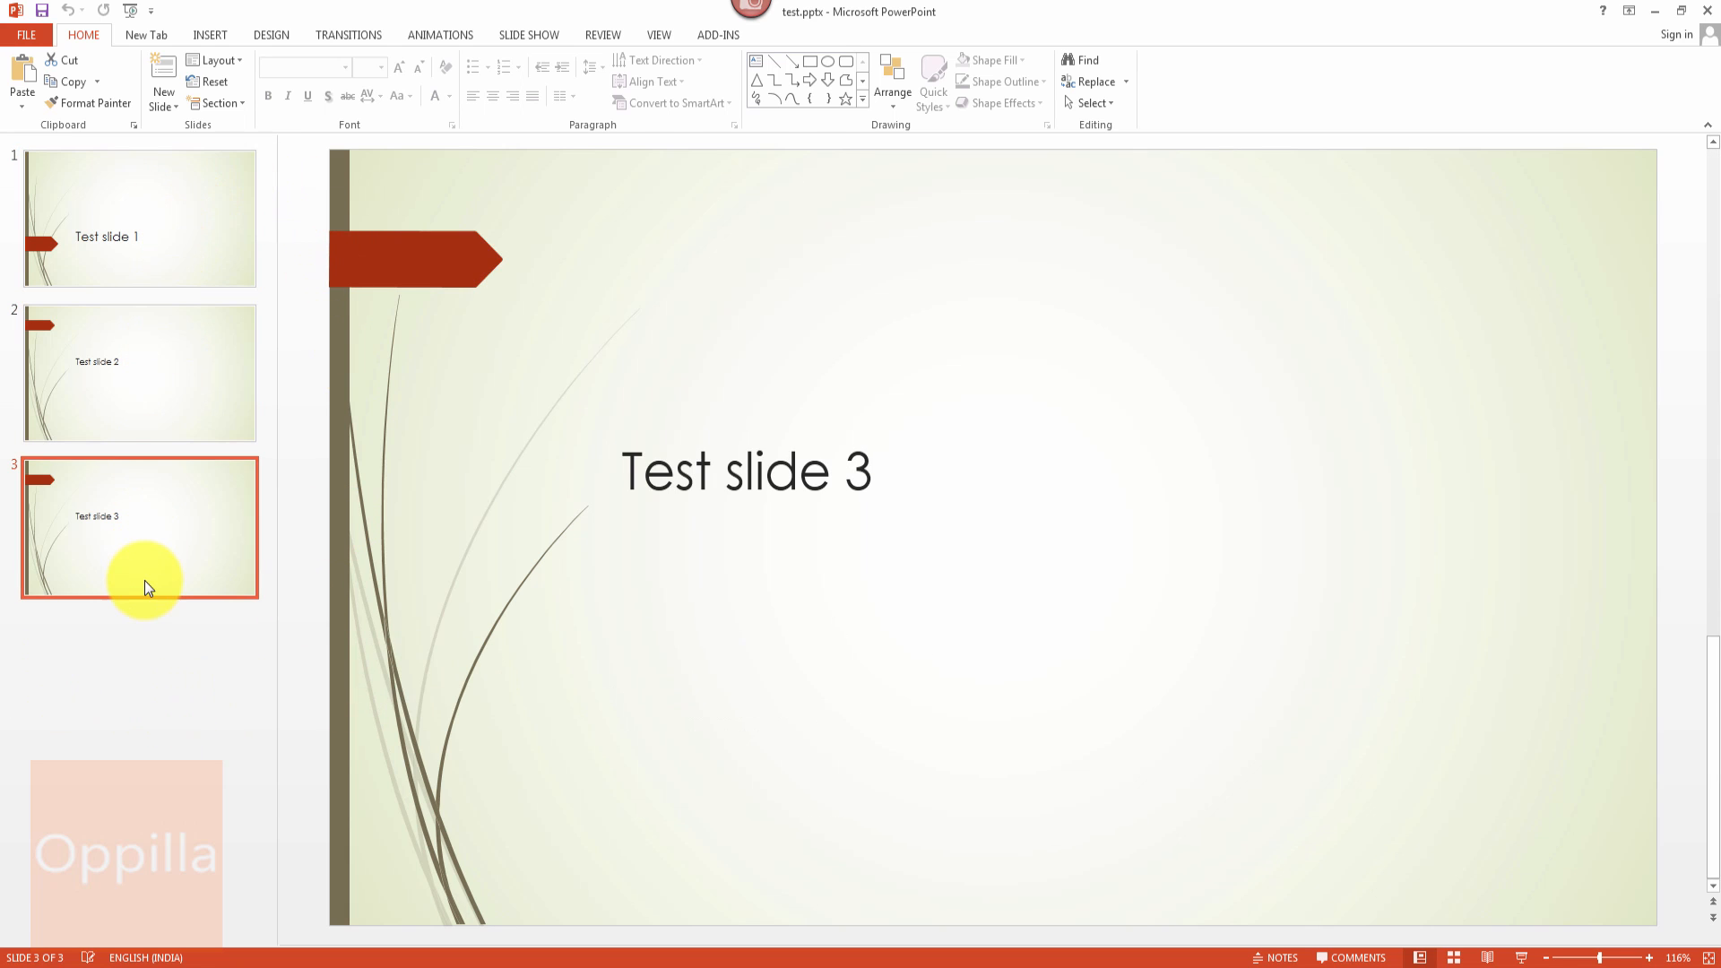
mouse_move(339, 669)
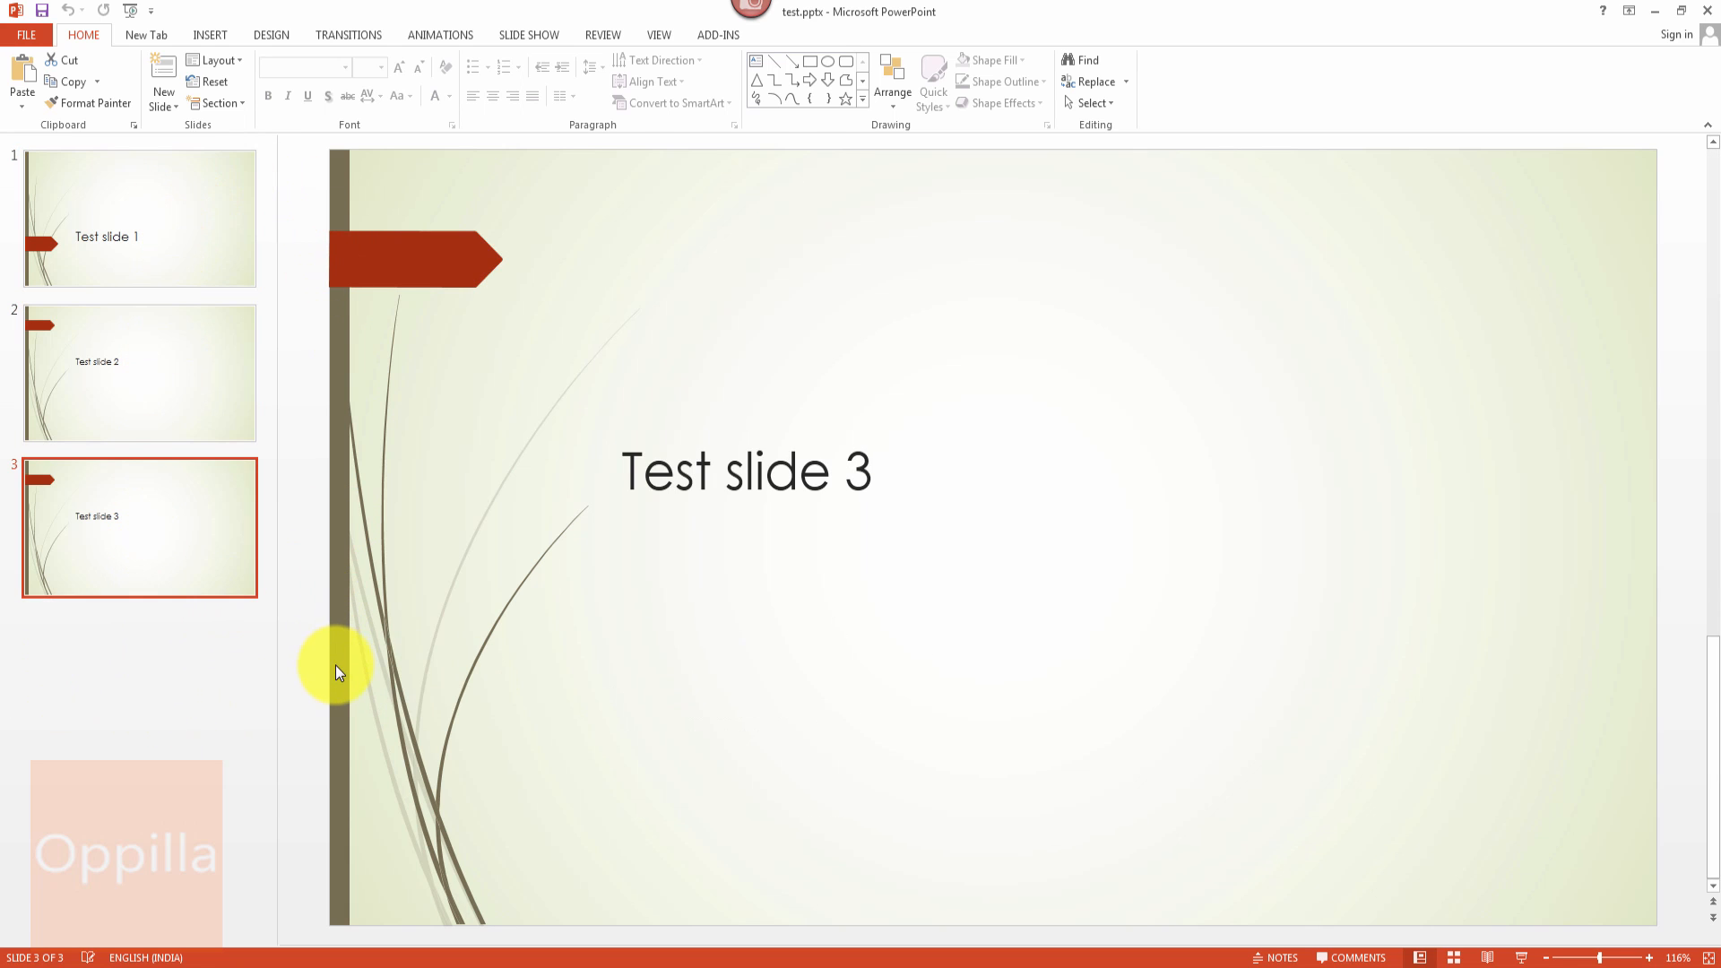
mouse_move(557, 452)
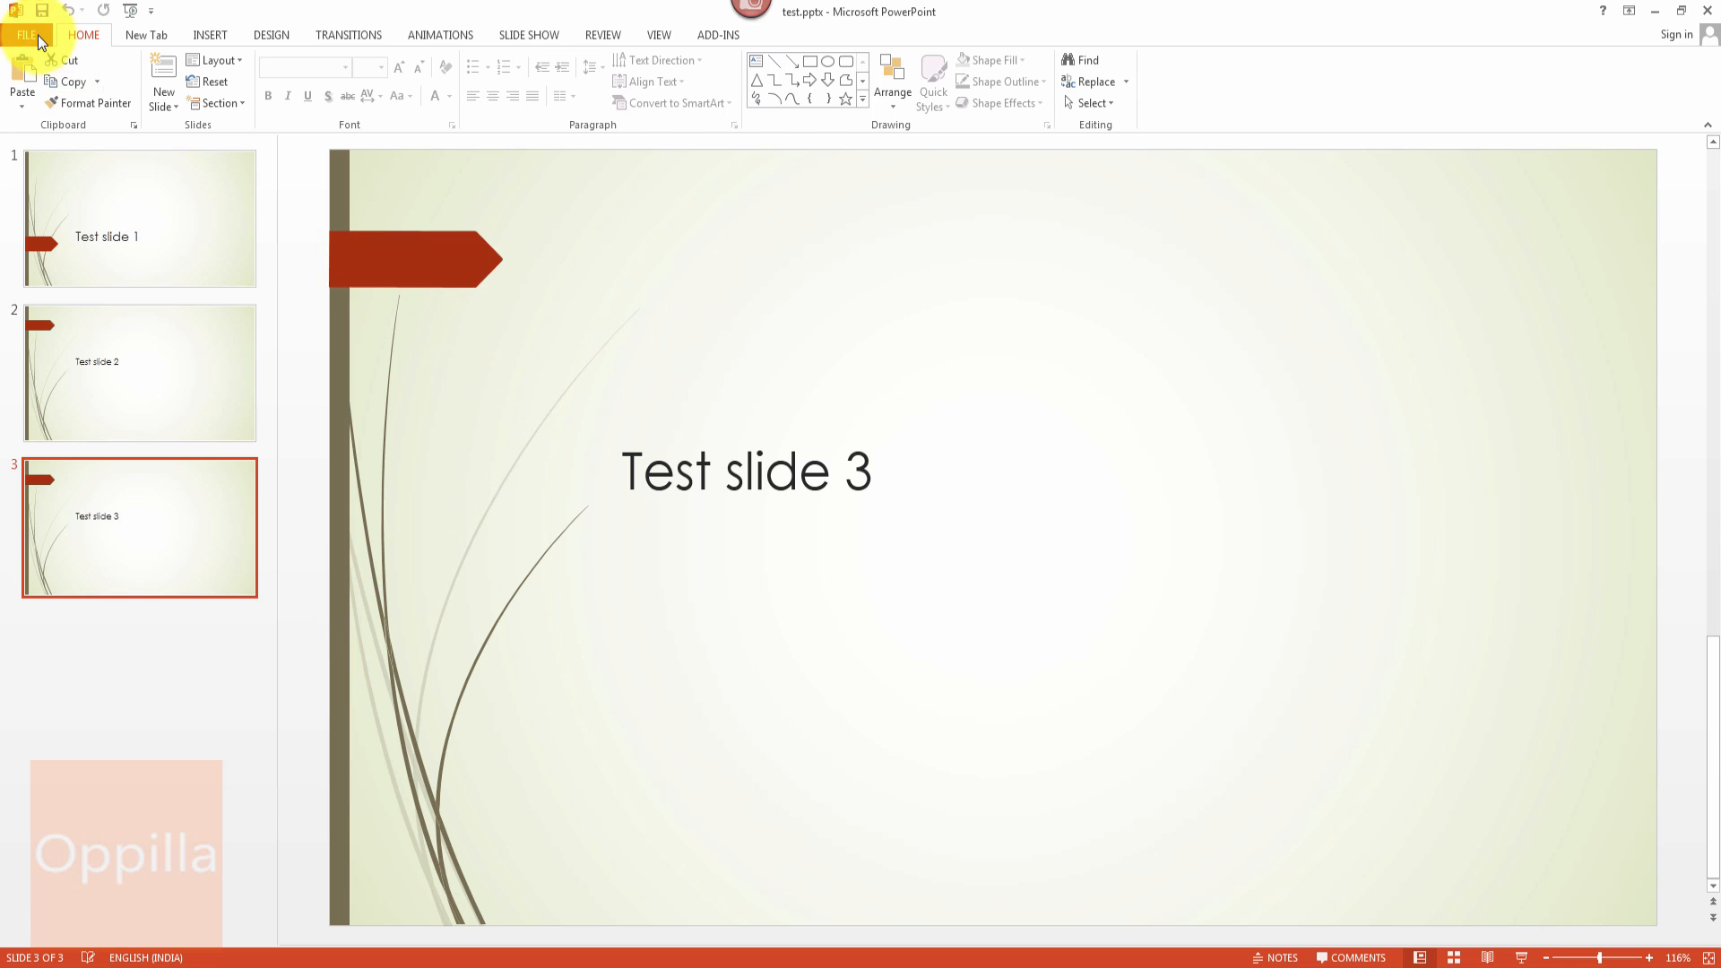
Step: Show the File menu's Export options for test.pptx, with Create PDF/XPS offered
left_click(30, 34)
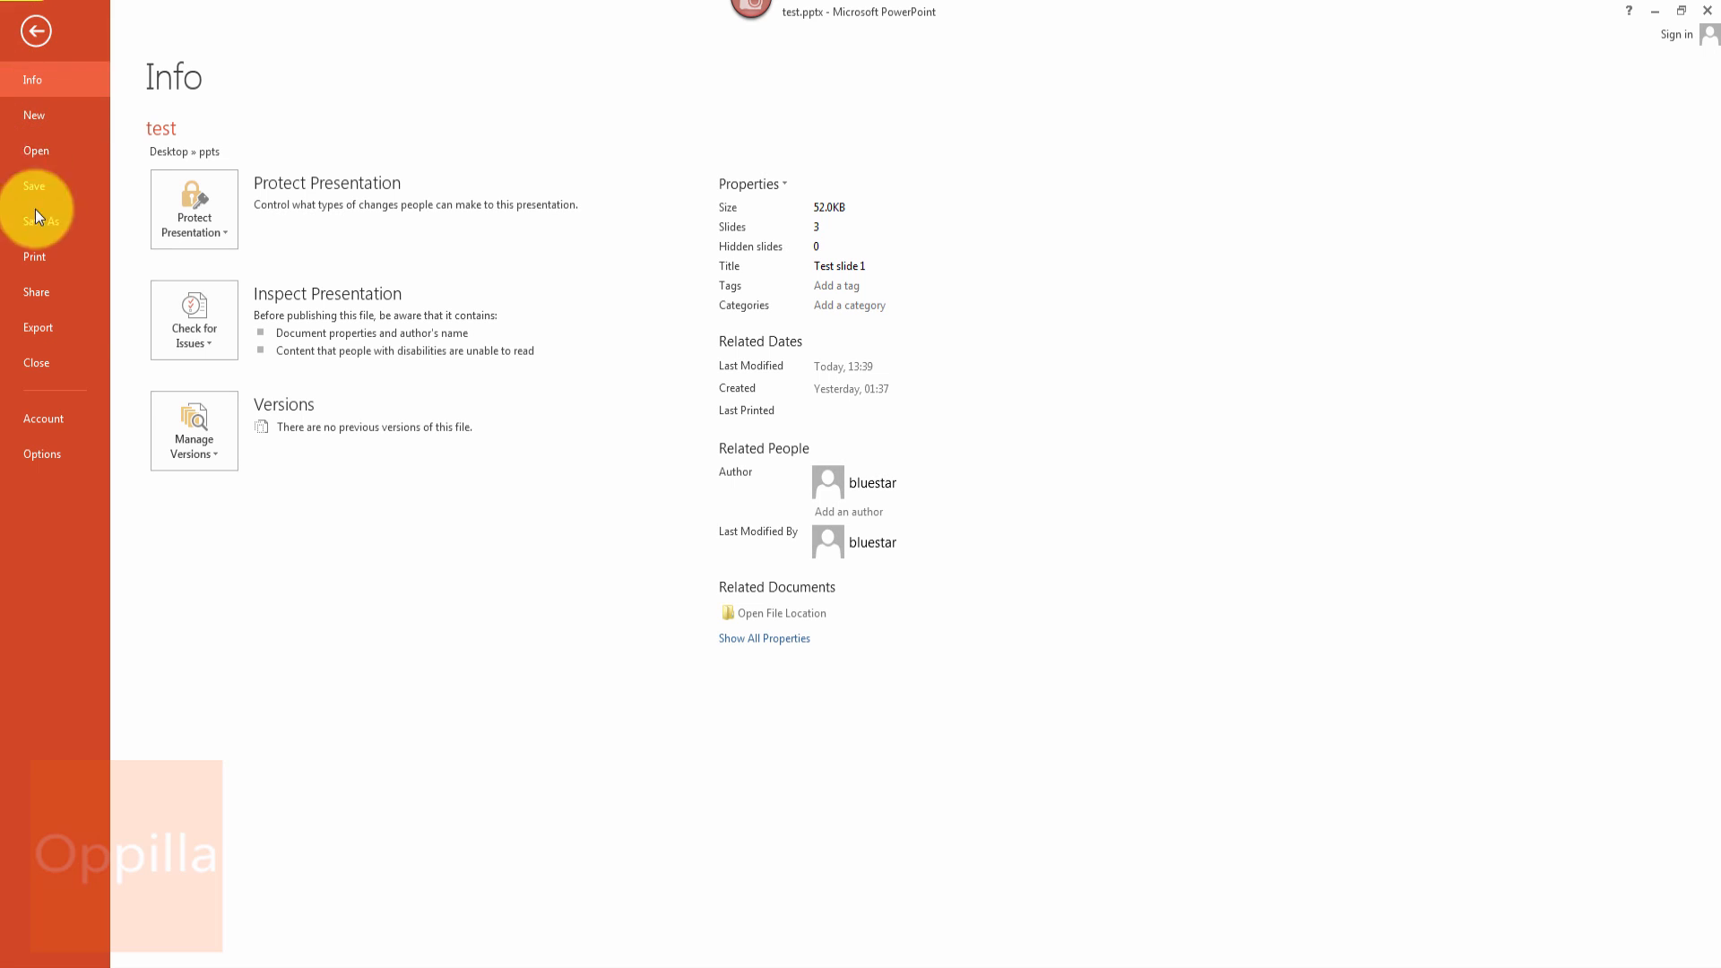
left_click(38, 326)
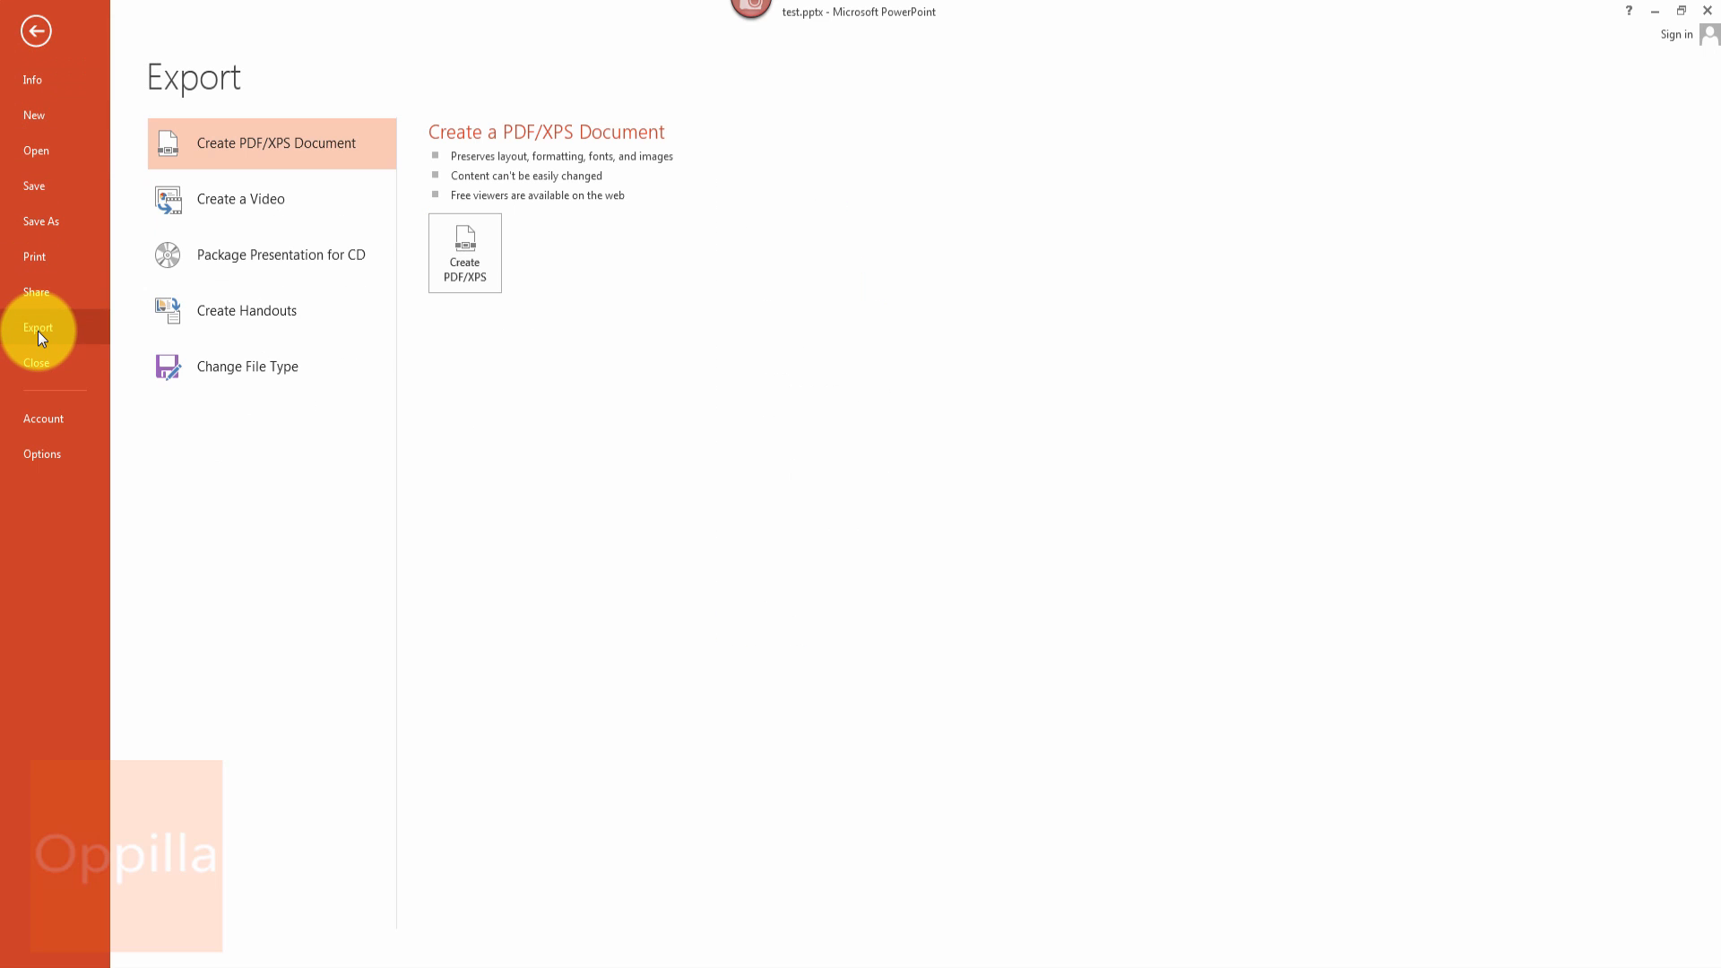
mouse_move(245, 143)
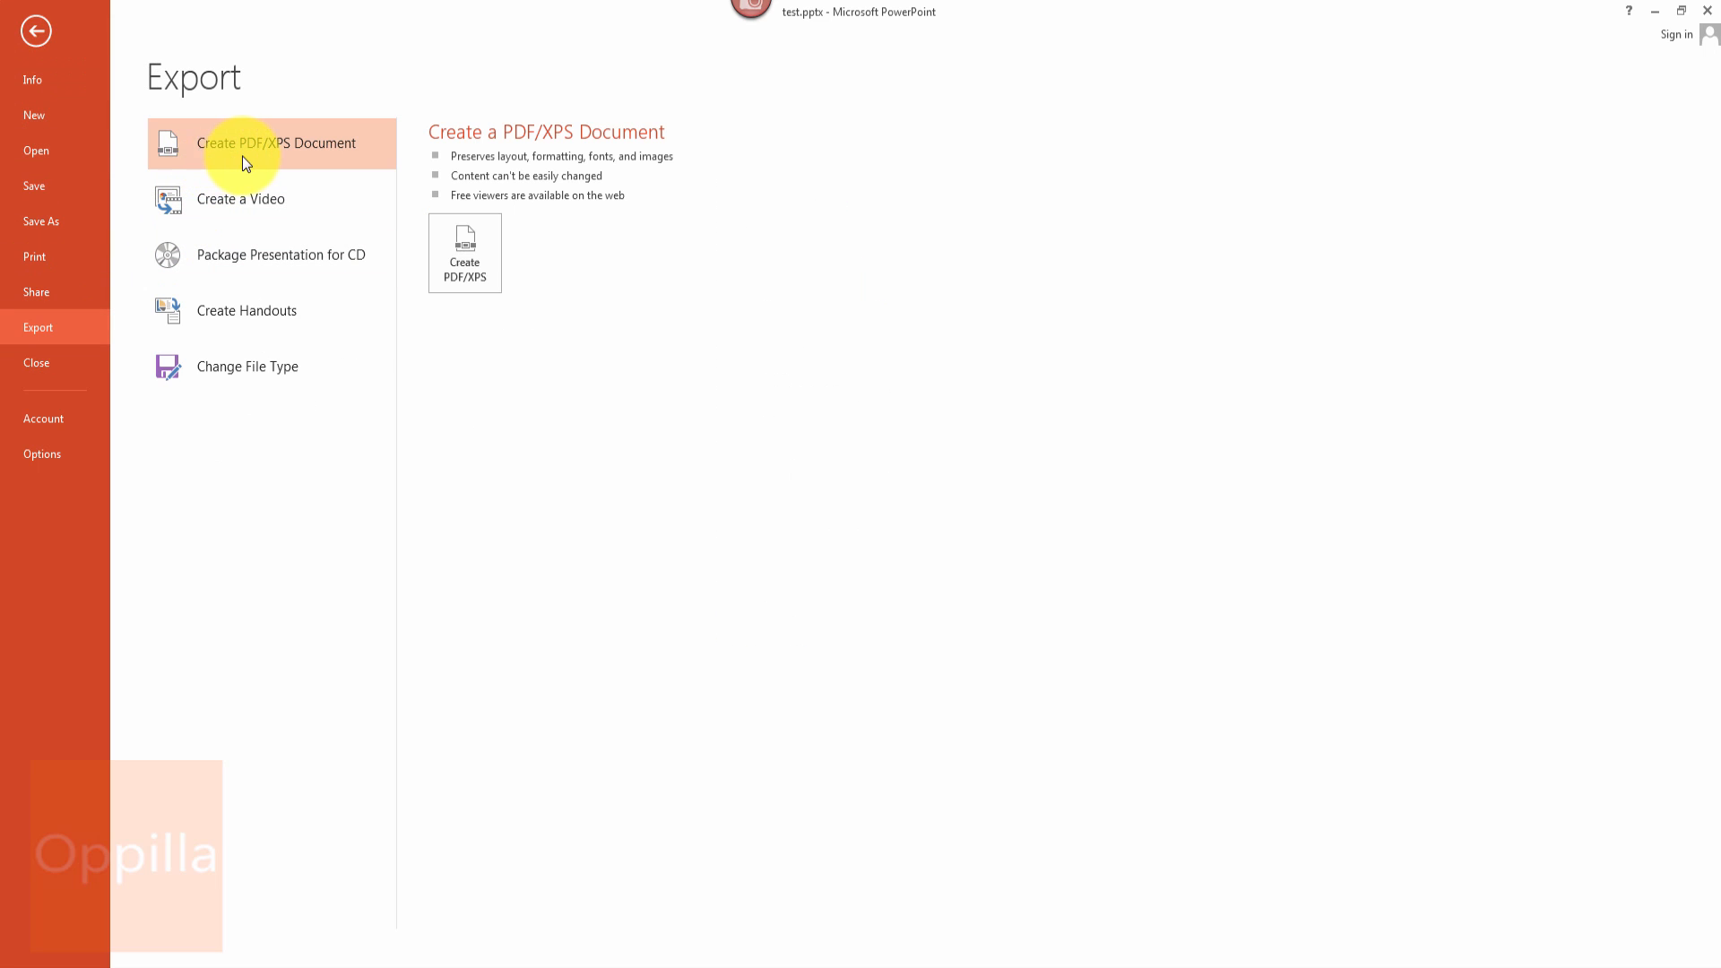
mouse_move(319, 154)
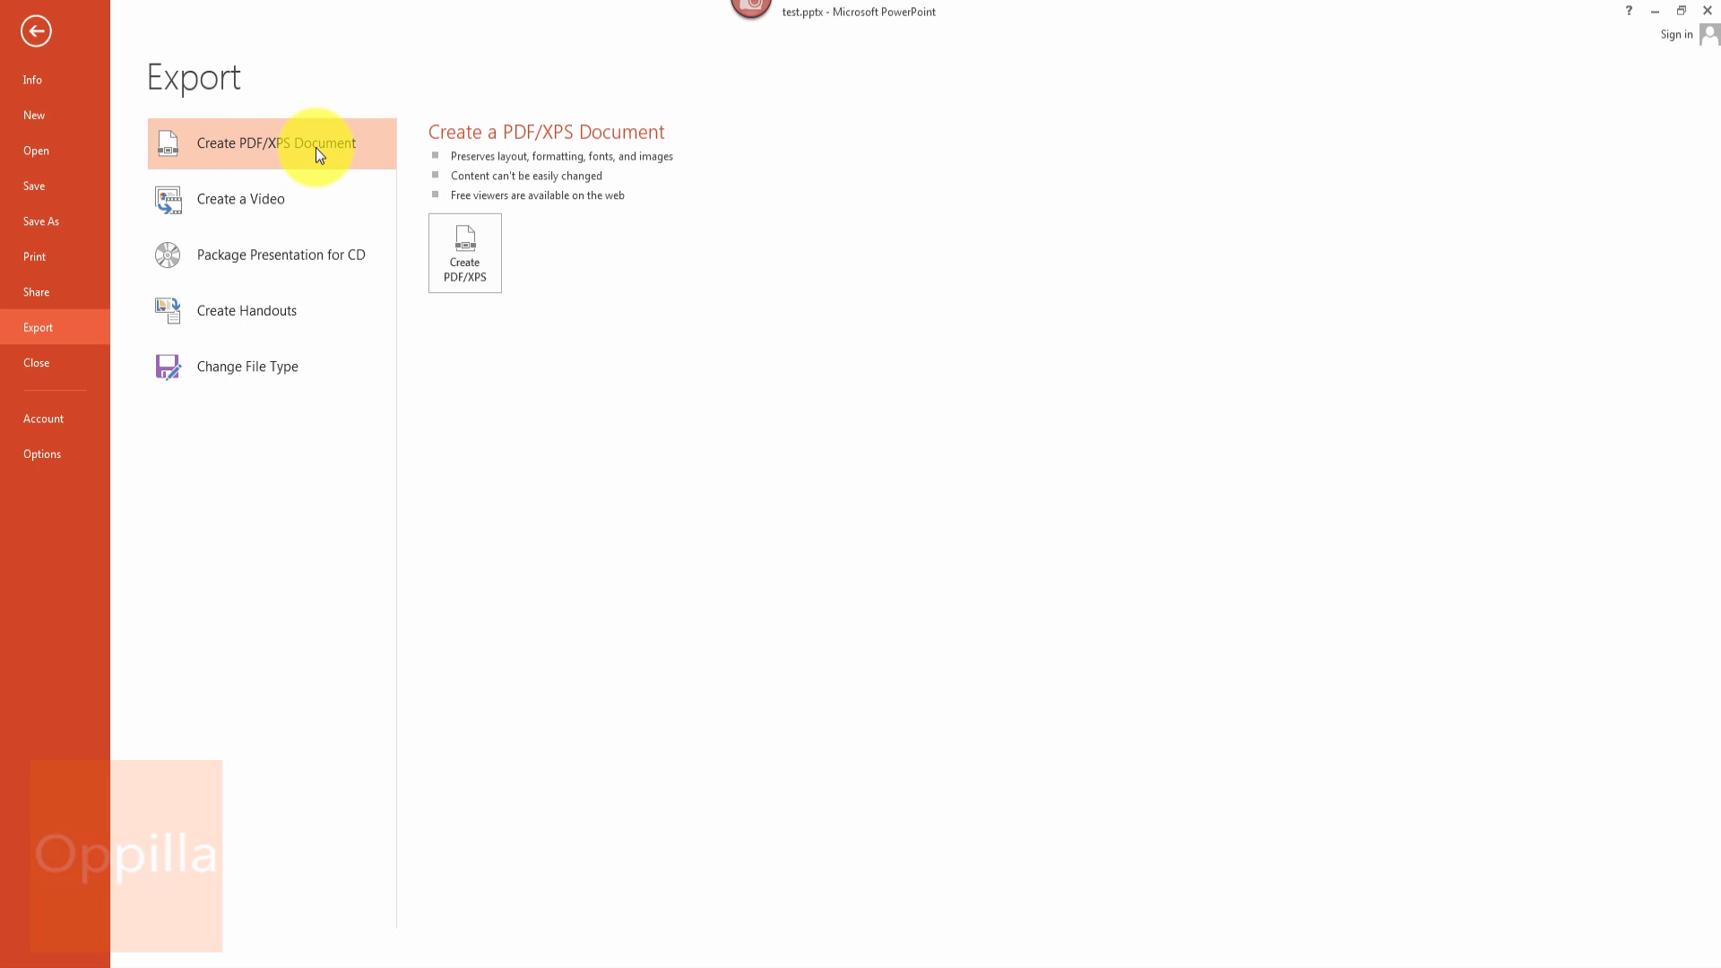
mouse_move(552, 214)
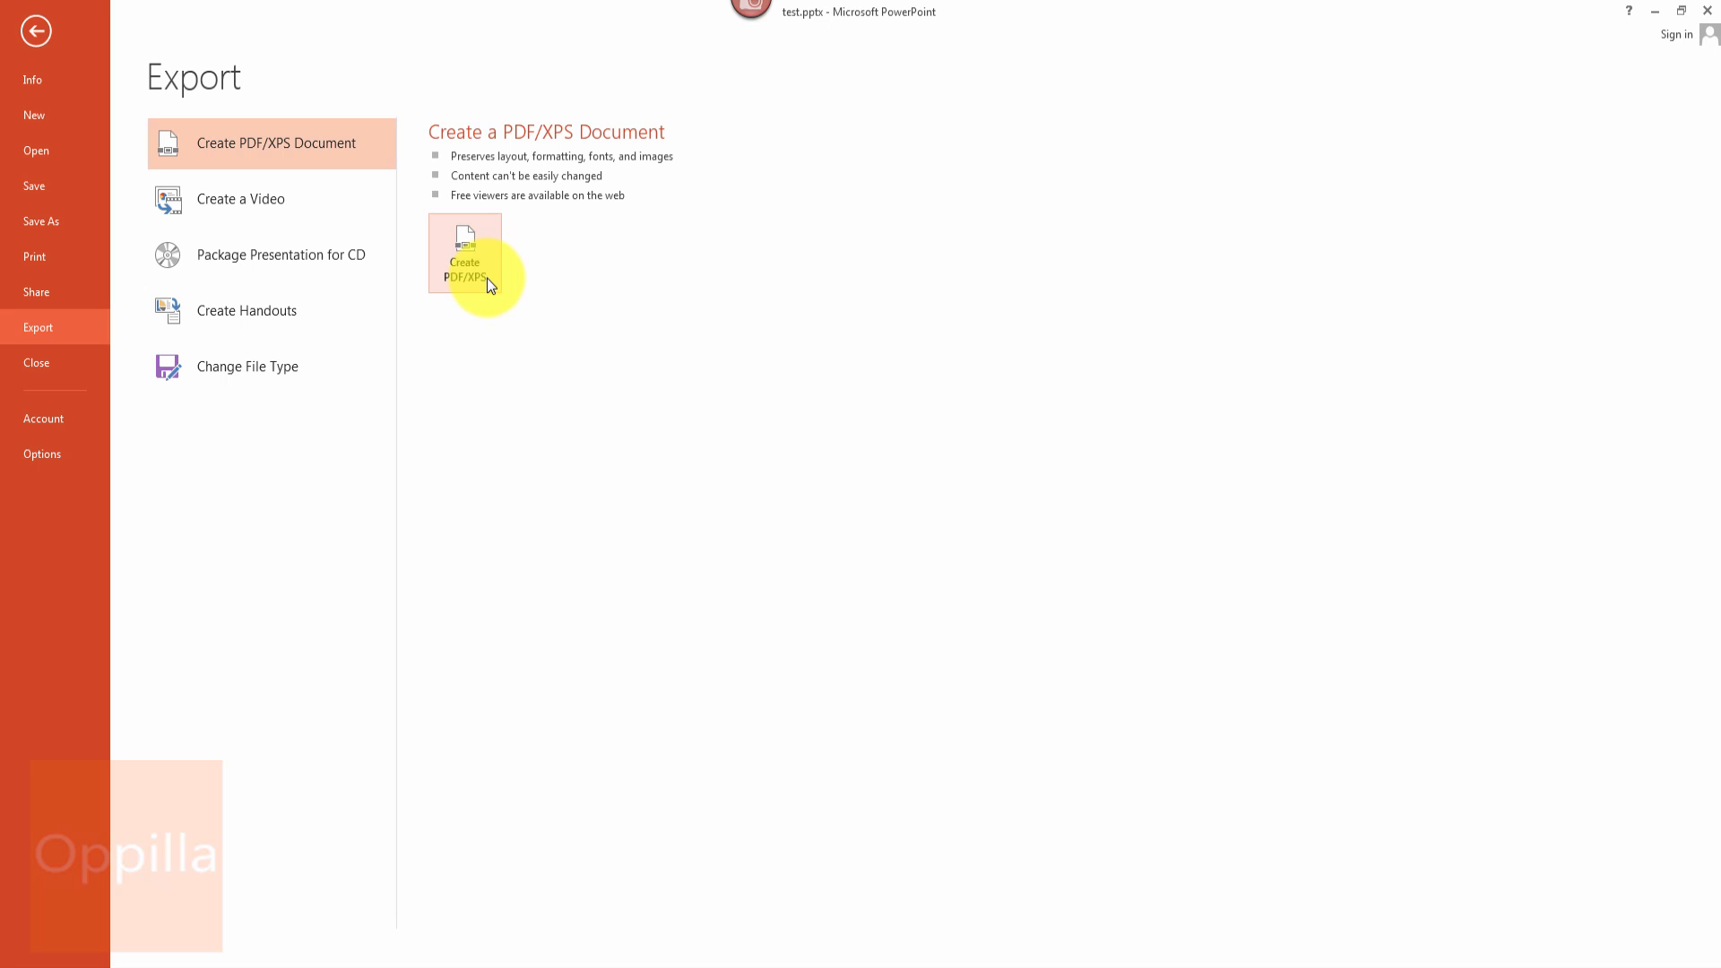
Step: Start the Publish as PDF or XPS dialog for test.pptx in the ppts folder
left_click(462, 248)
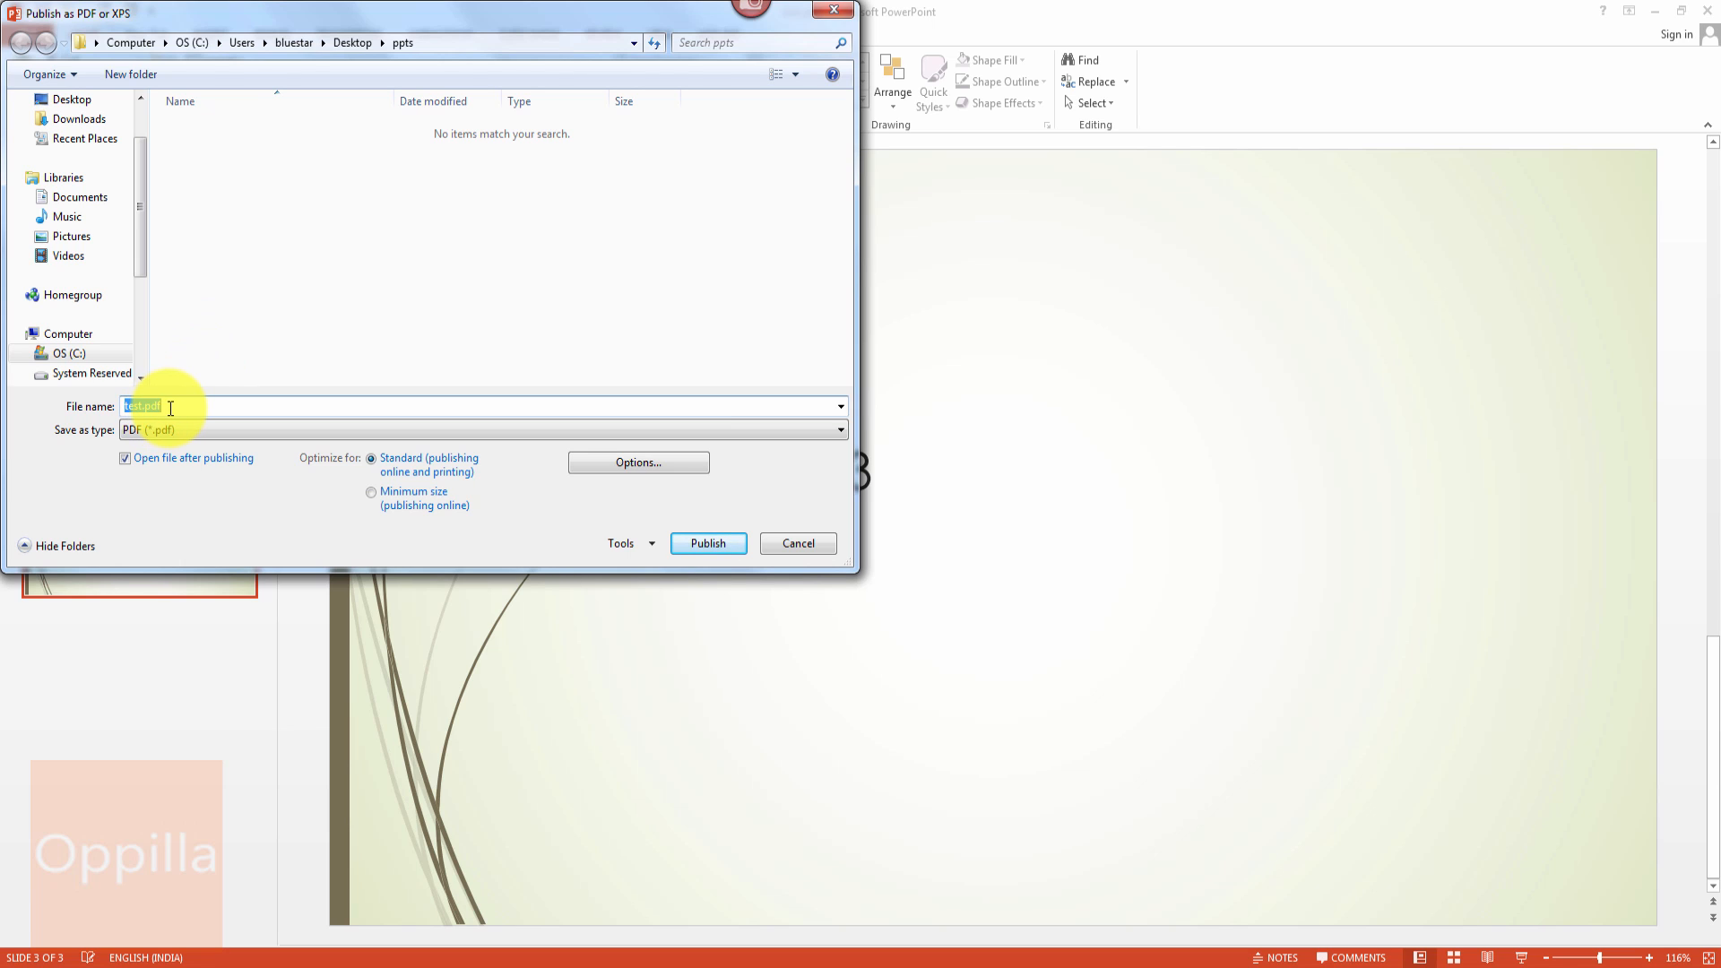
mouse_move(151, 428)
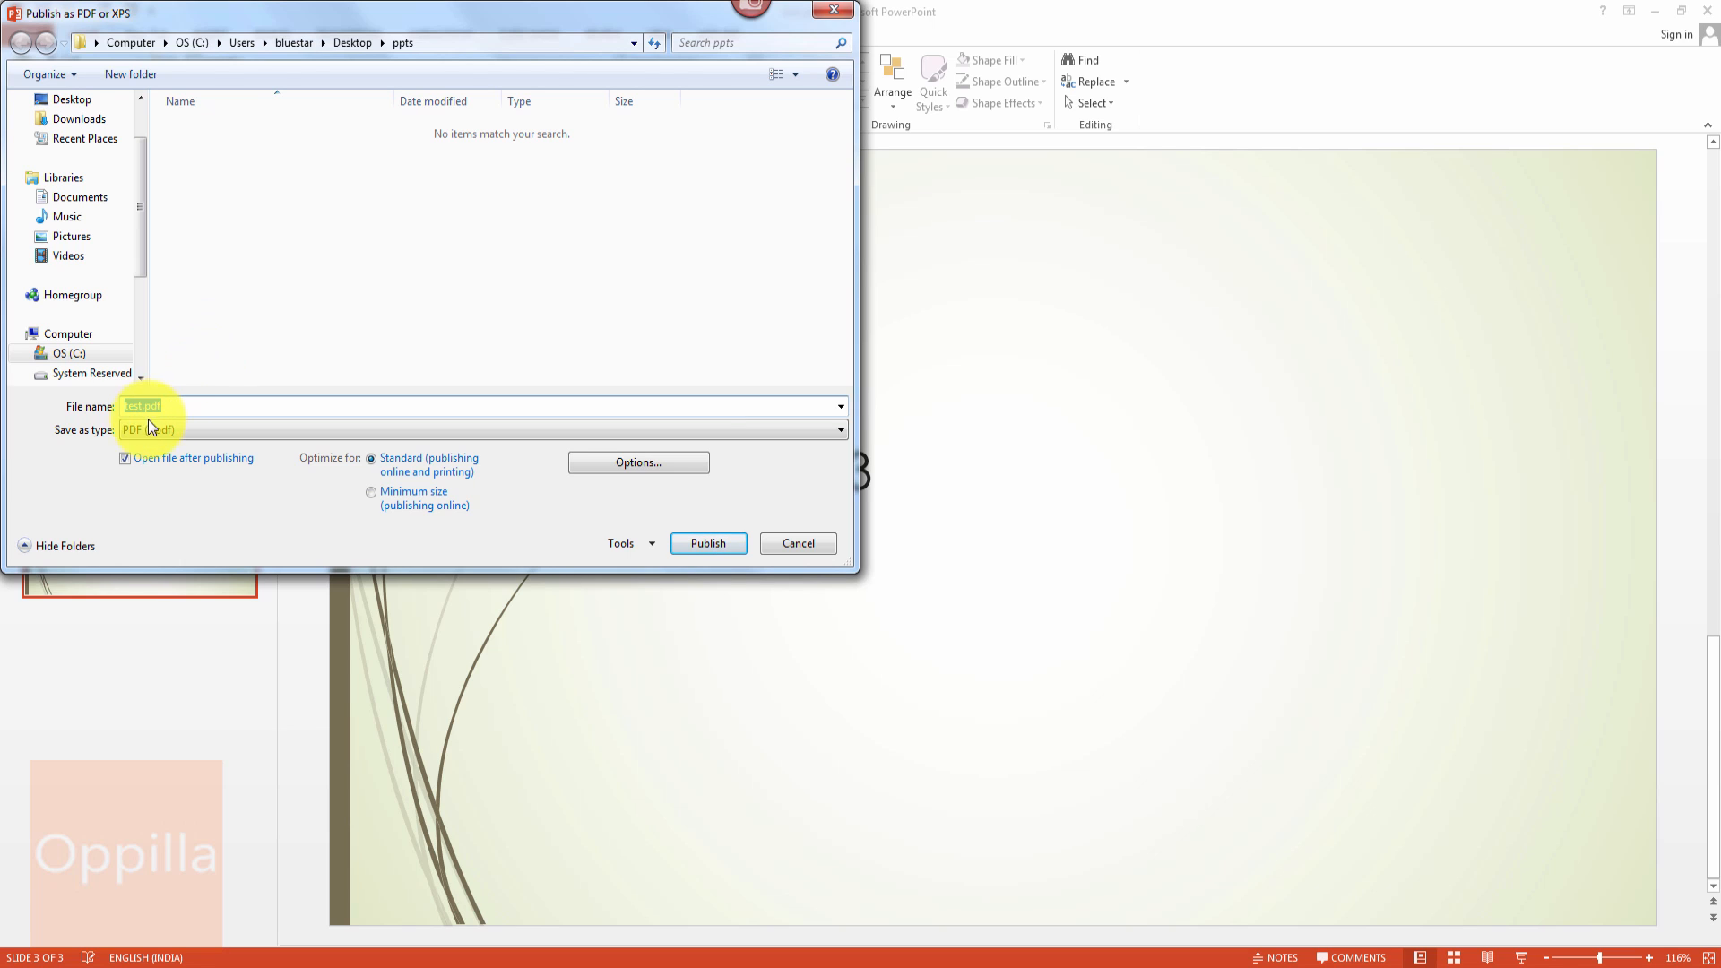
mouse_move(208, 321)
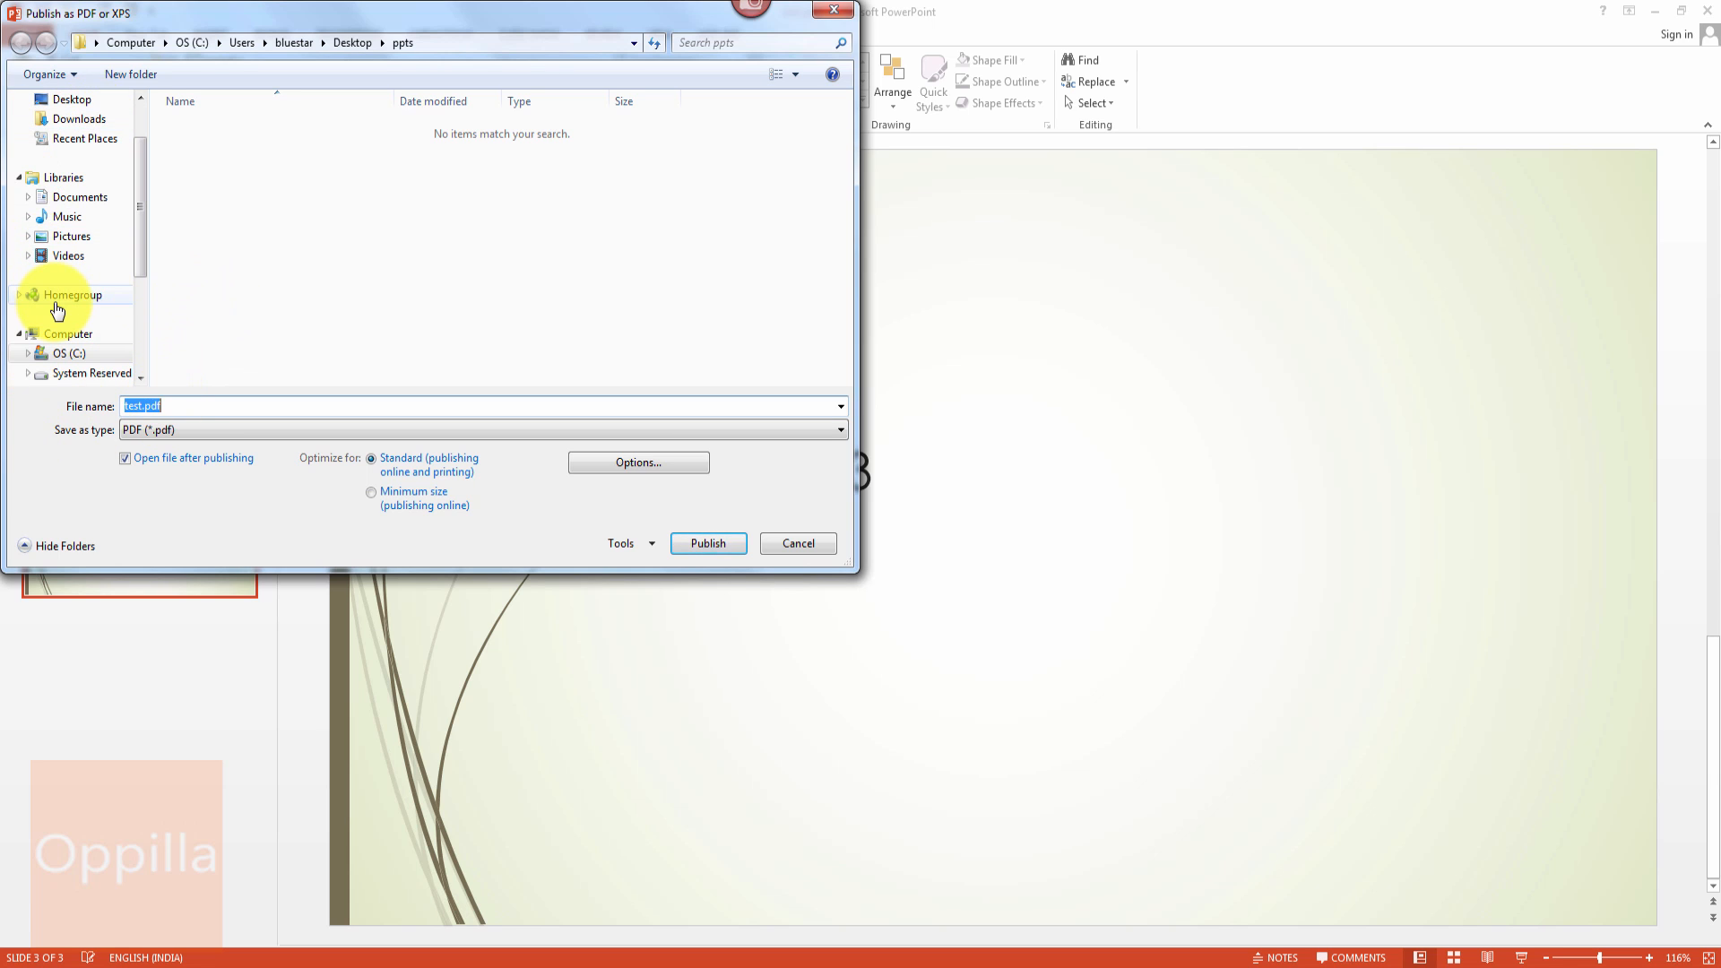
mouse_move(311, 243)
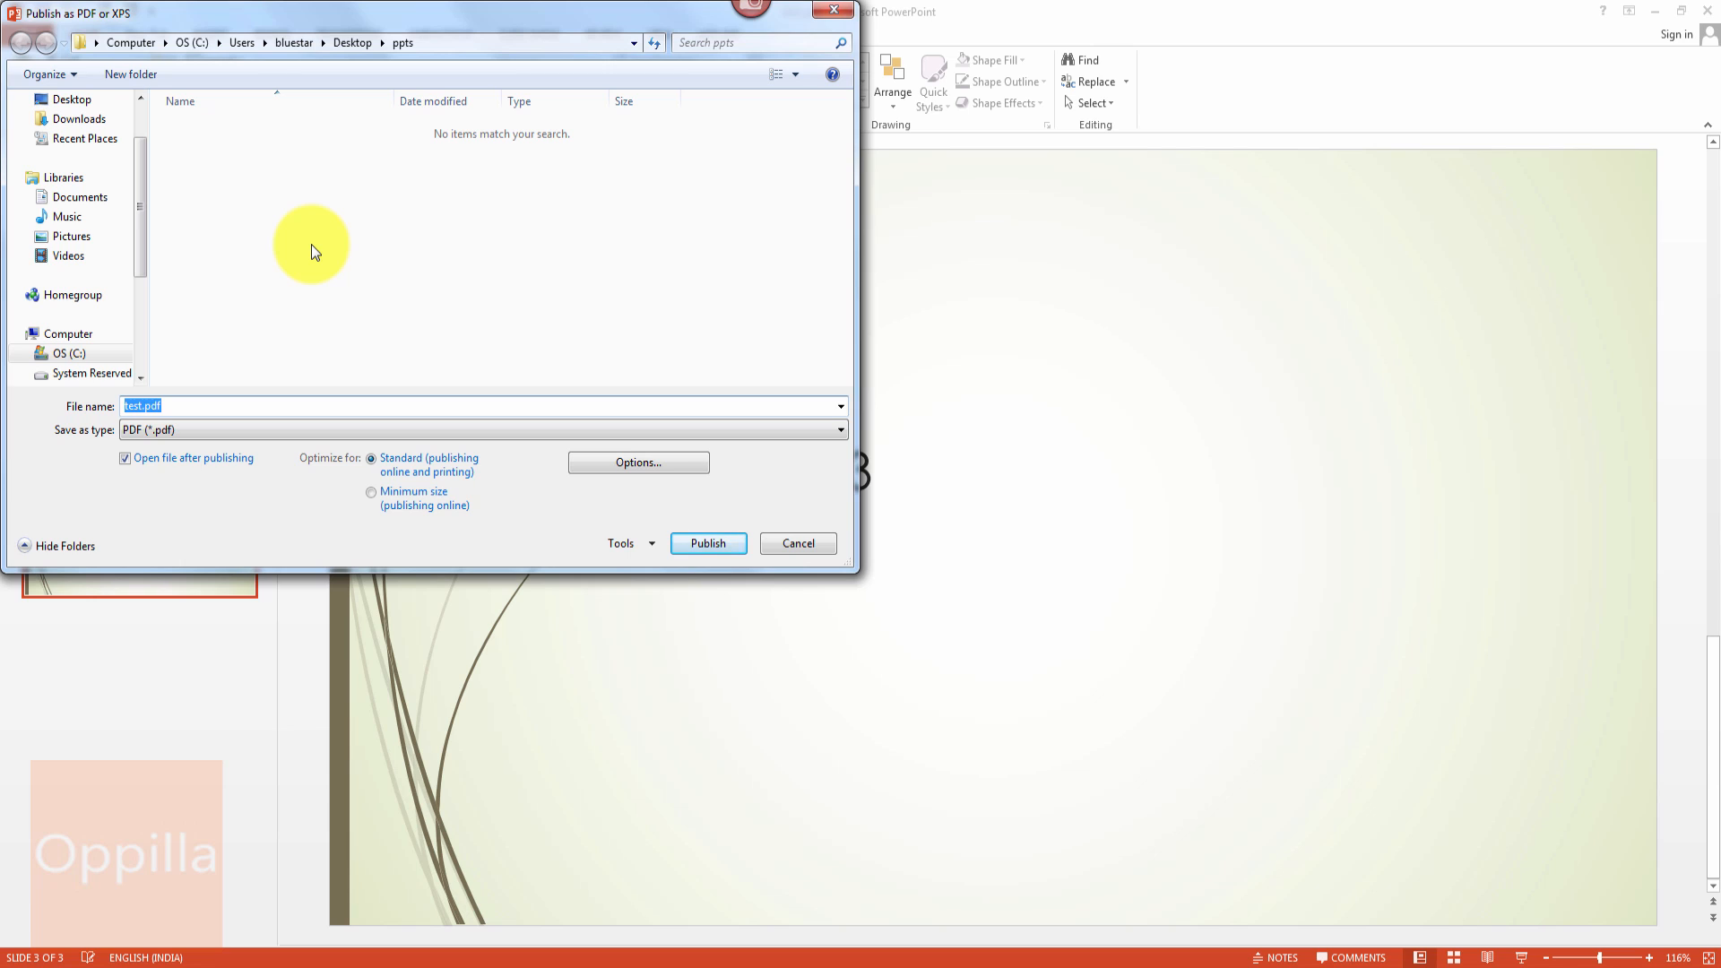
mouse_move(323, 485)
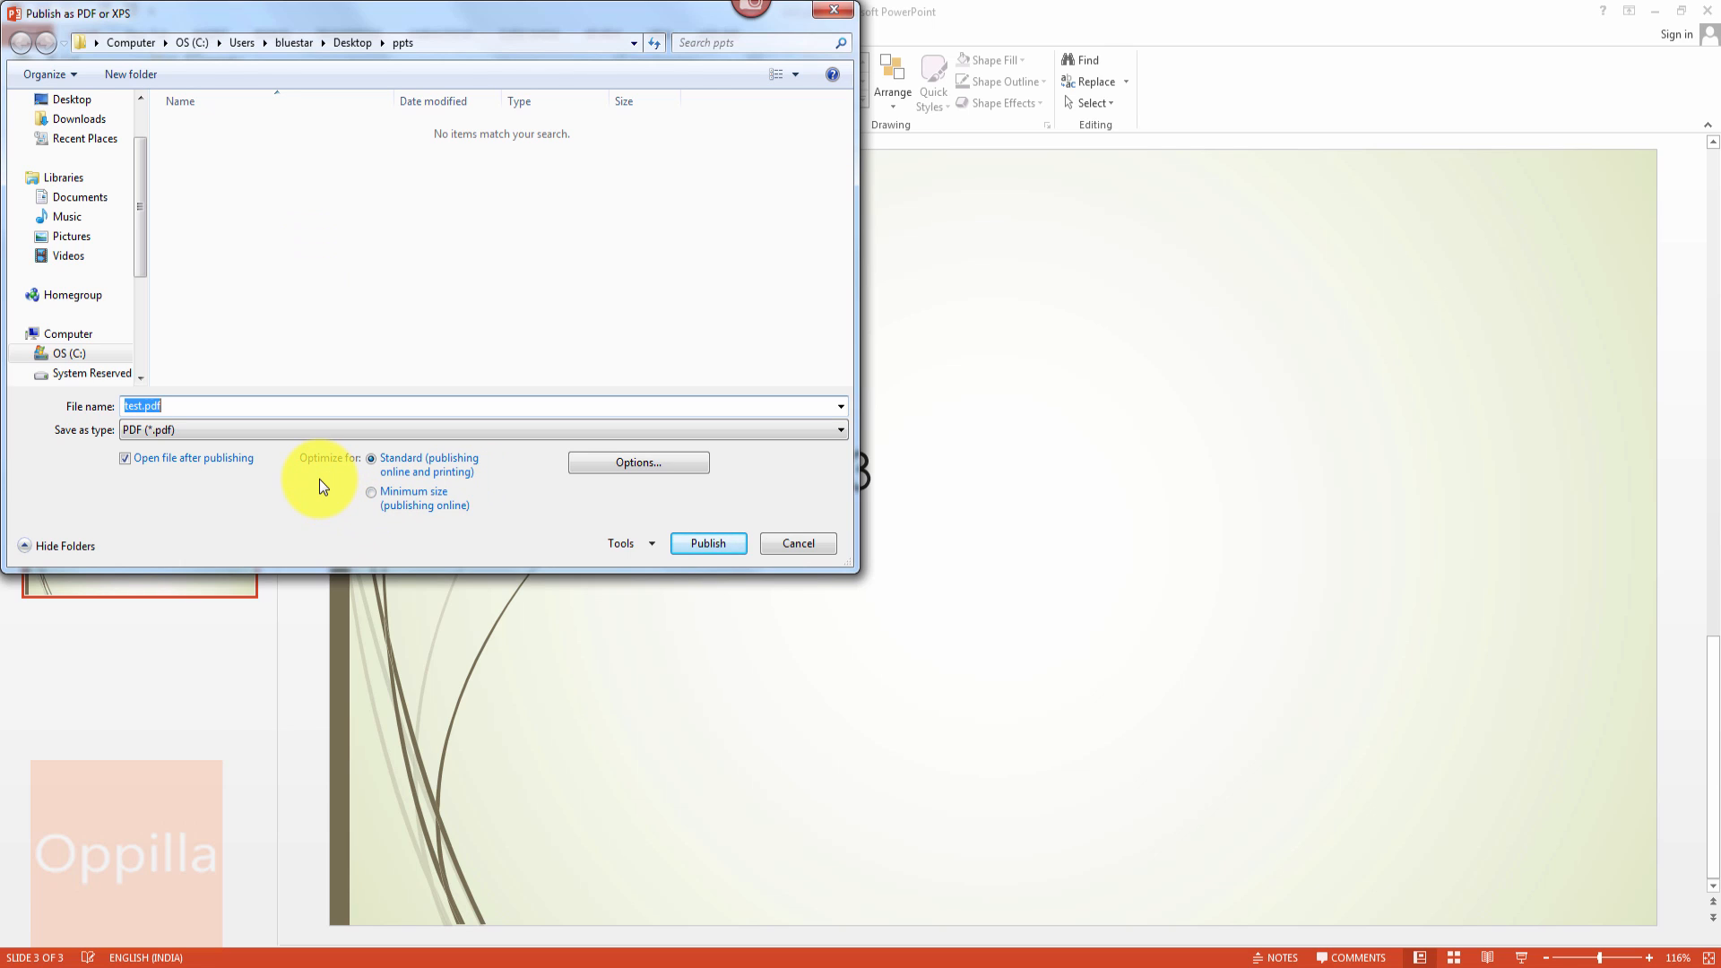
mouse_move(355, 471)
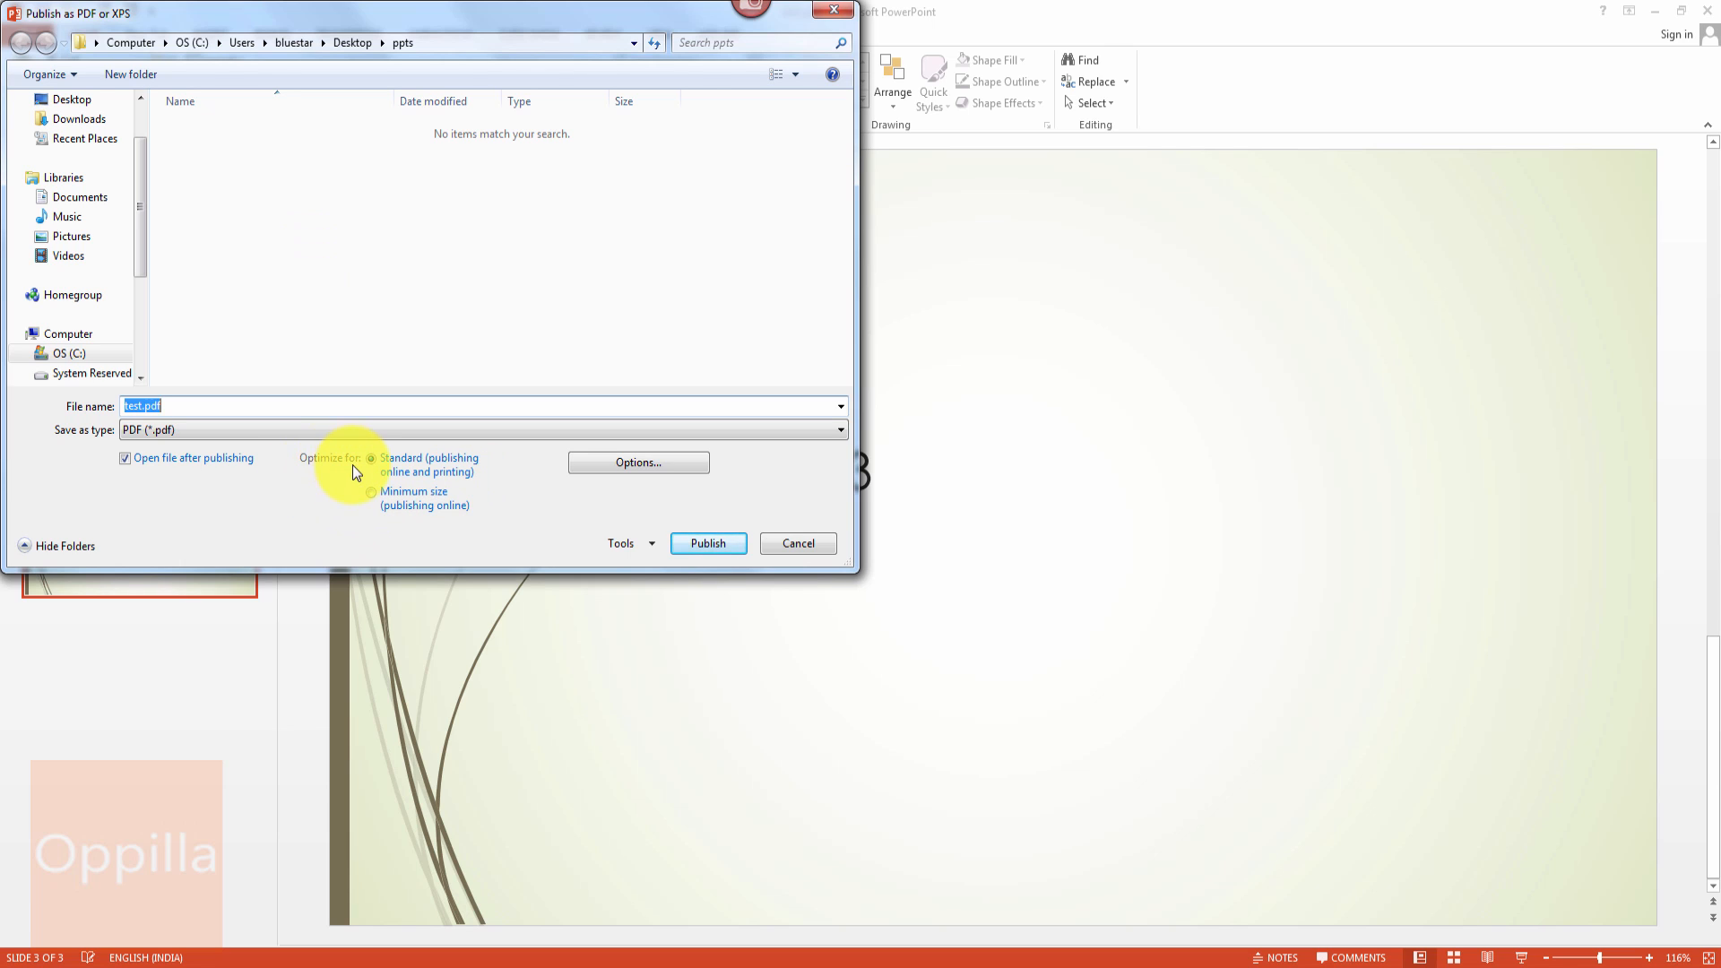
mouse_move(407, 482)
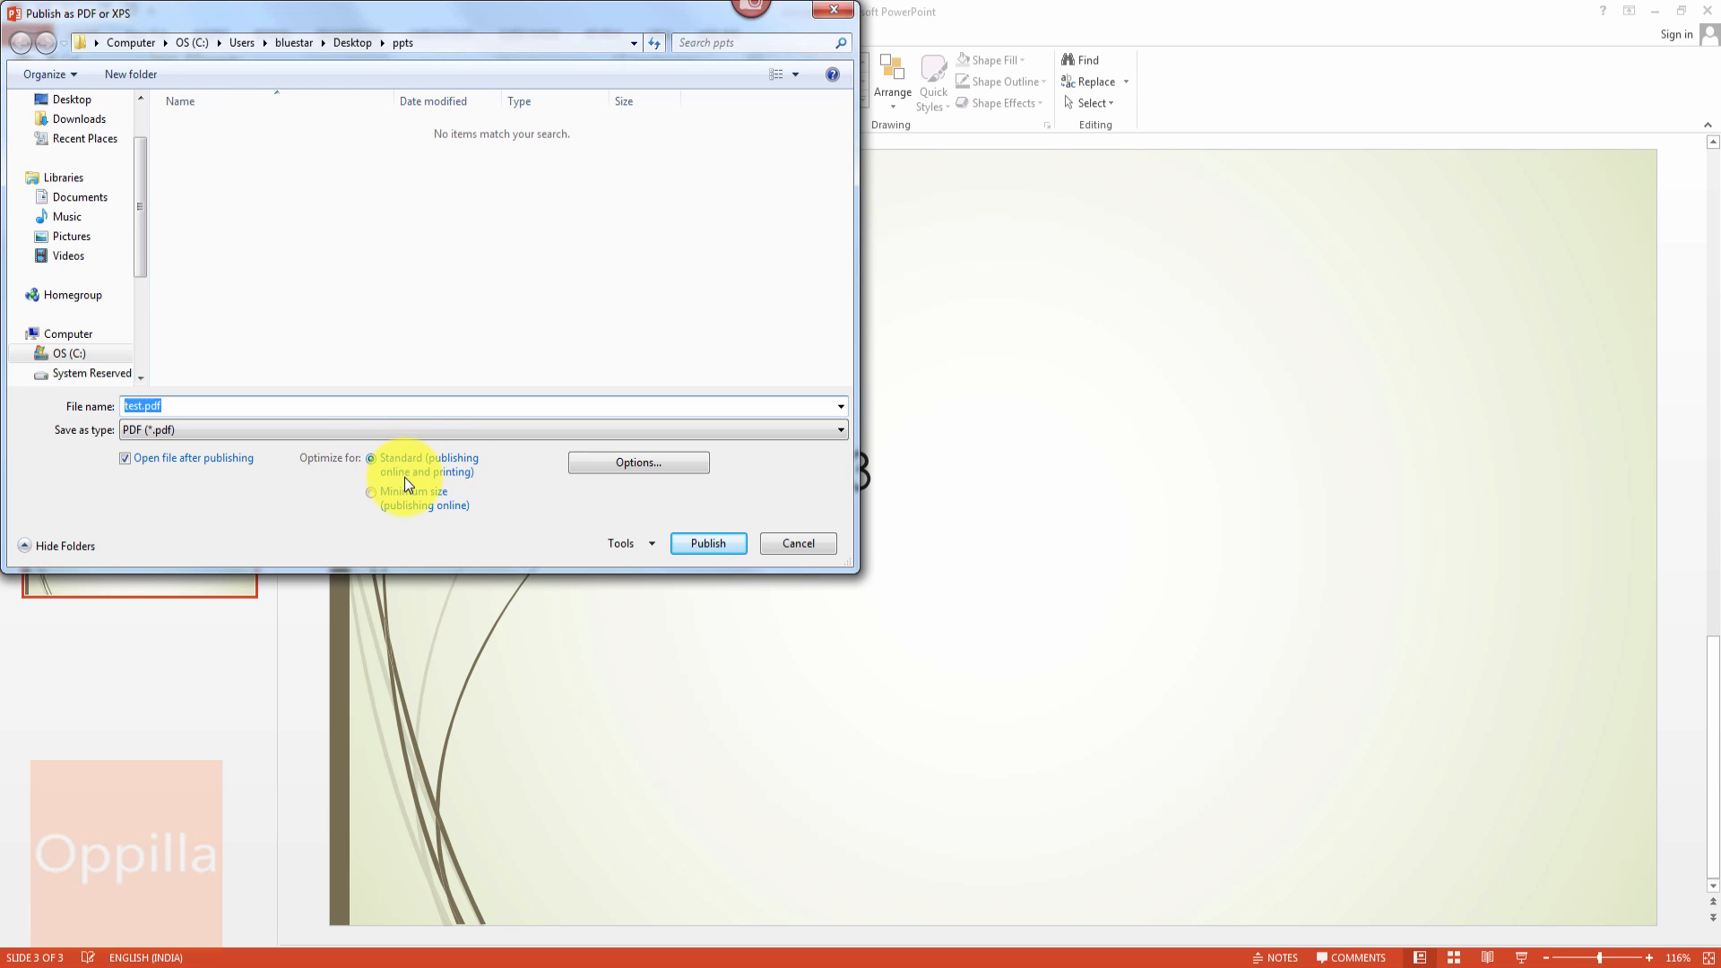
mouse_move(432, 506)
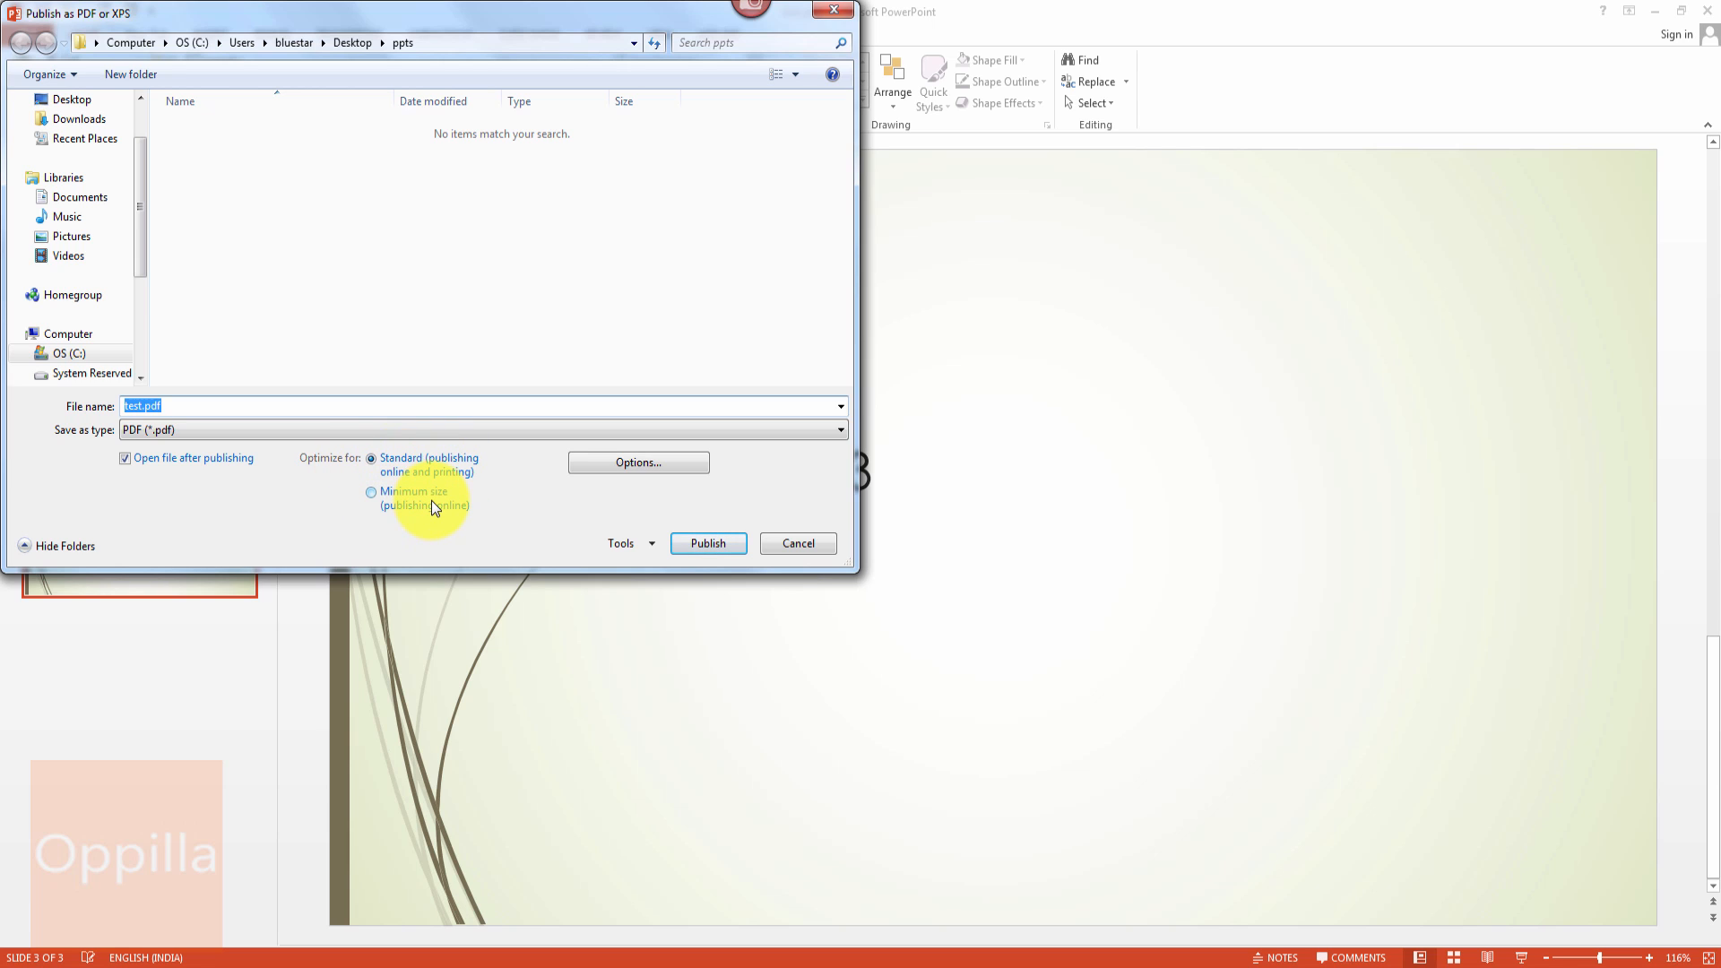
mouse_move(459, 518)
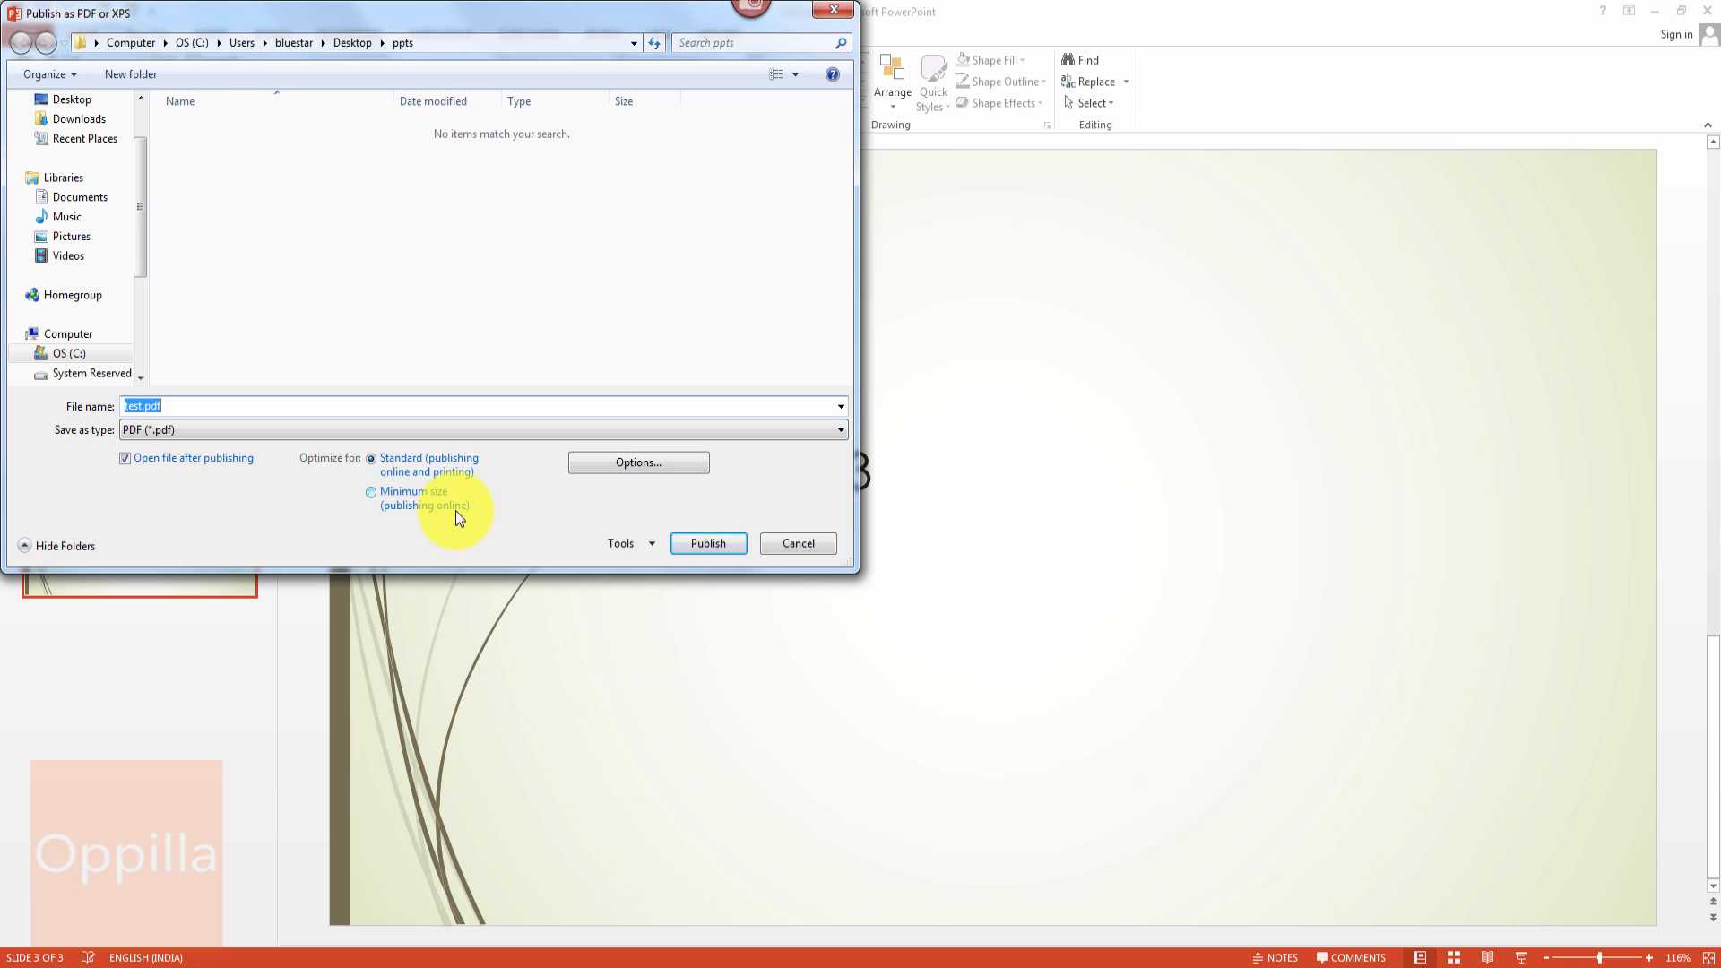
mouse_move(502, 521)
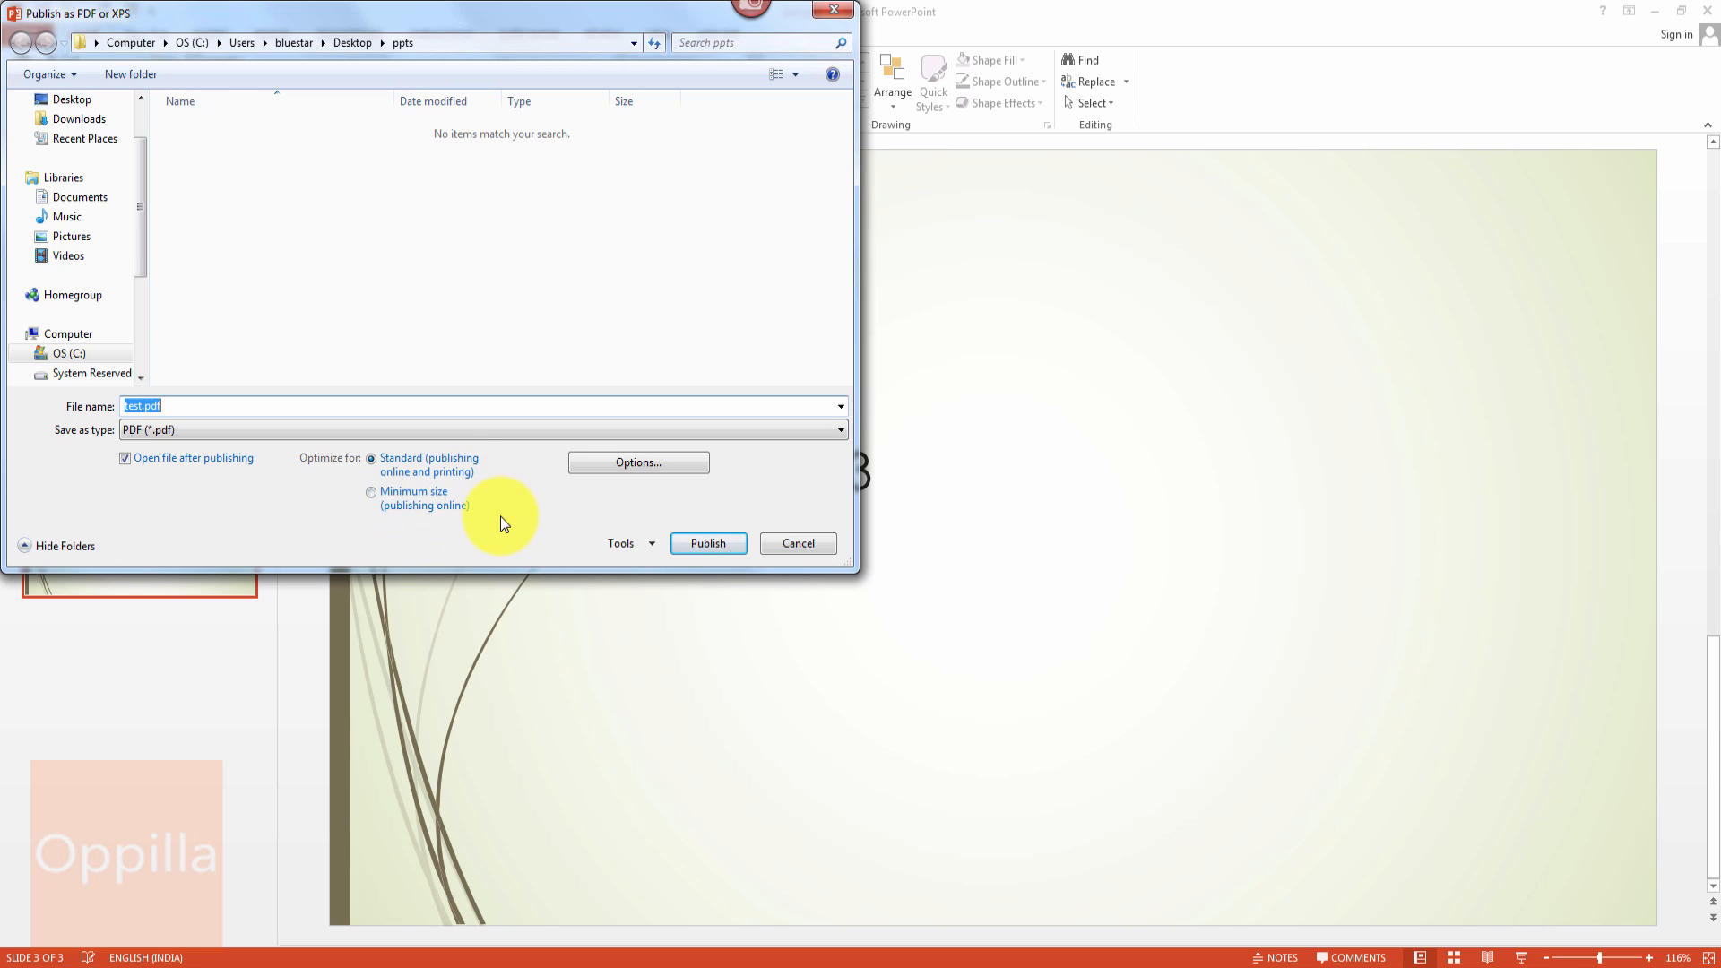
mouse_move(398, 510)
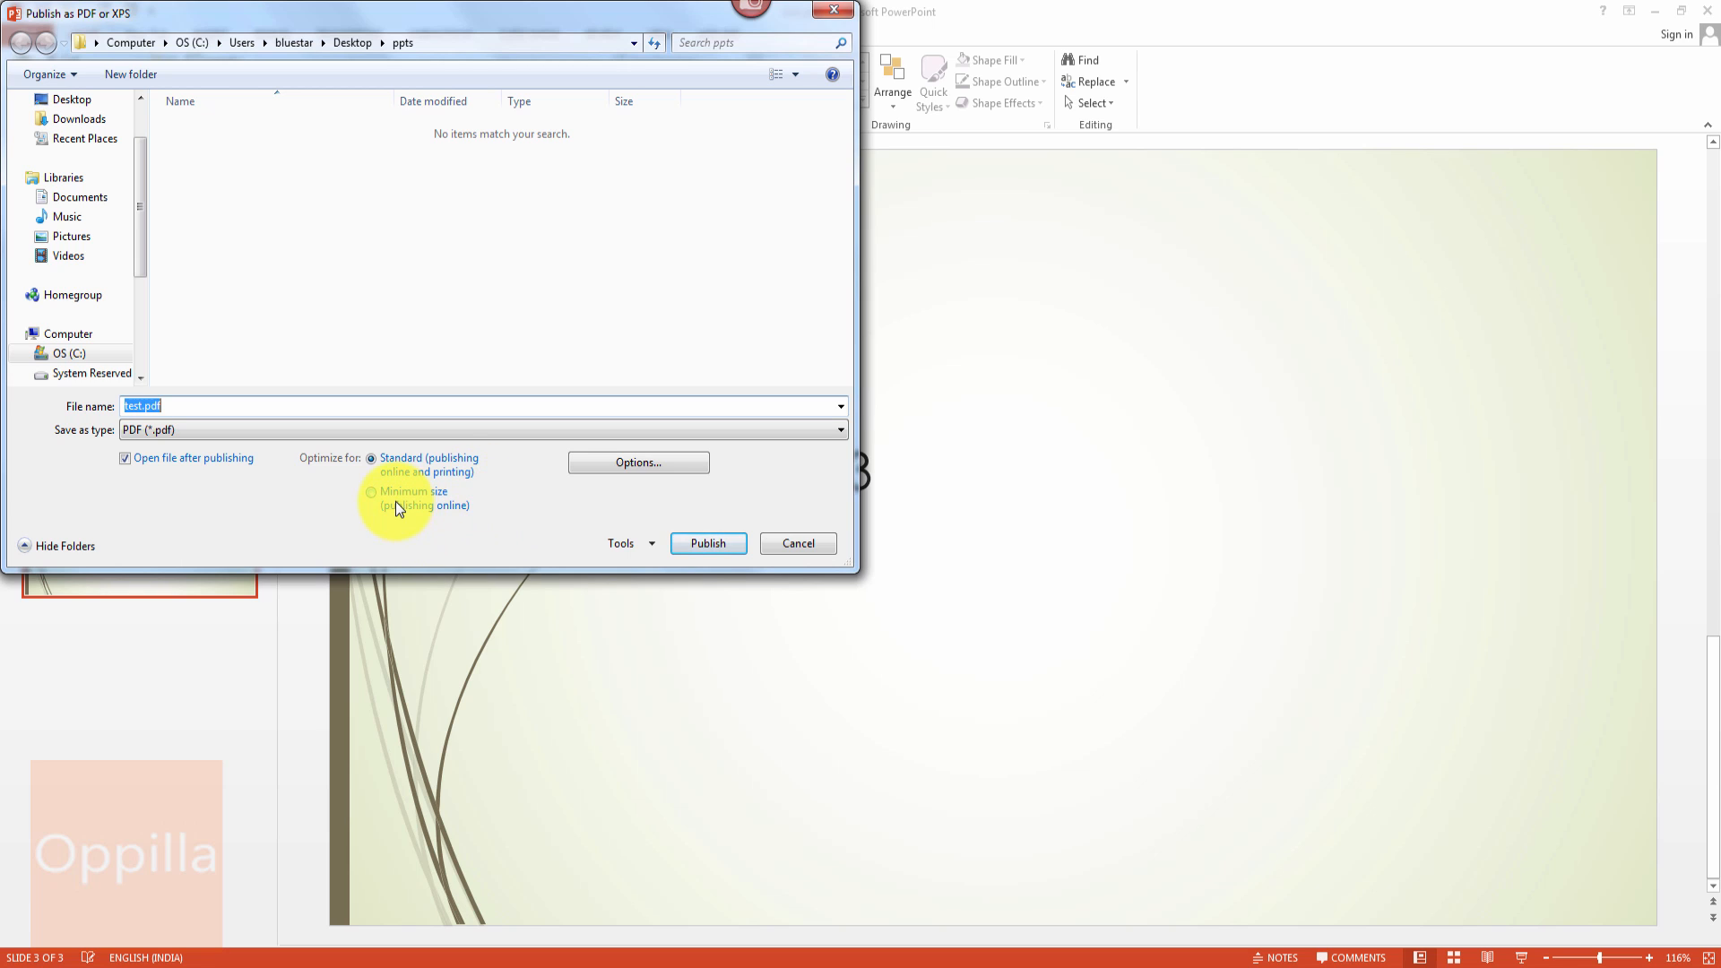
mouse_move(407, 554)
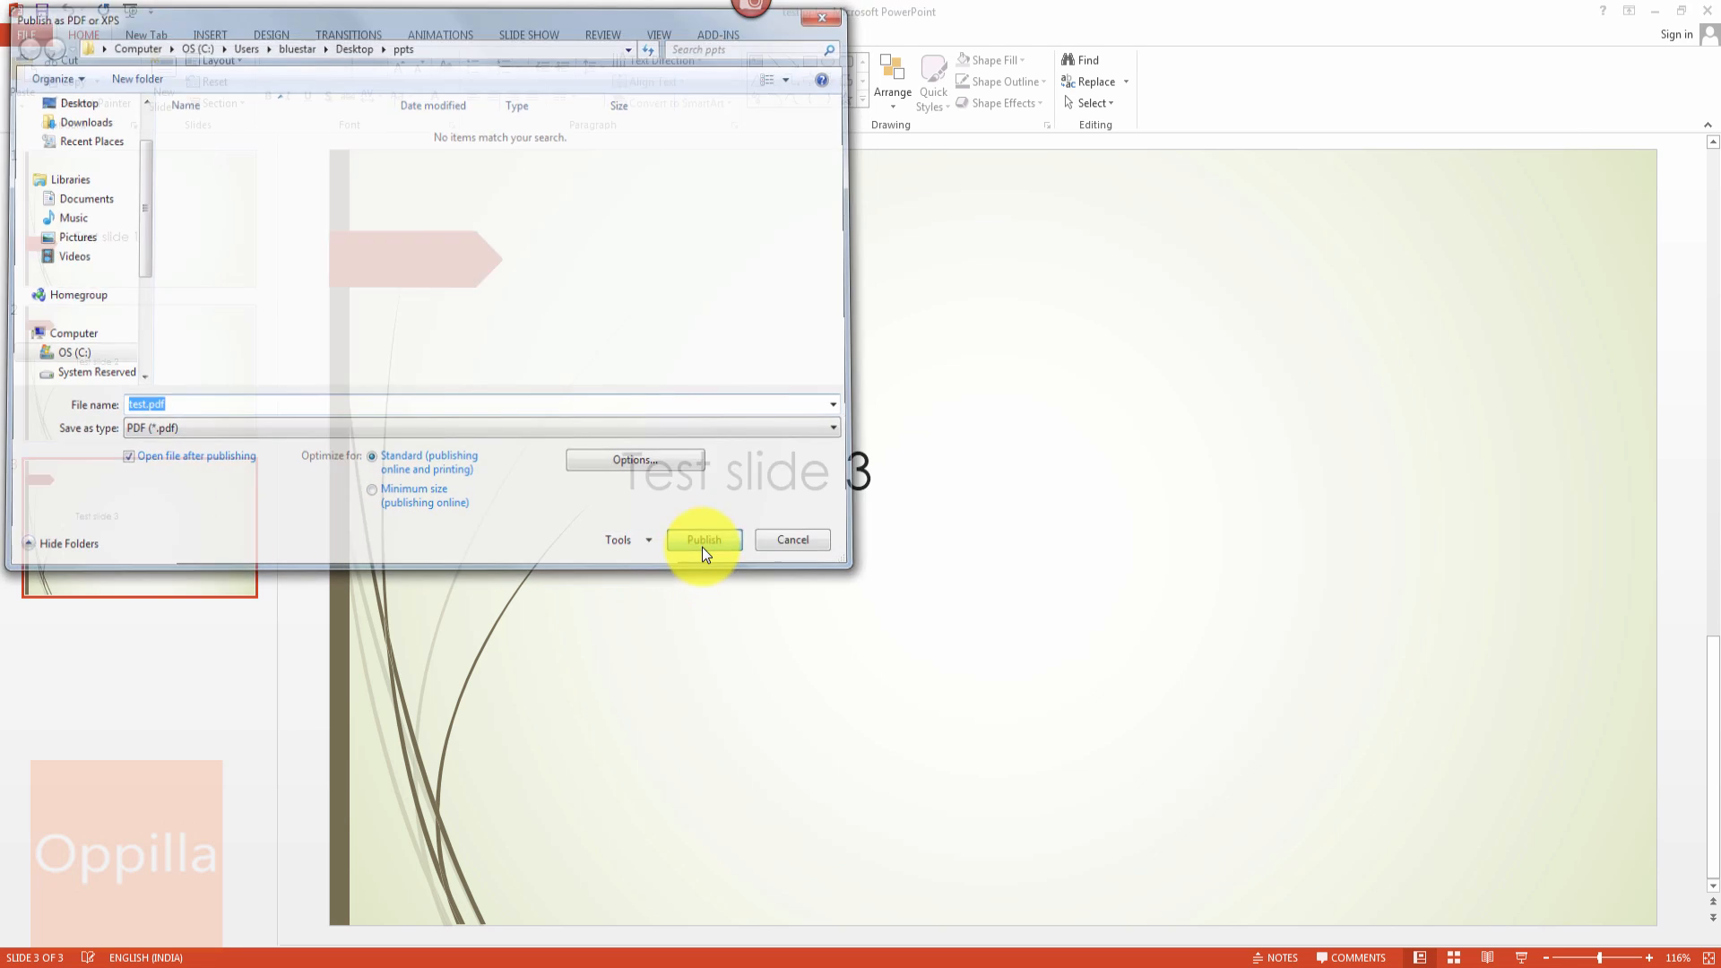
Step: Publish the slides as test.pdf and page through its three pages in Acrobat Reader
left_click(702, 540)
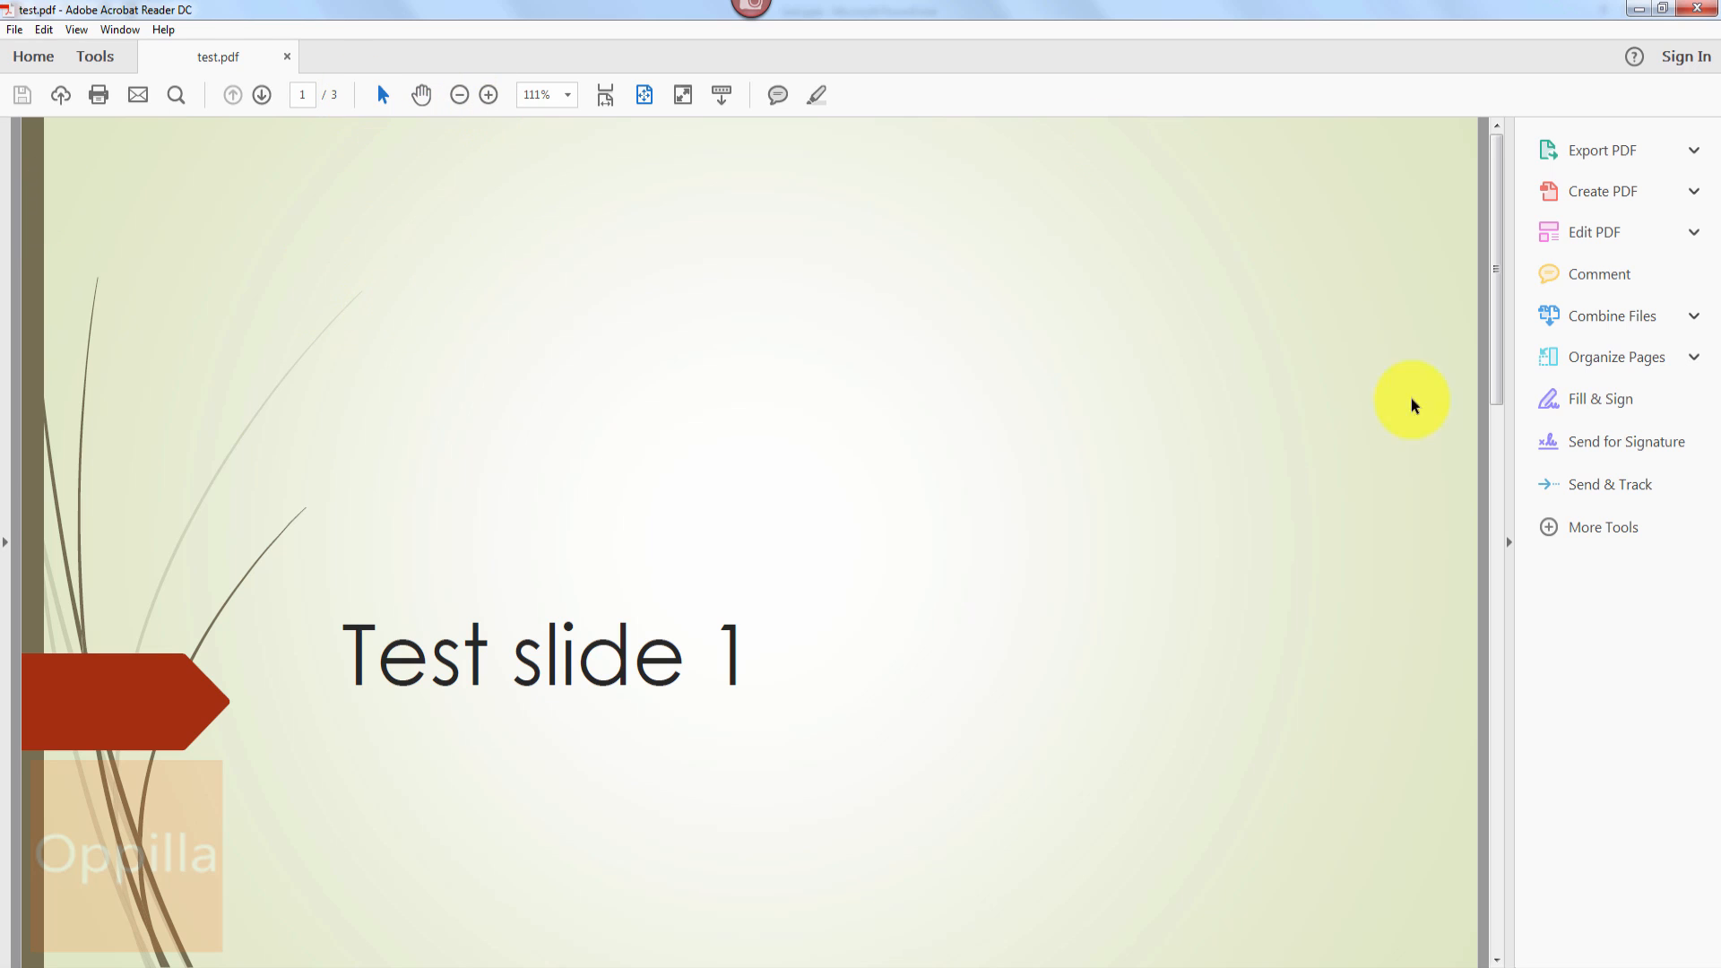
left_click(459, 95)
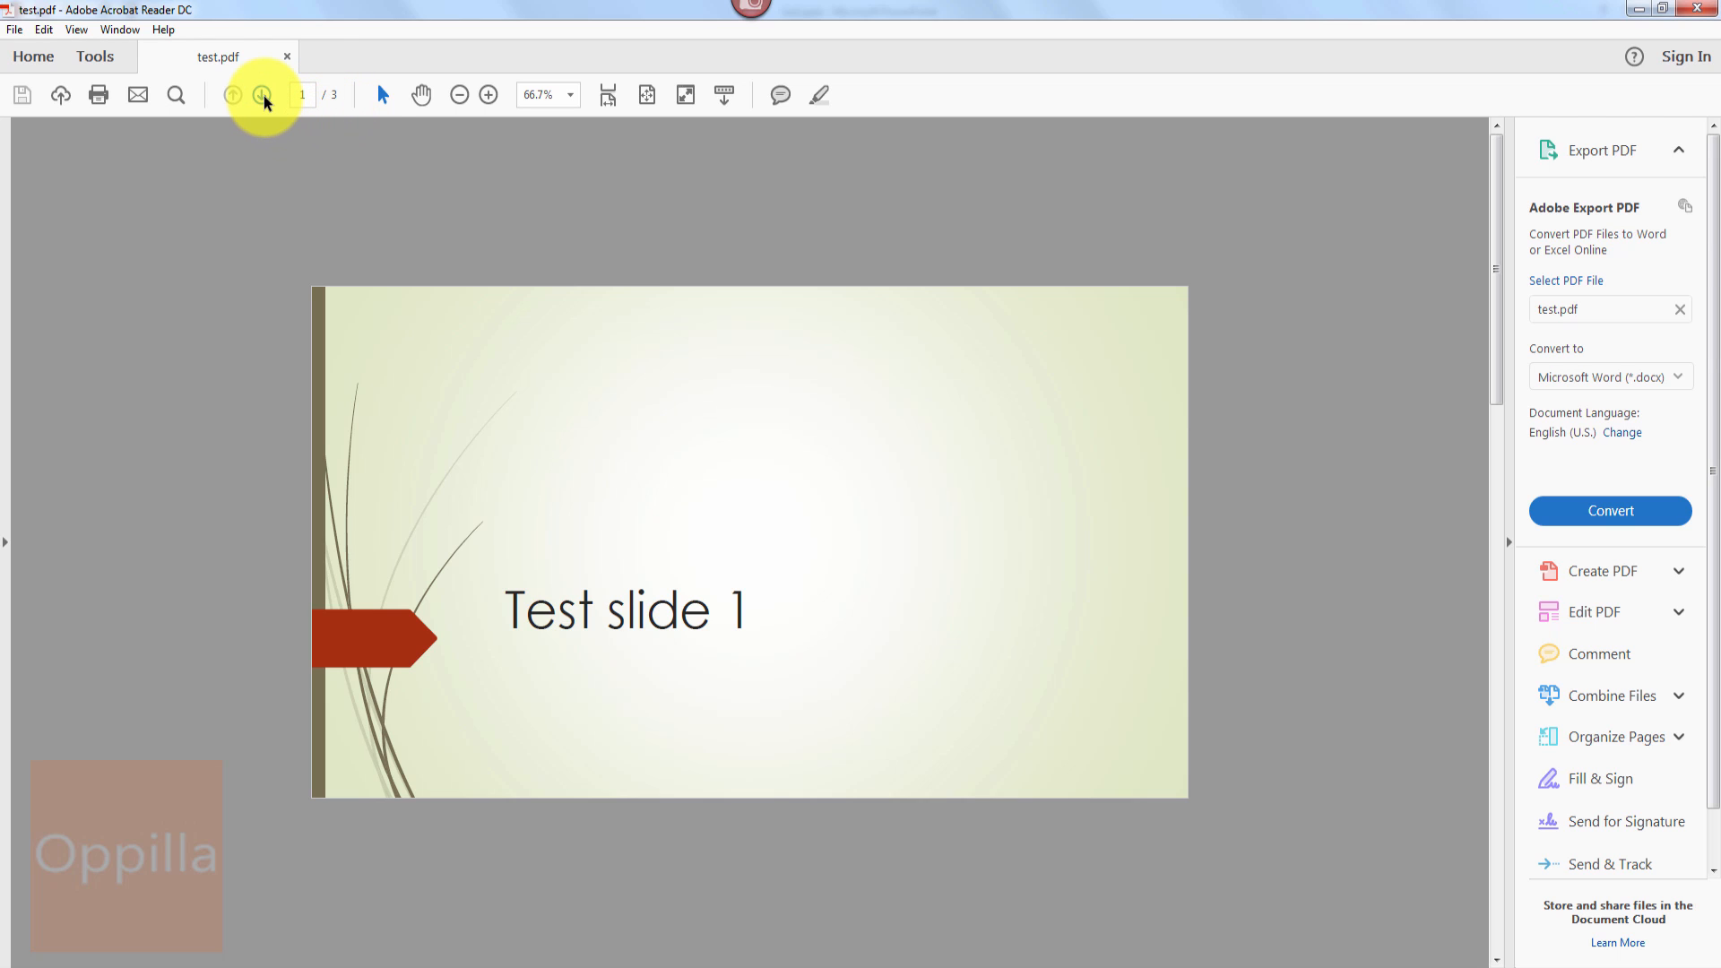
mouse_move(263, 95)
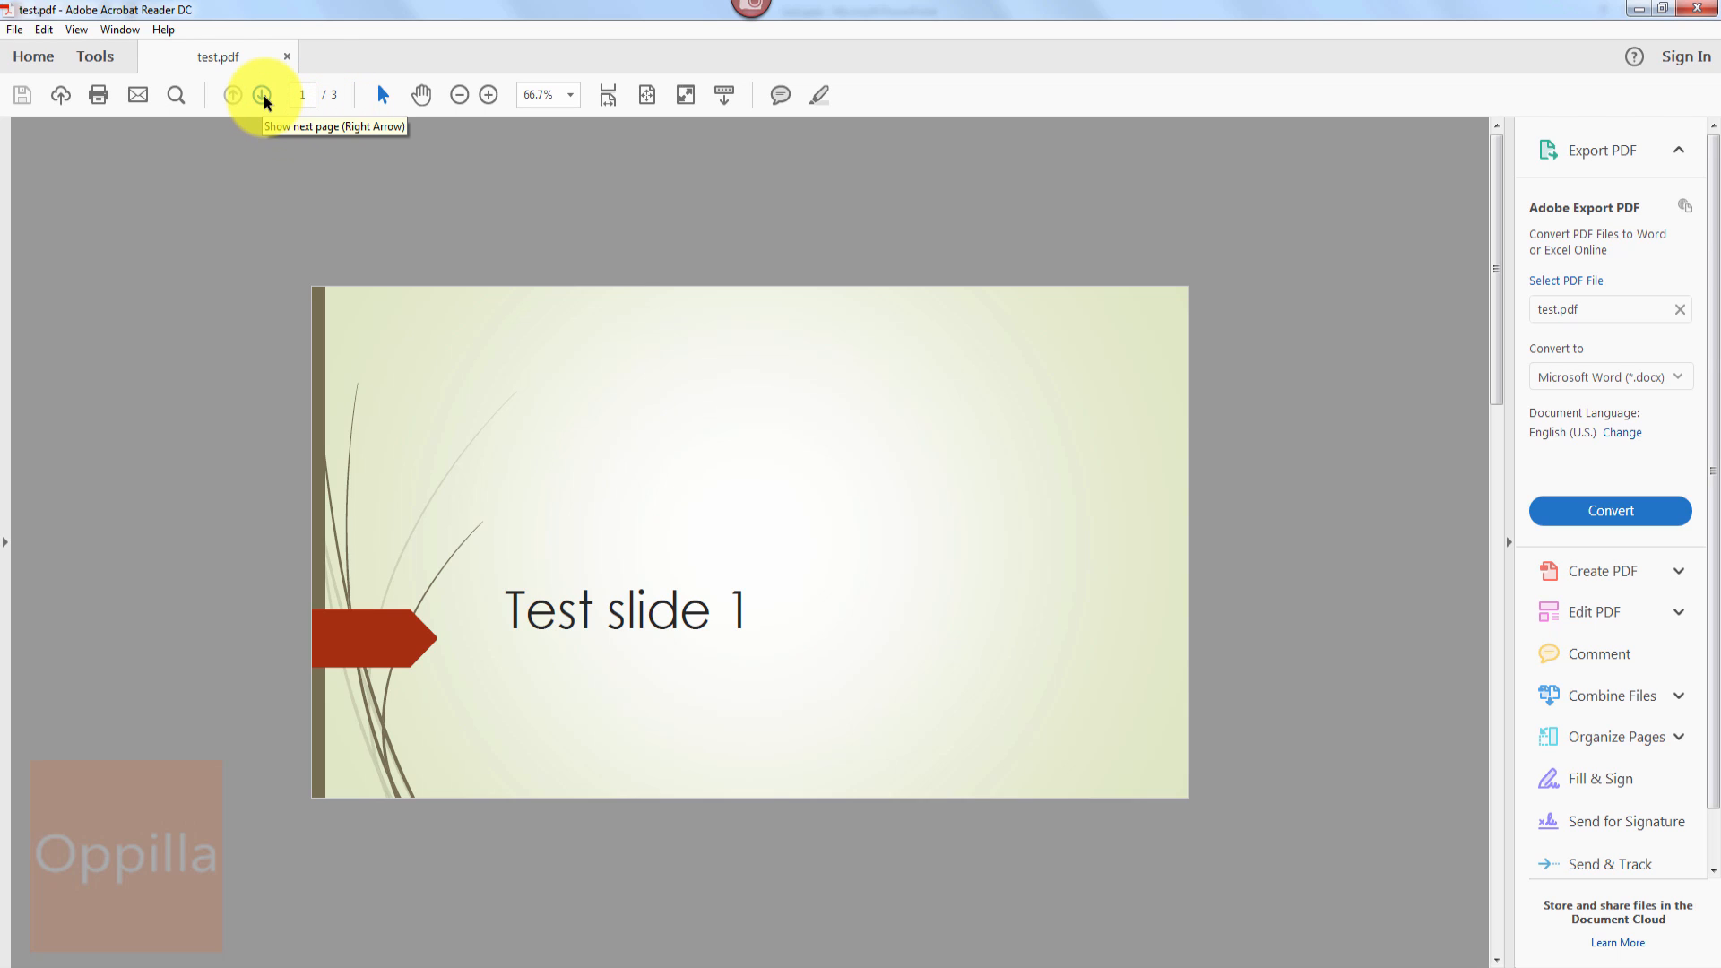
left_click(262, 95)
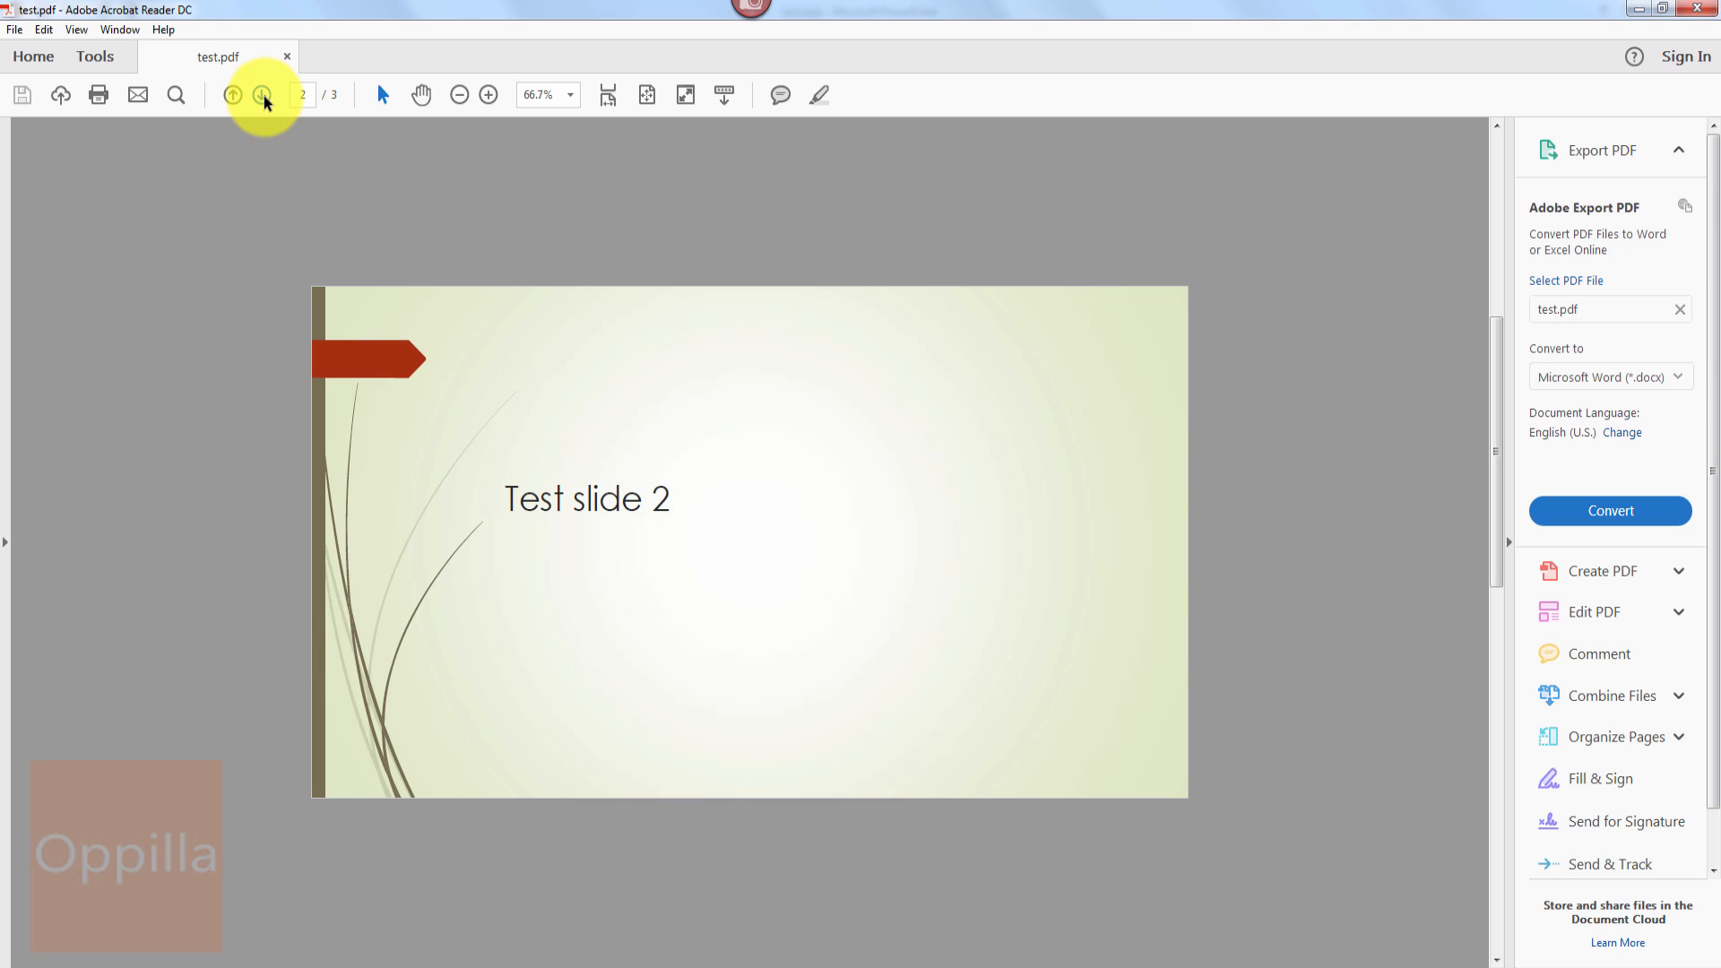
left_click(262, 95)
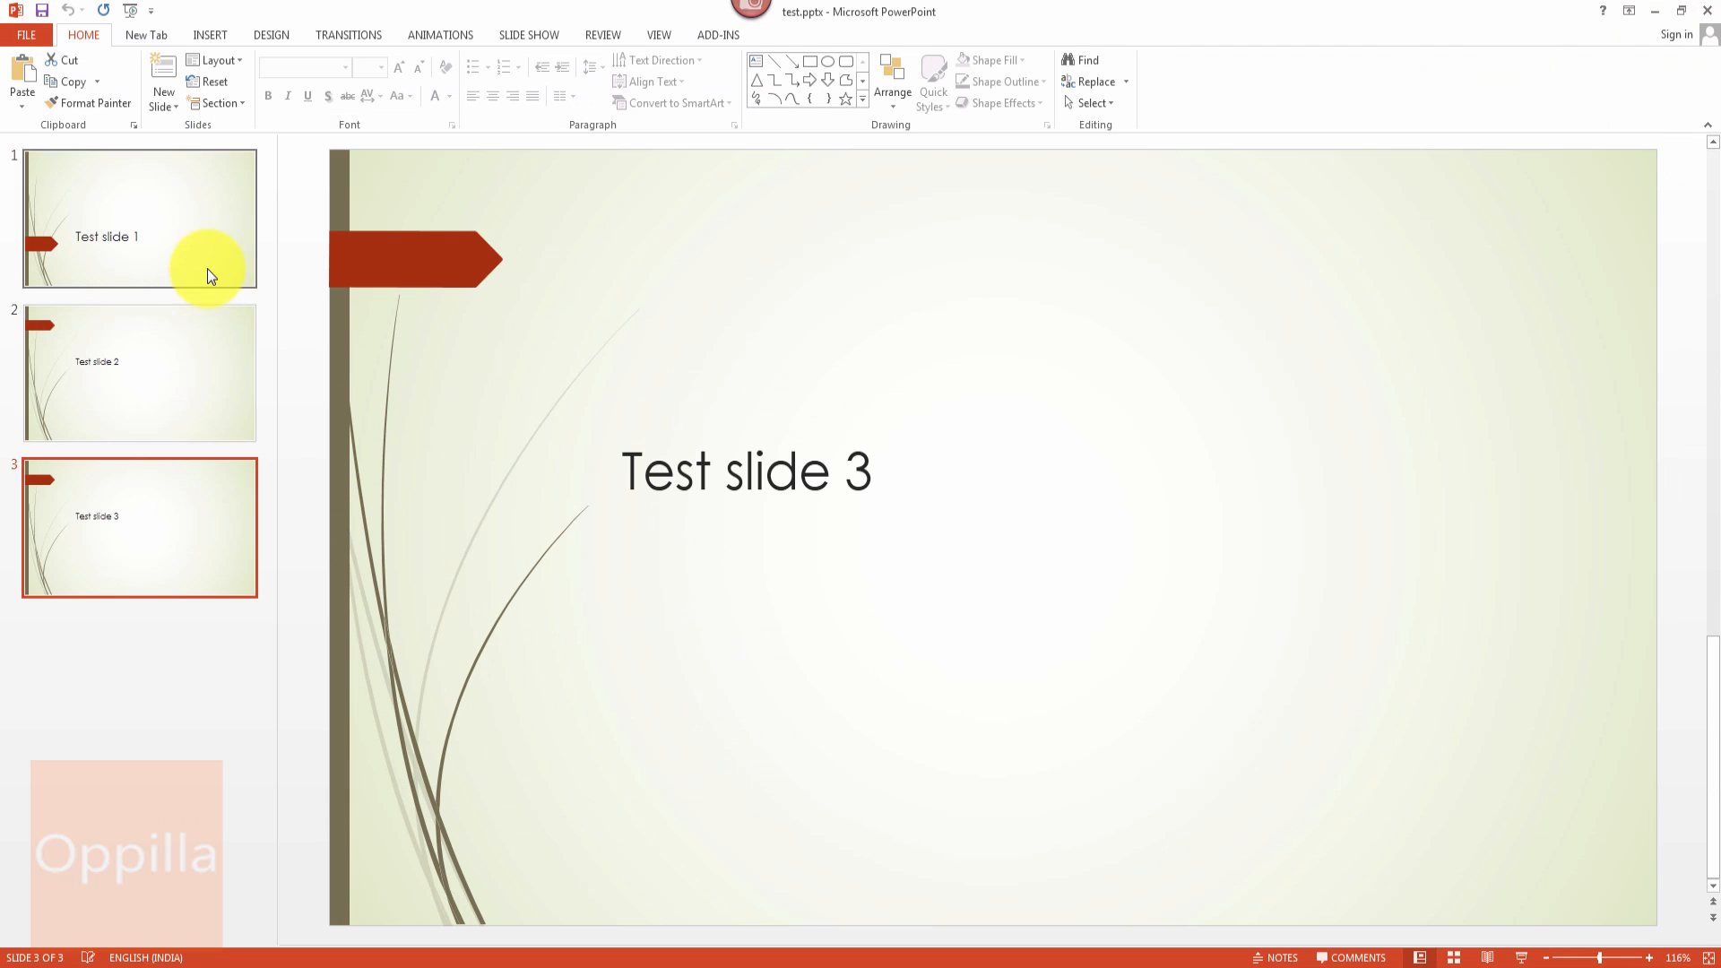
Step: Show Test slide 1 for editing back in PowerPoint
left_click(140, 217)
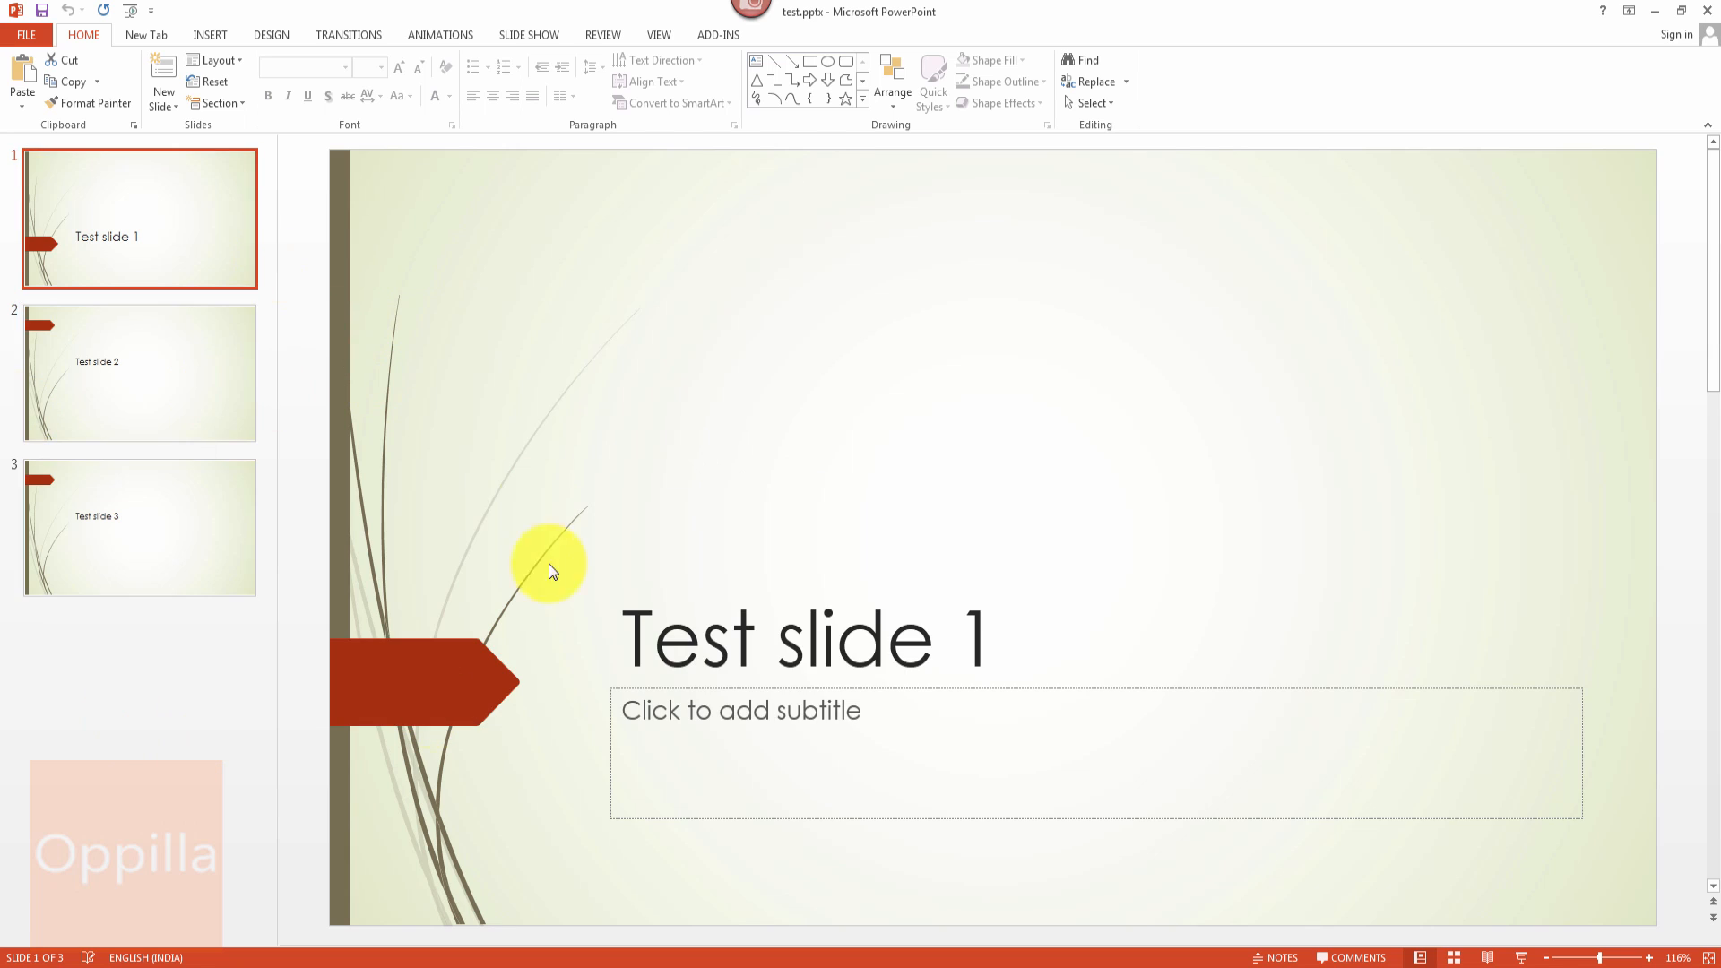
mouse_move(197, 593)
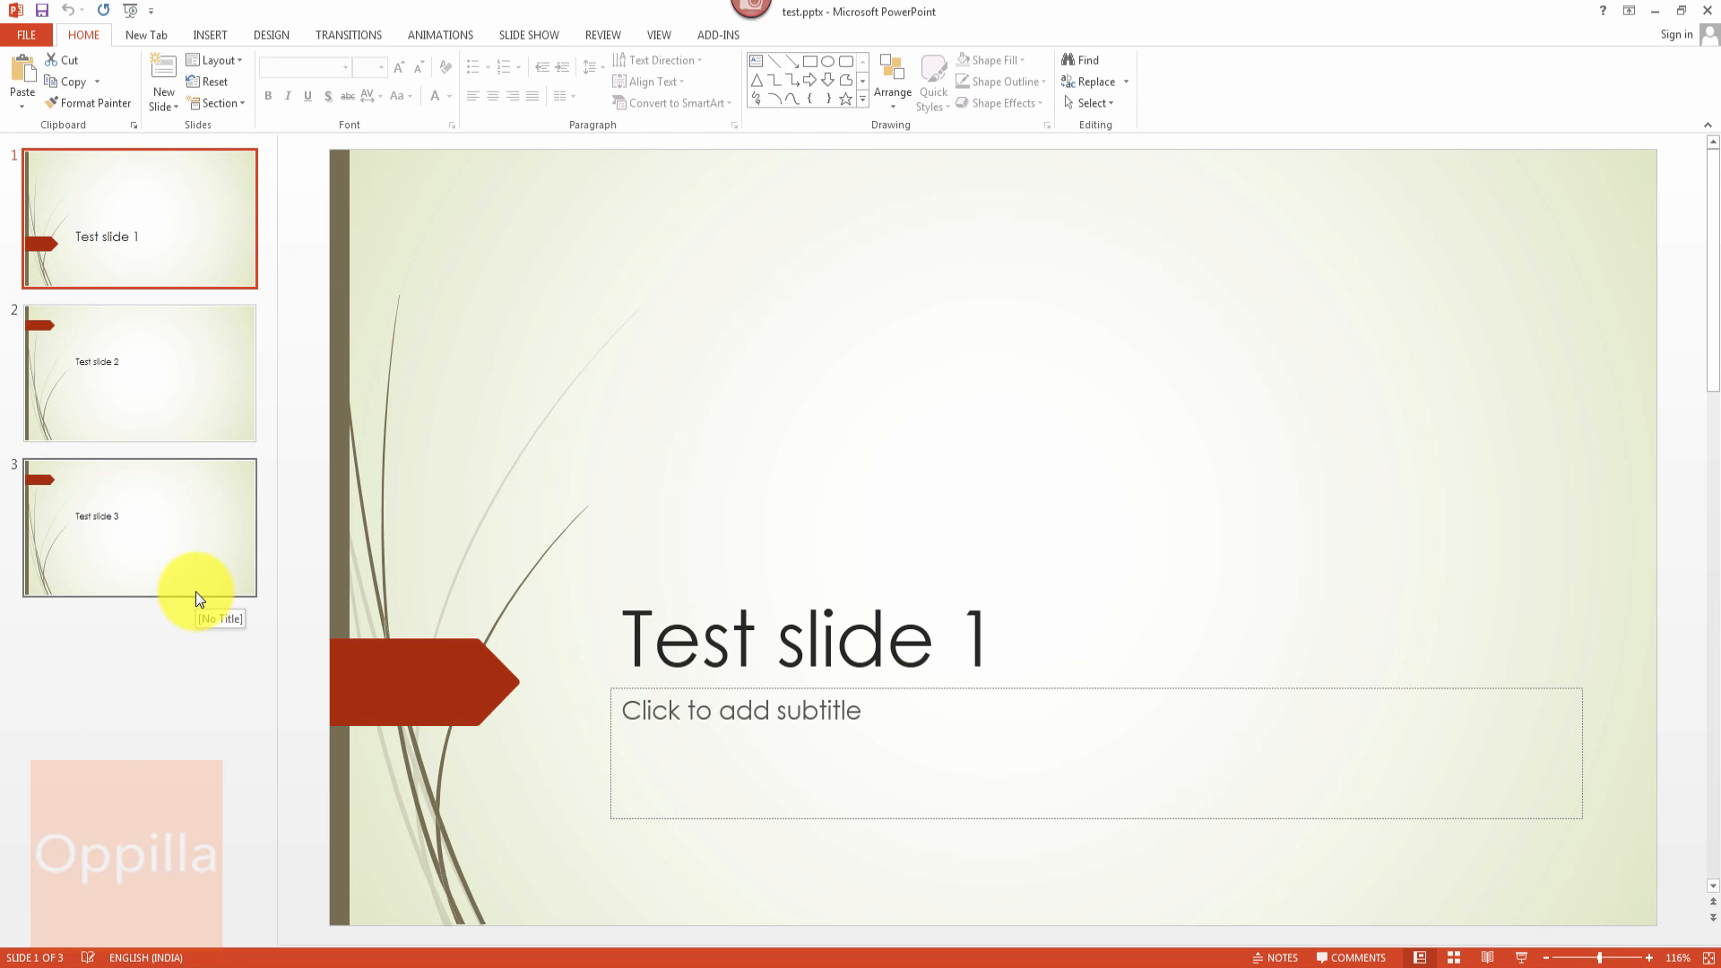
mouse_move(90, 119)
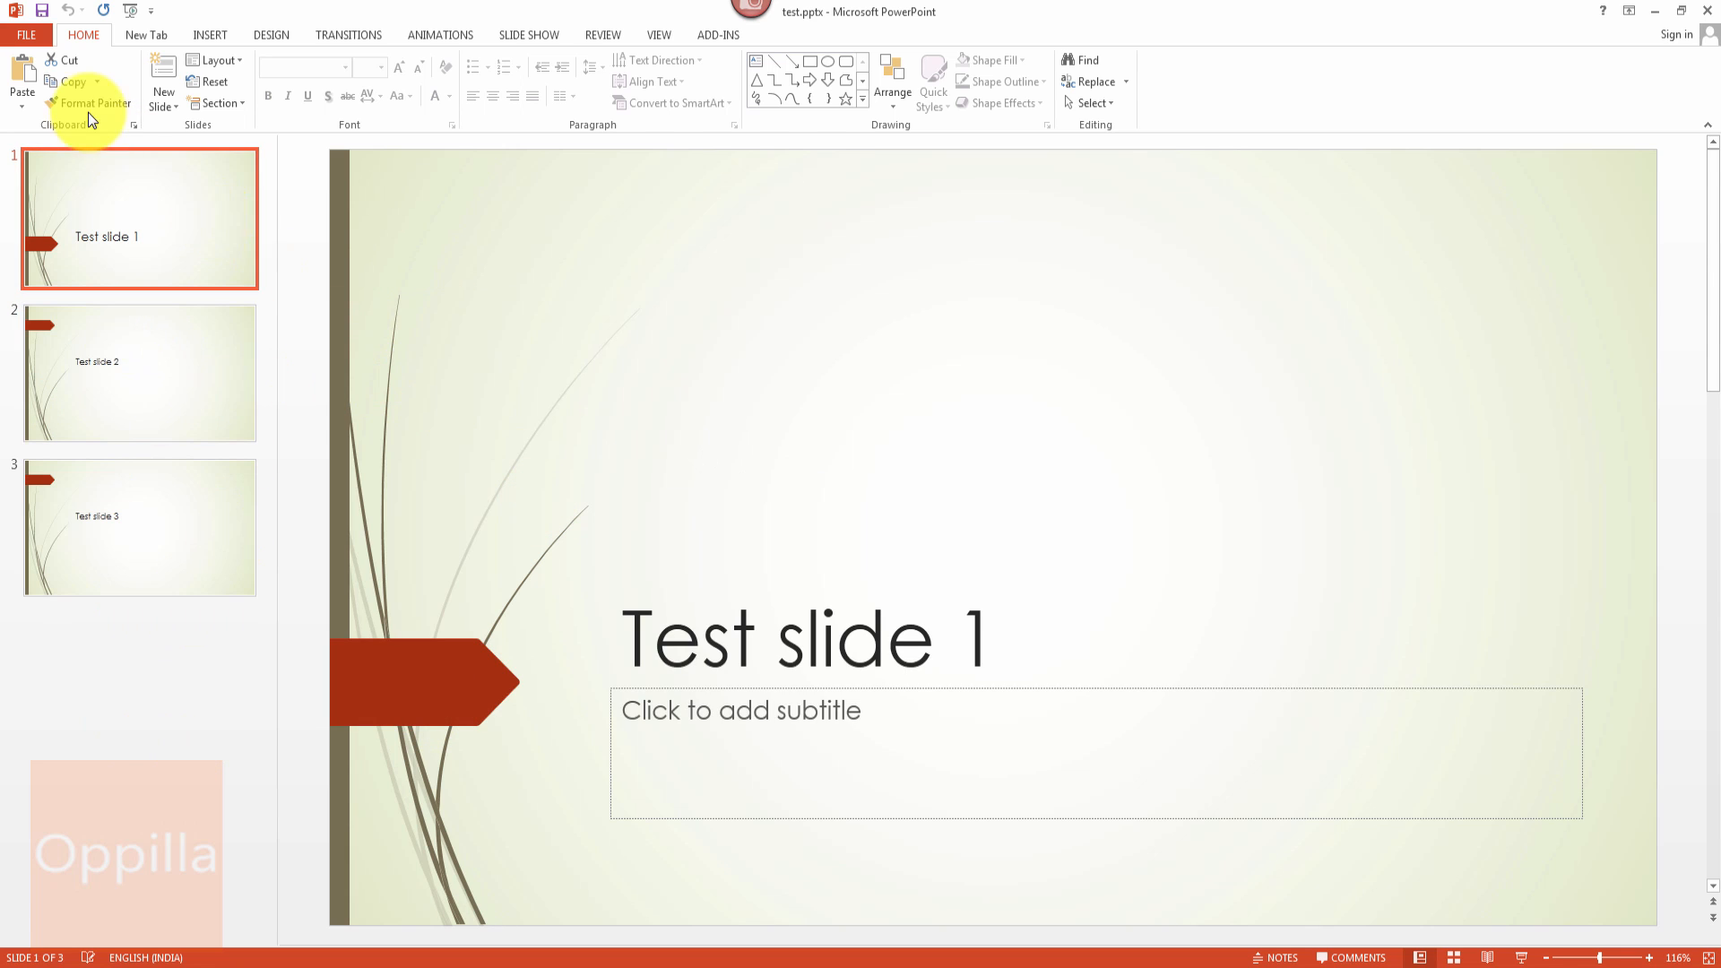
Step: Bring up the Save As dialog on the ppts folder with test.pptx as the file name
left_click(25, 34)
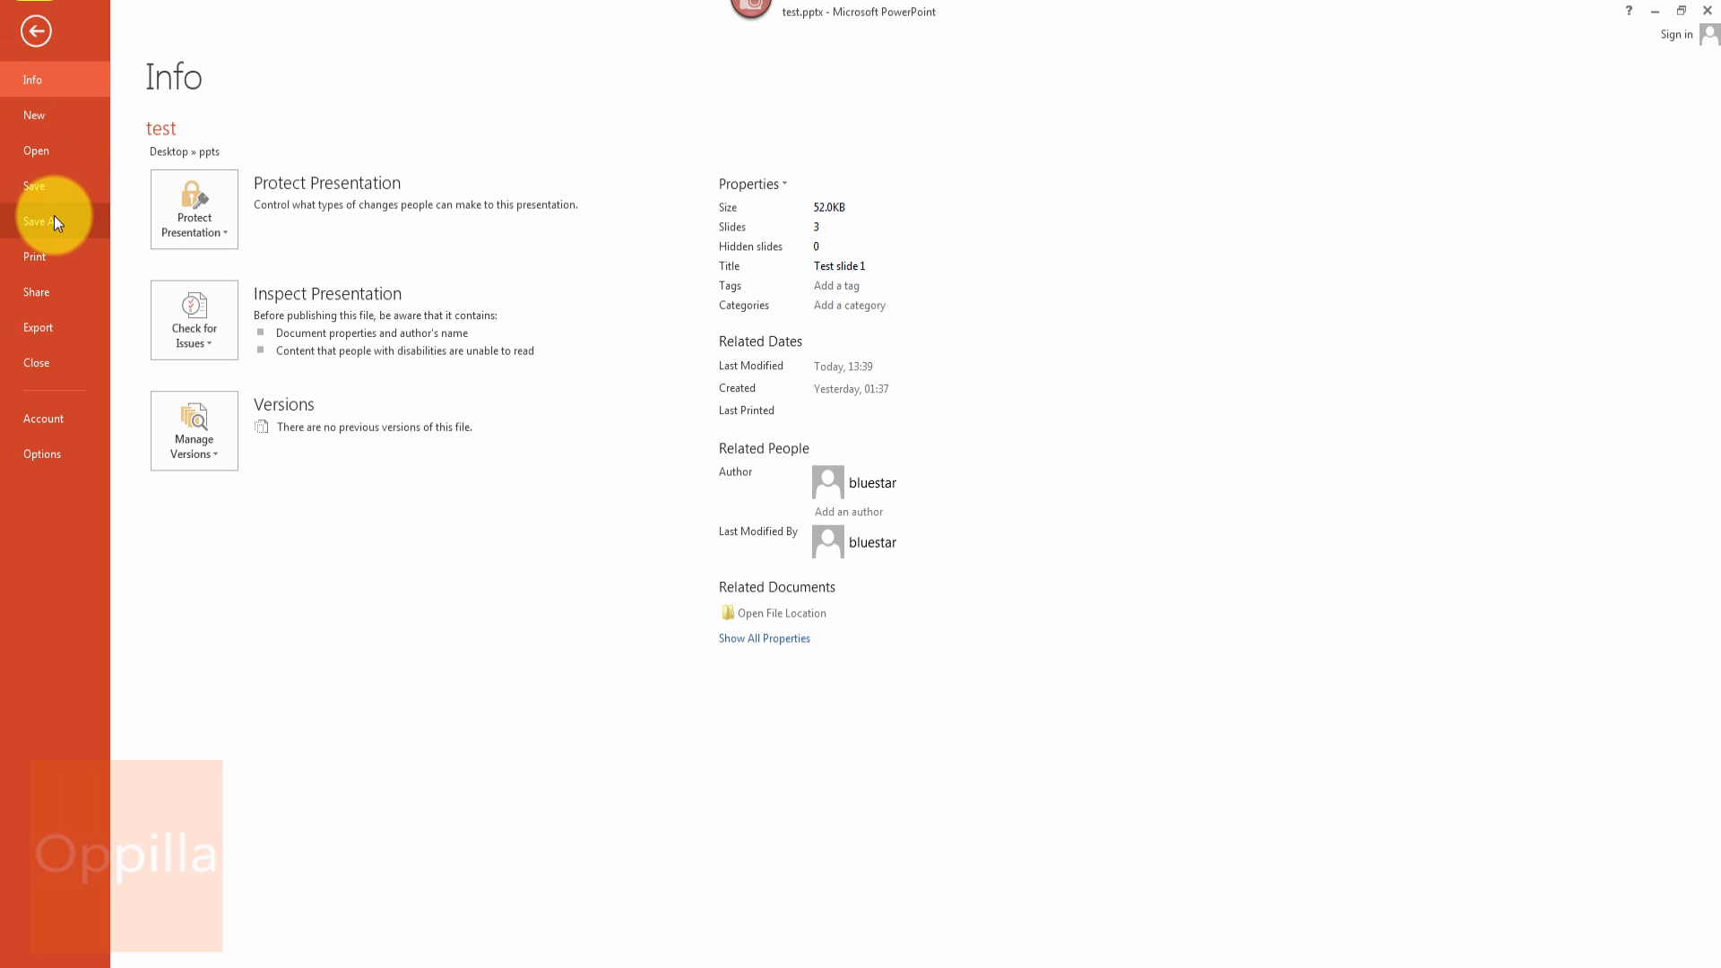
left_click(38, 220)
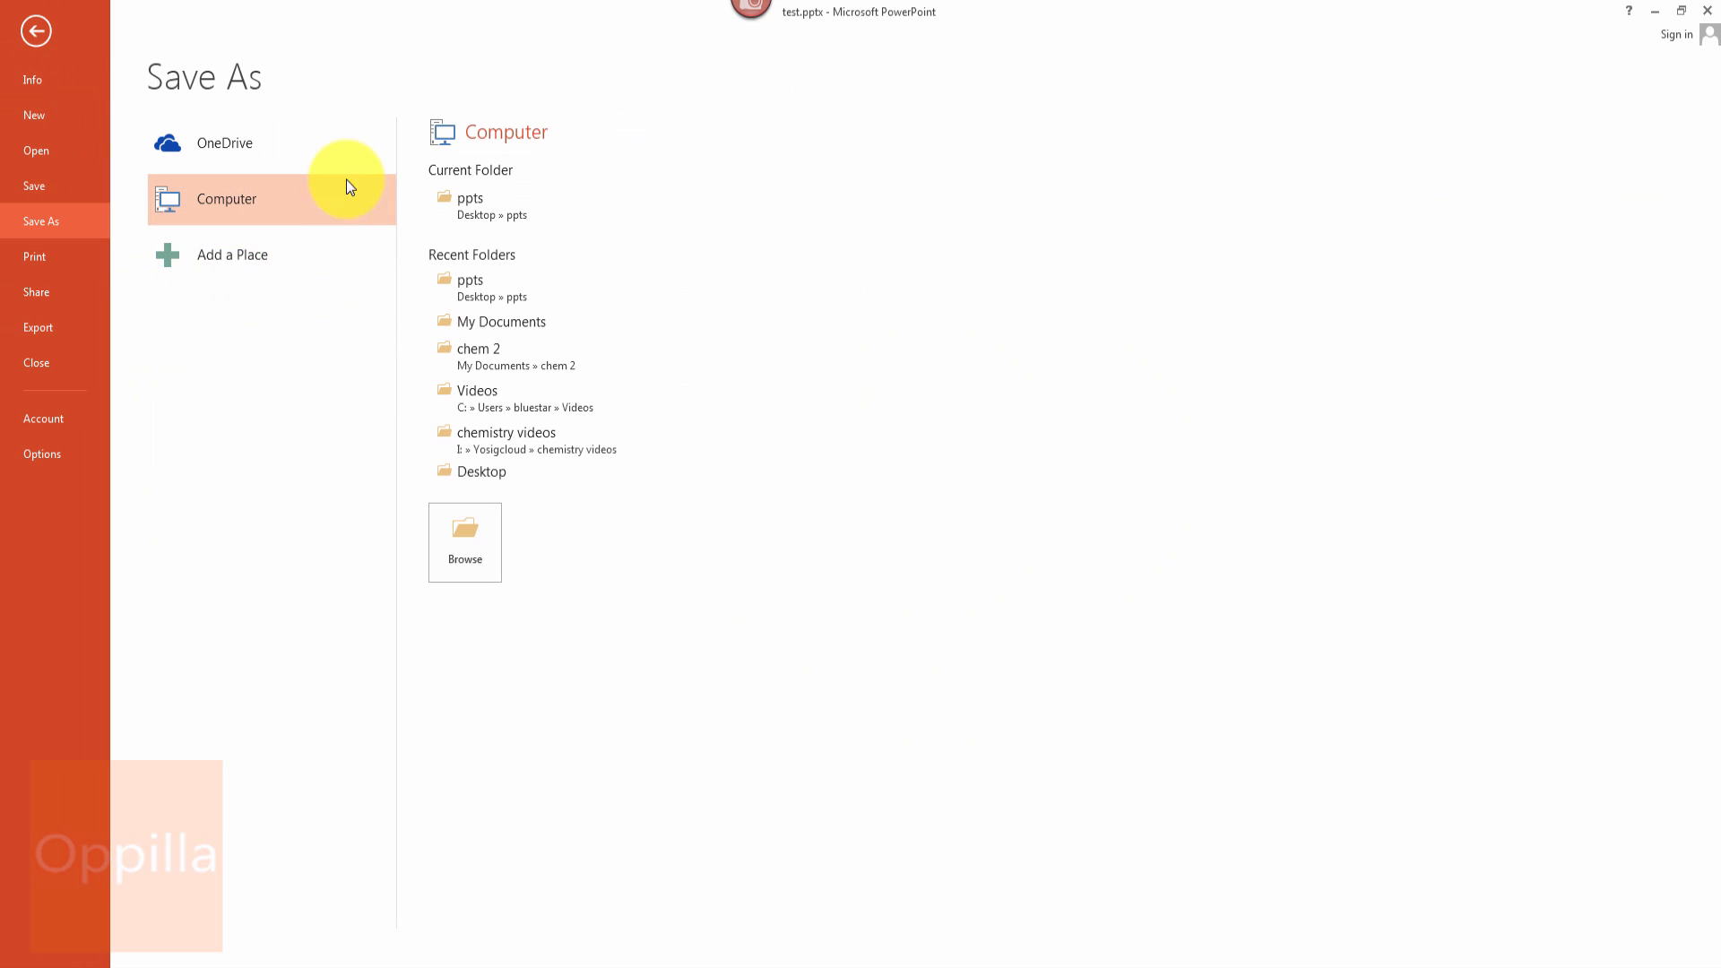
left_click(464, 534)
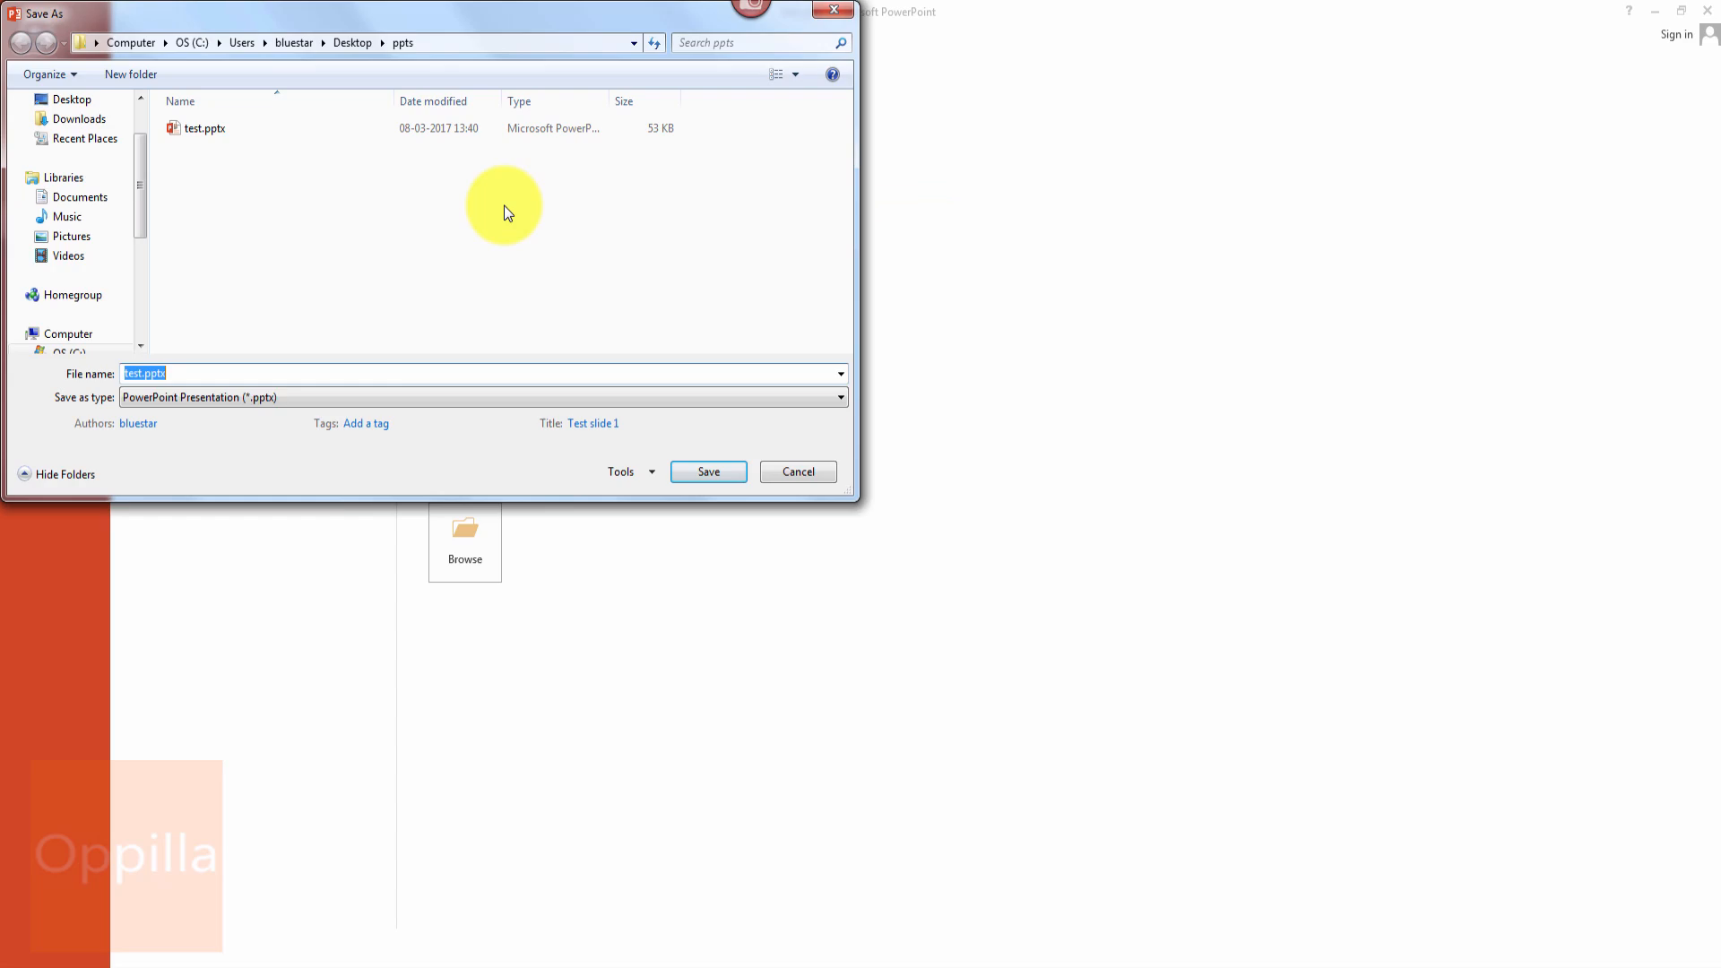
mouse_move(172, 308)
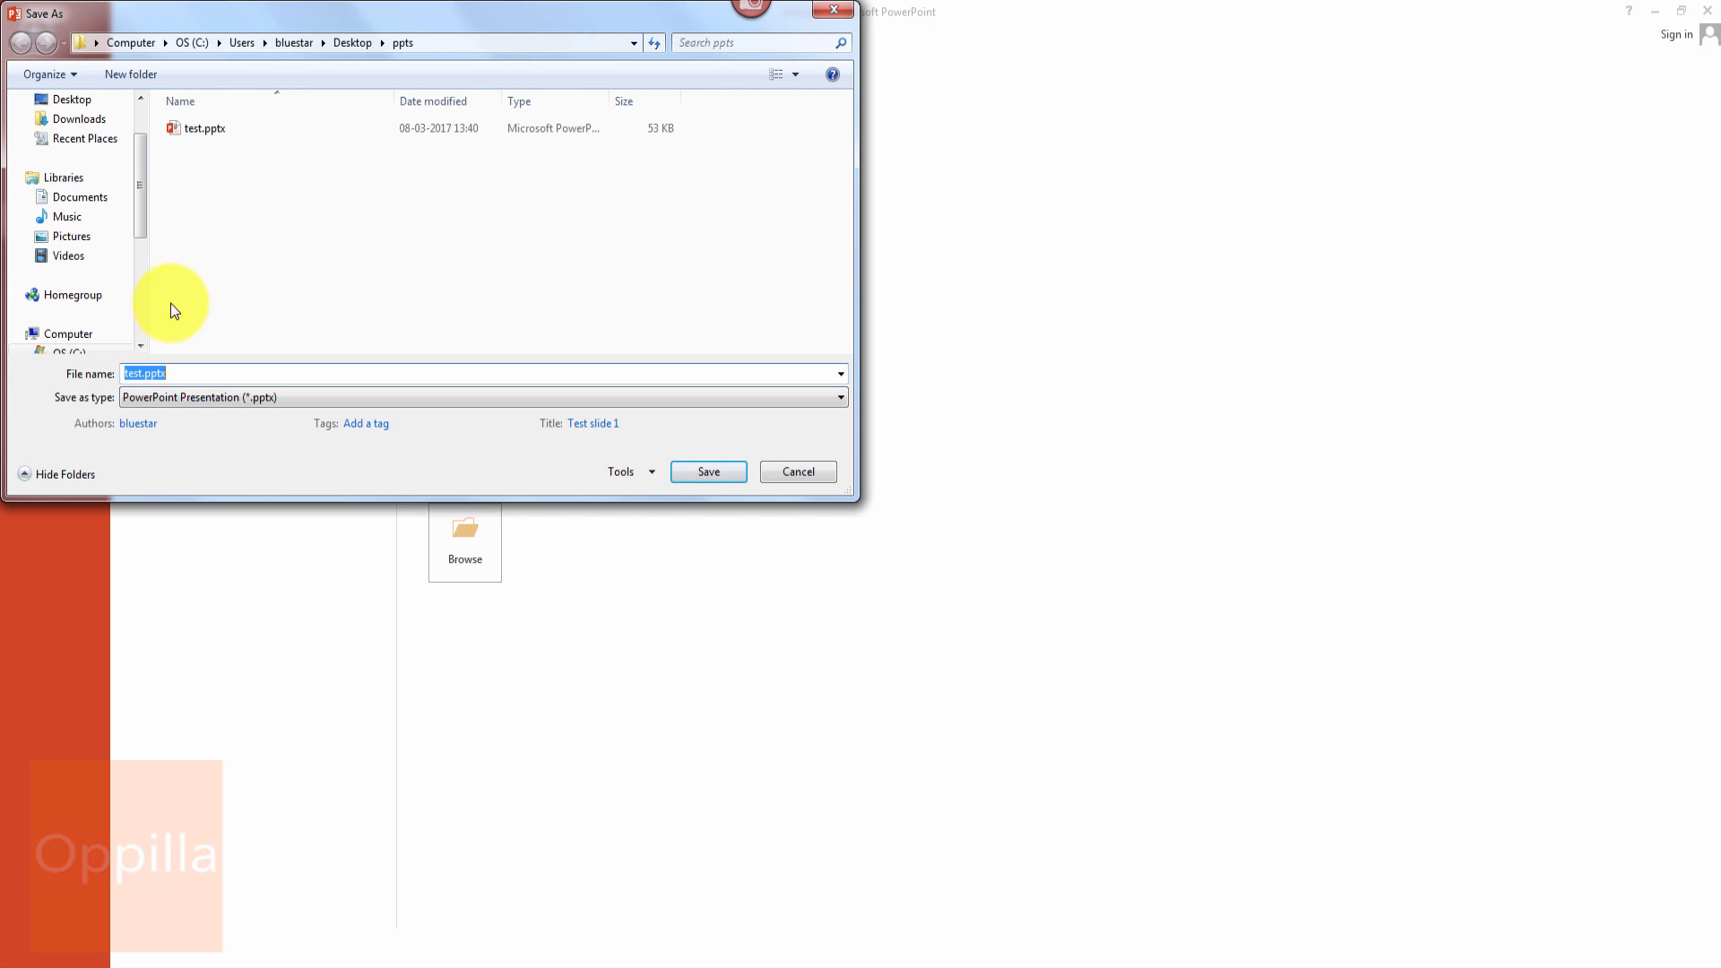
mouse_move(290, 482)
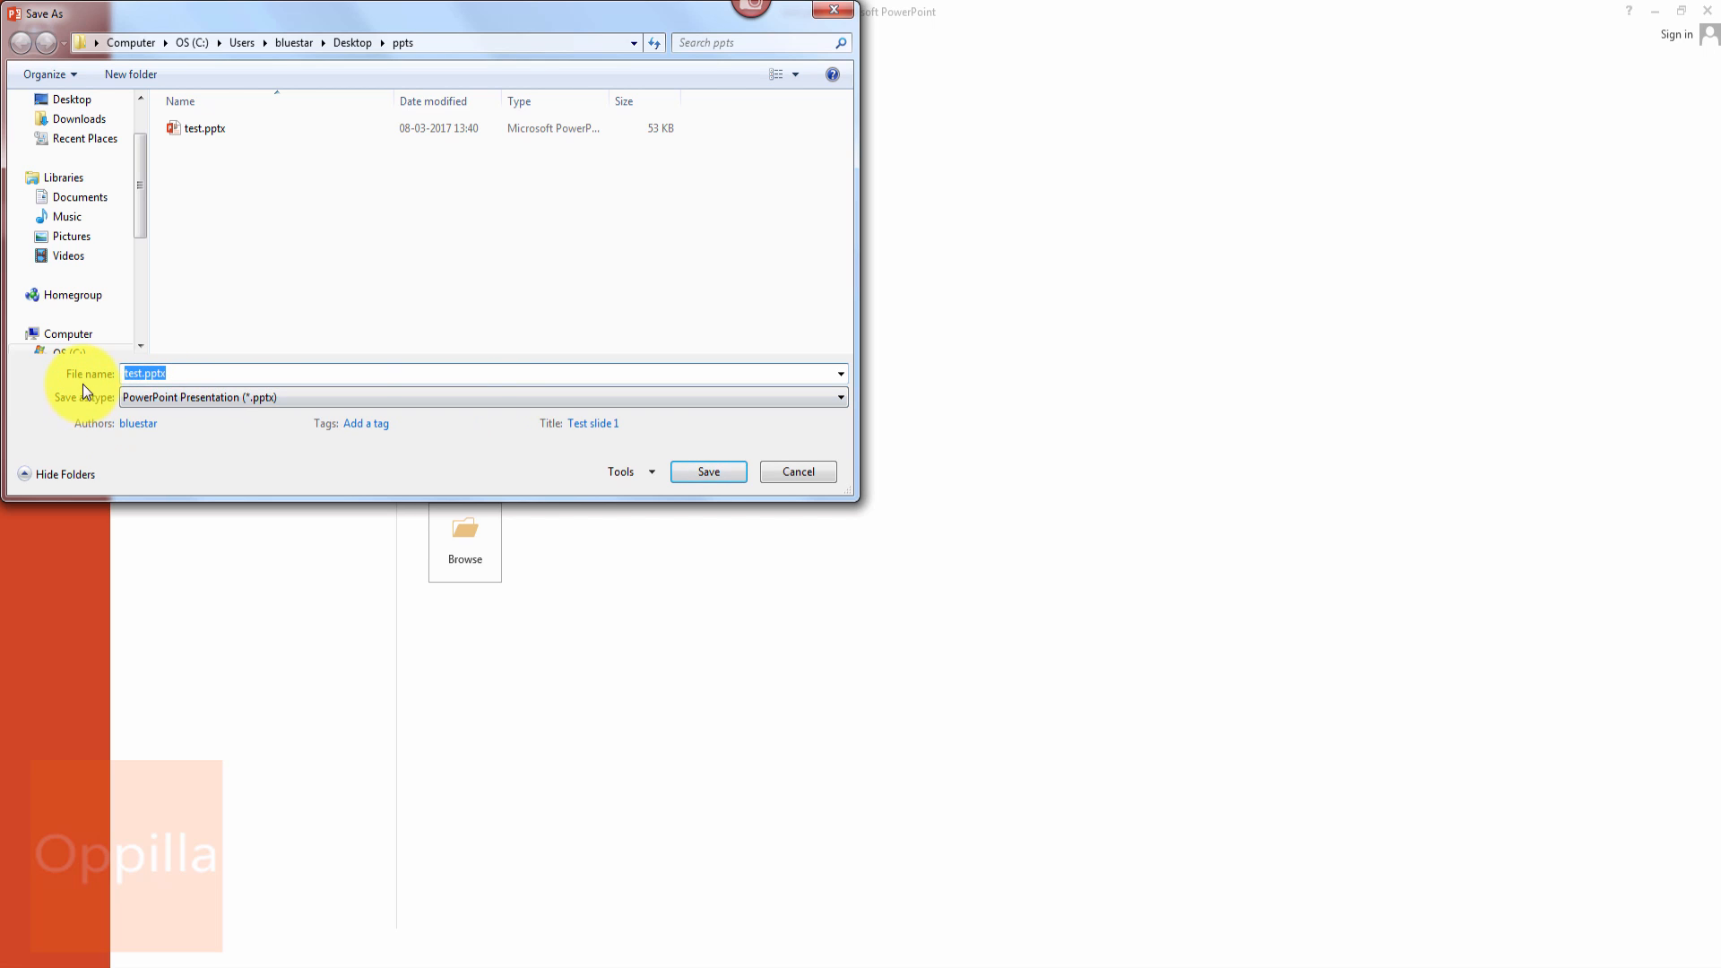
mouse_move(177, 375)
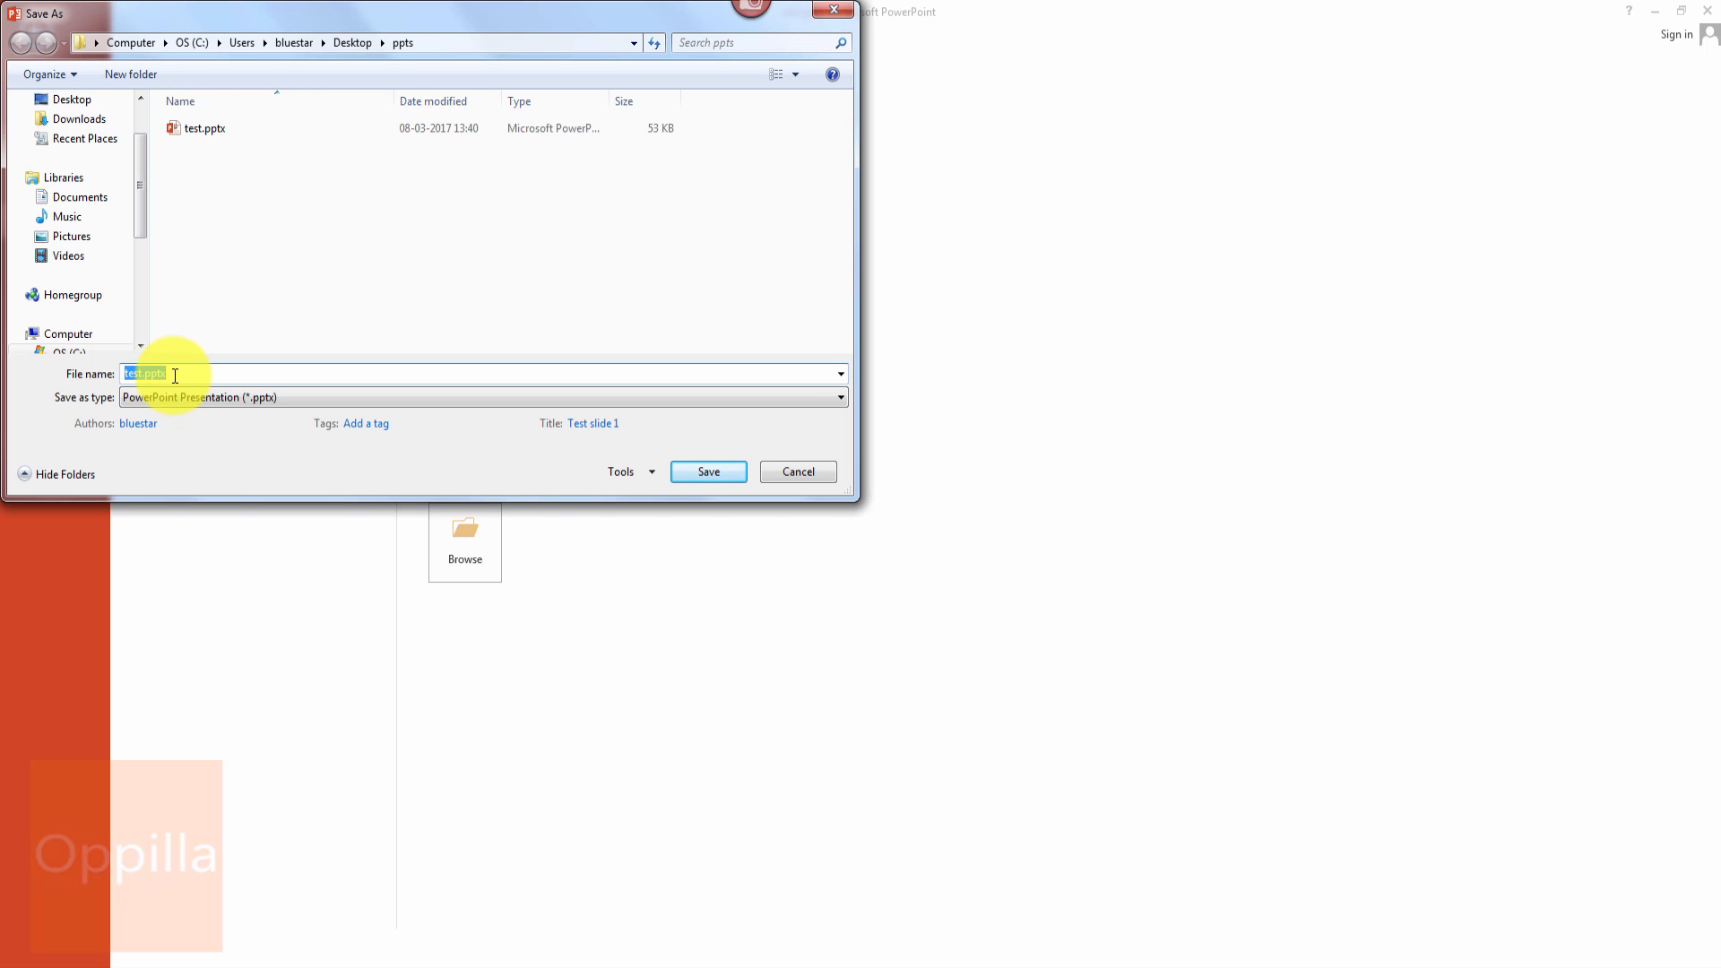
mouse_move(86, 412)
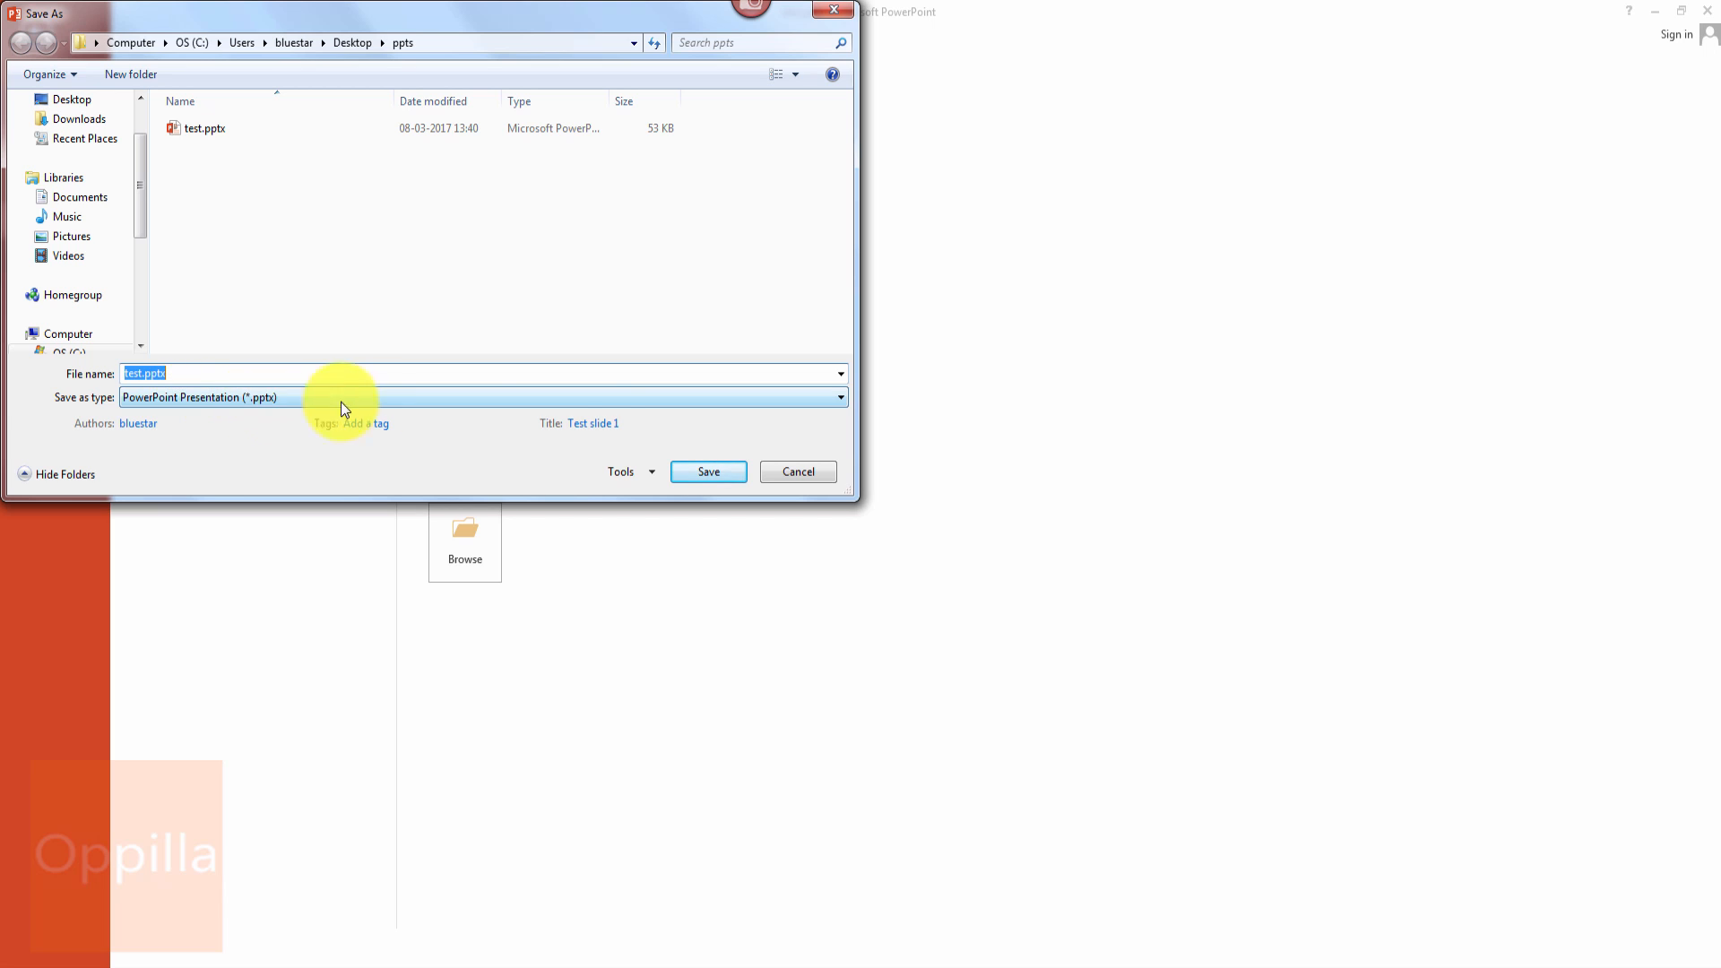
mouse_move(538, 404)
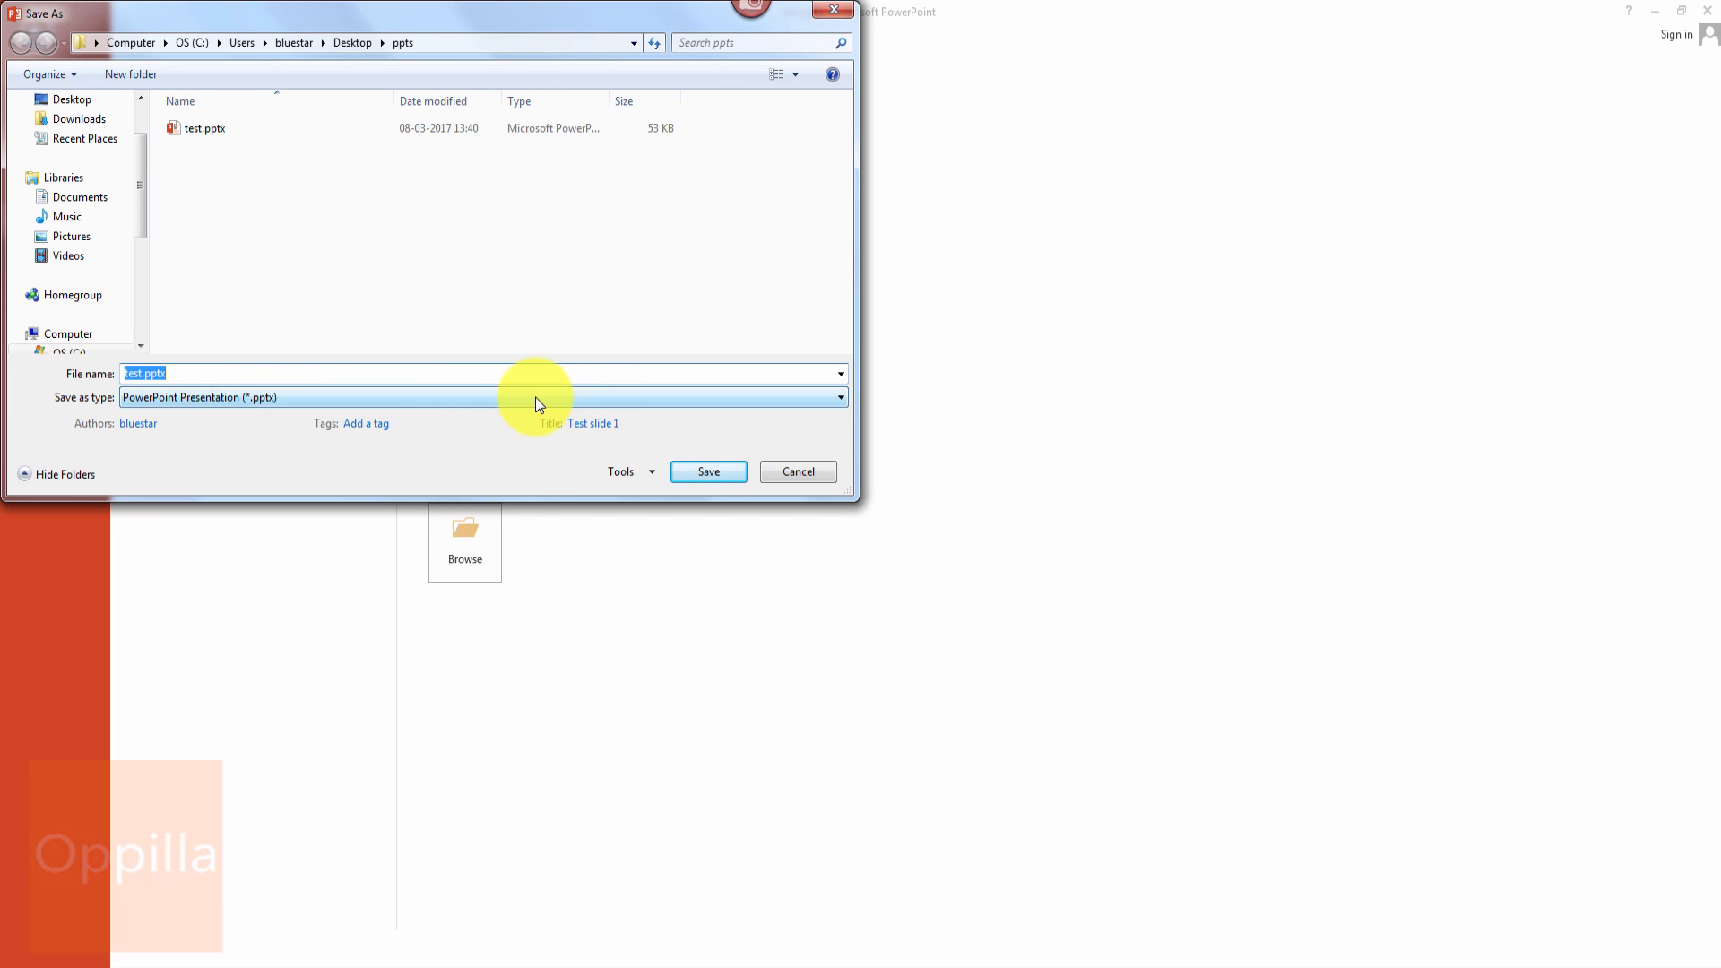
Step: Choose PDF (*.pdf) as the save type, changing the file name to test.pdf
left_click(837, 396)
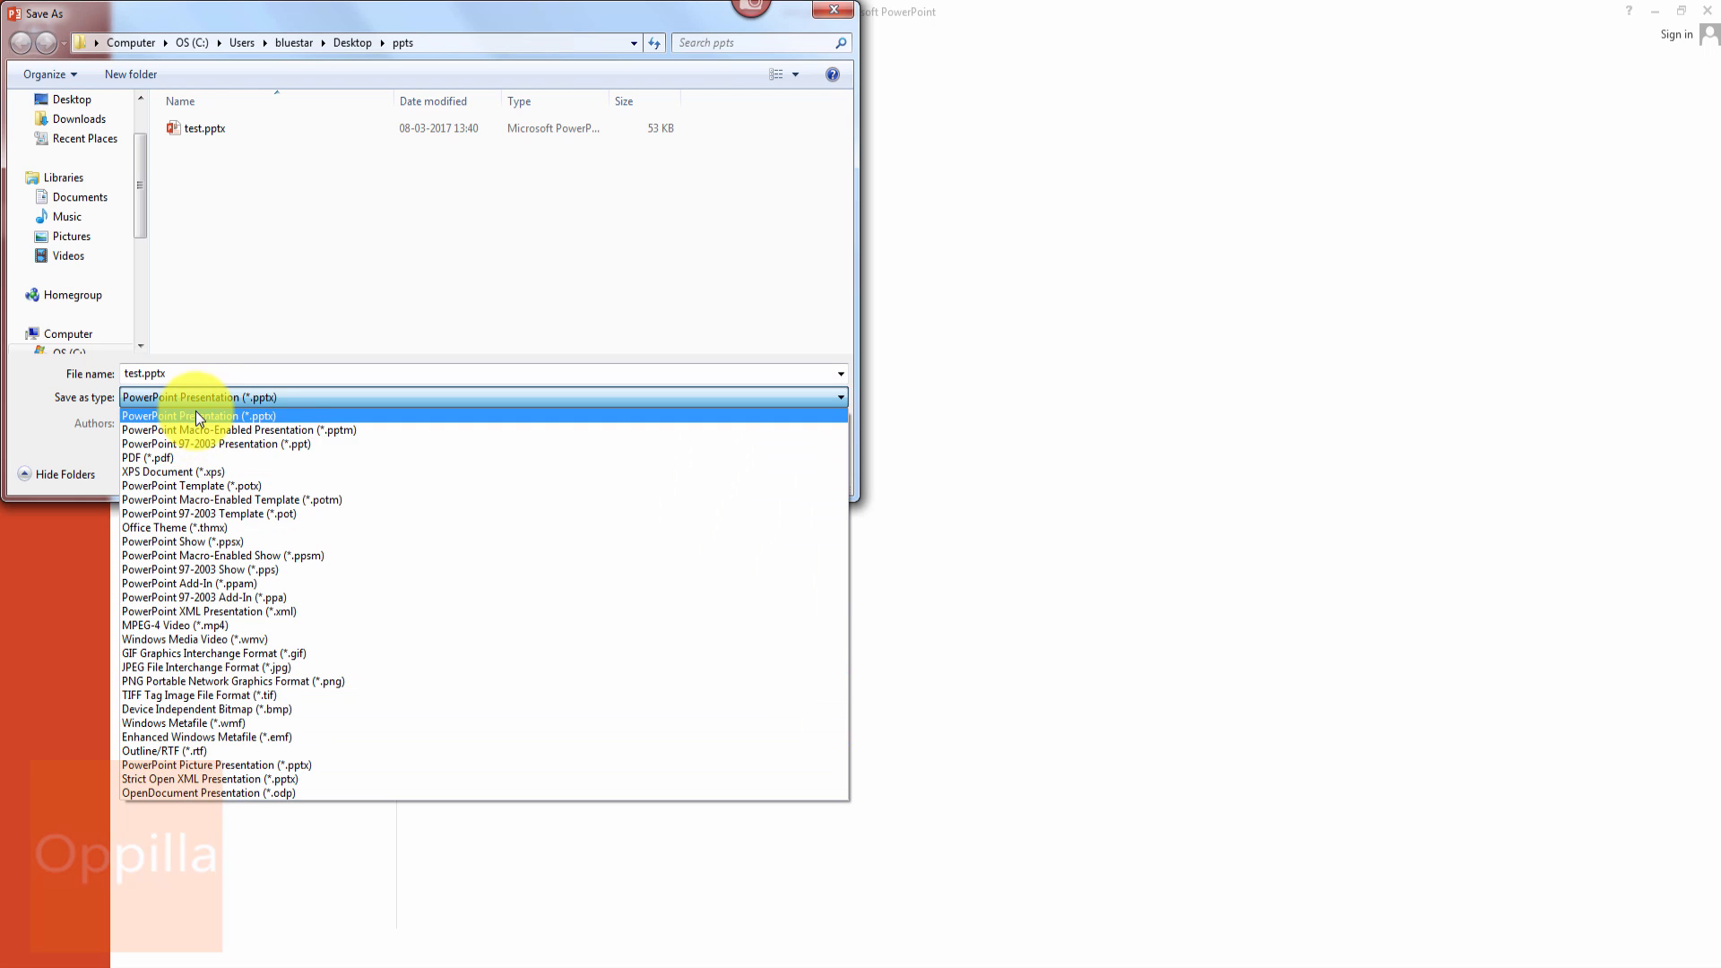
mouse_move(143, 457)
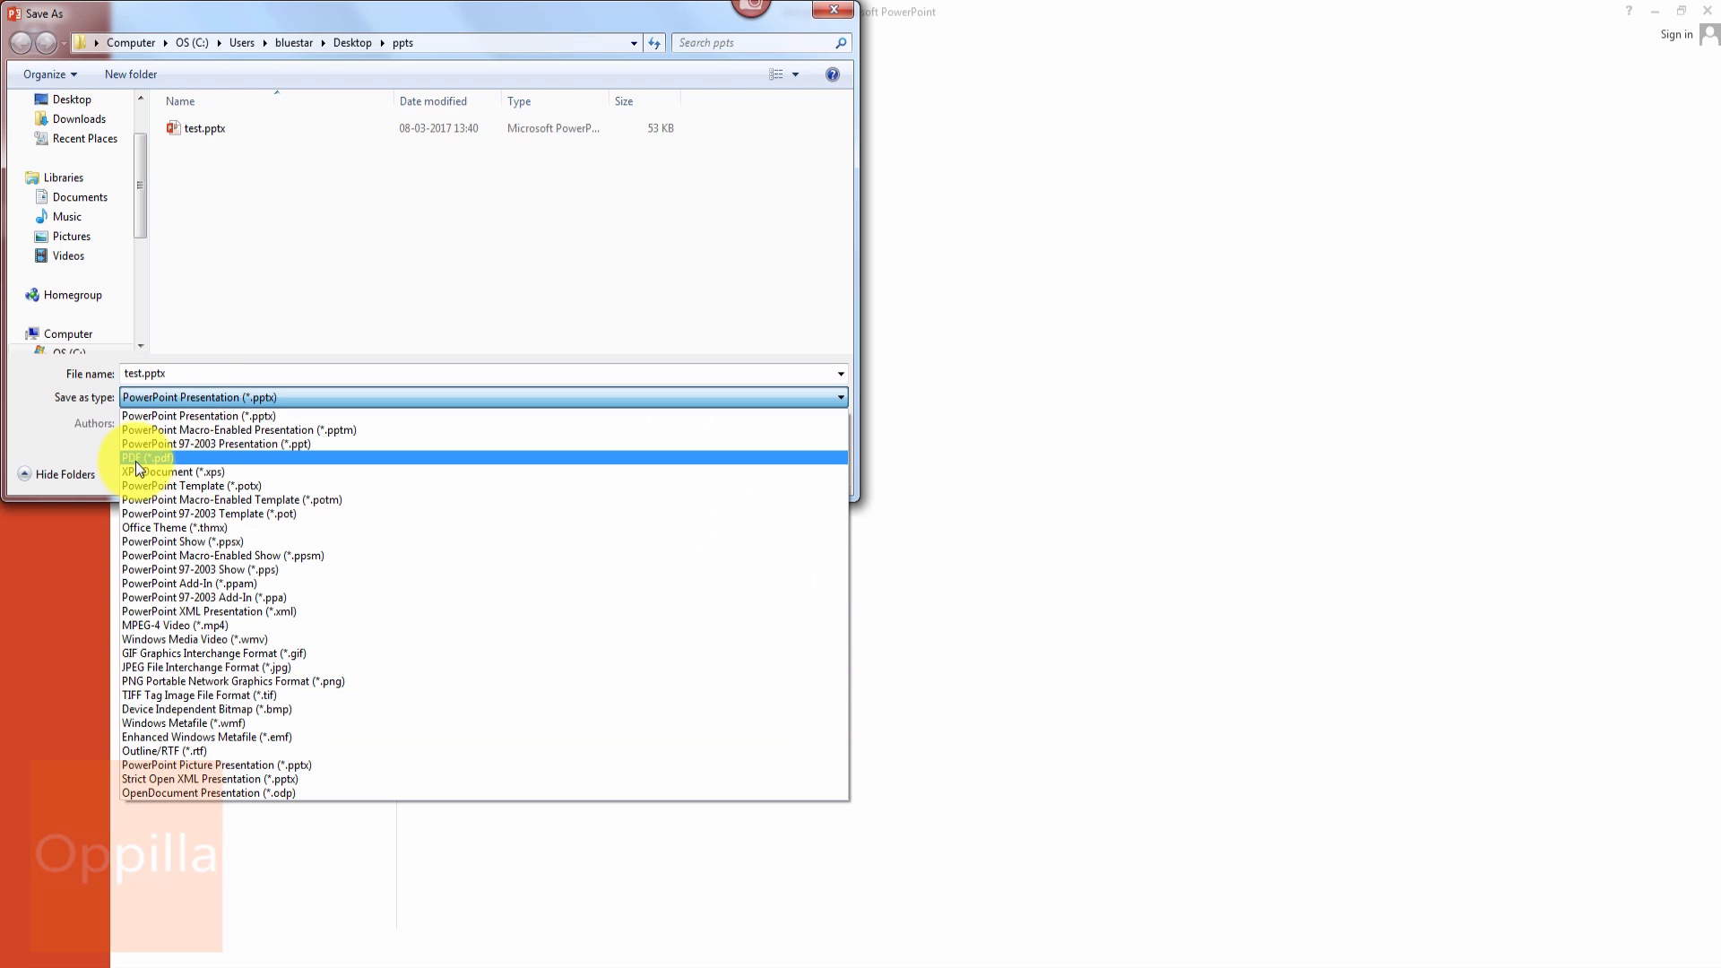
mouse_move(166, 457)
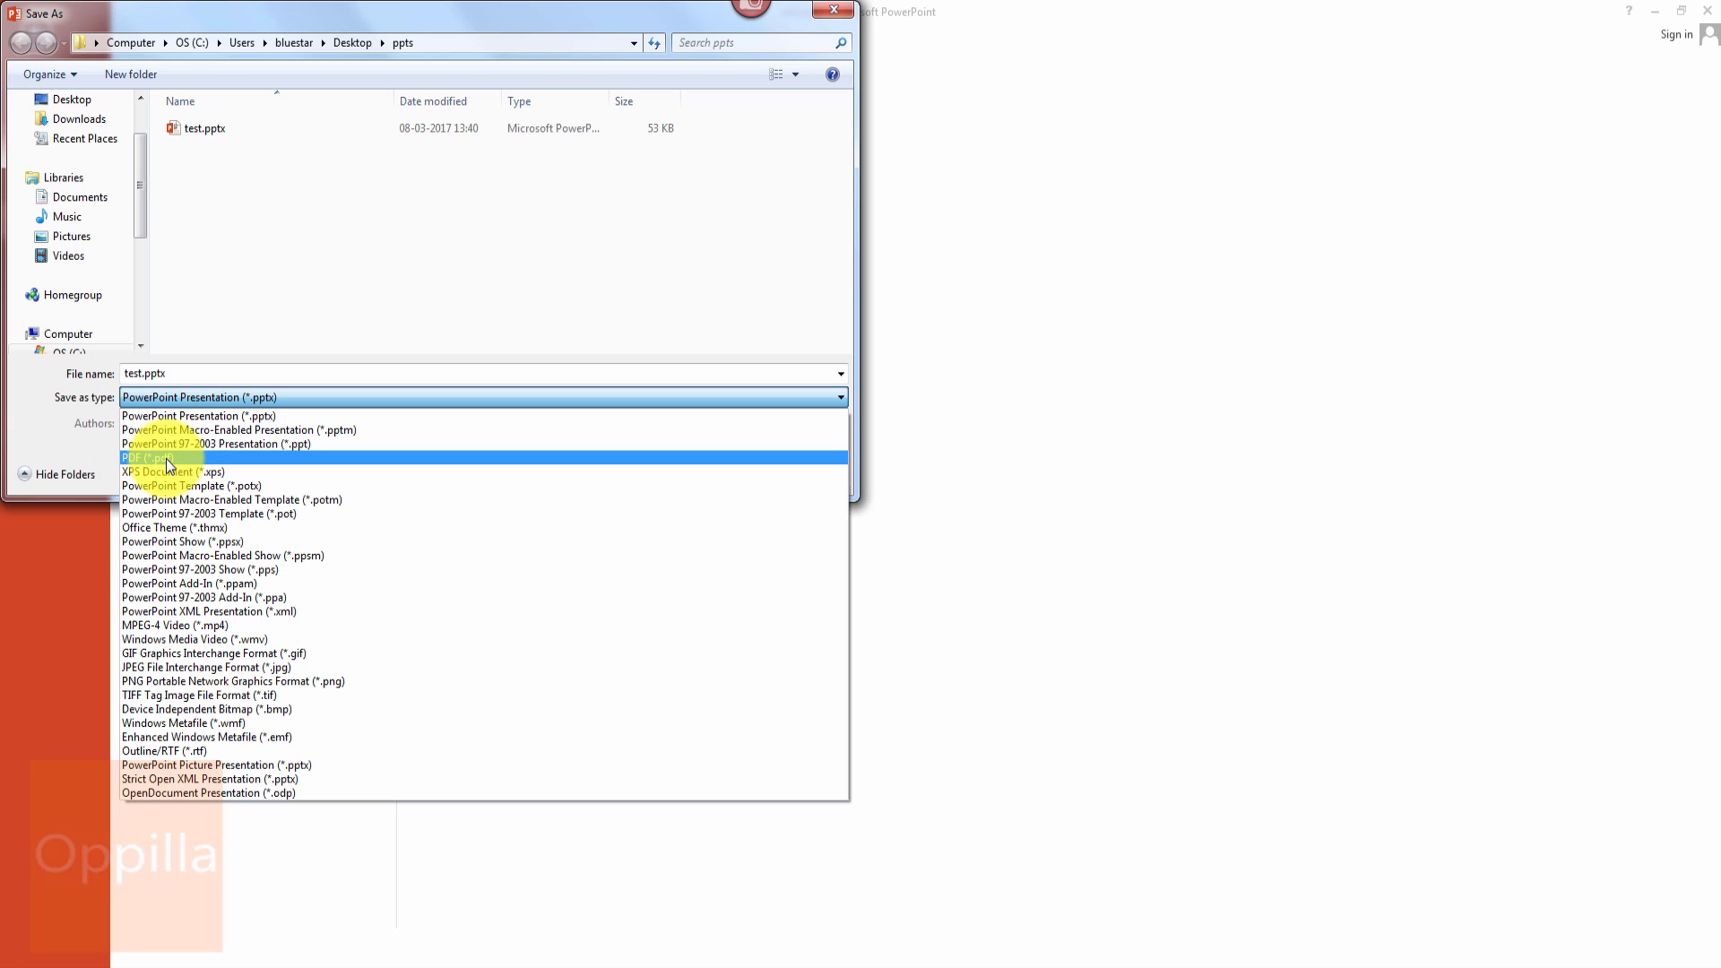
left_click(151, 457)
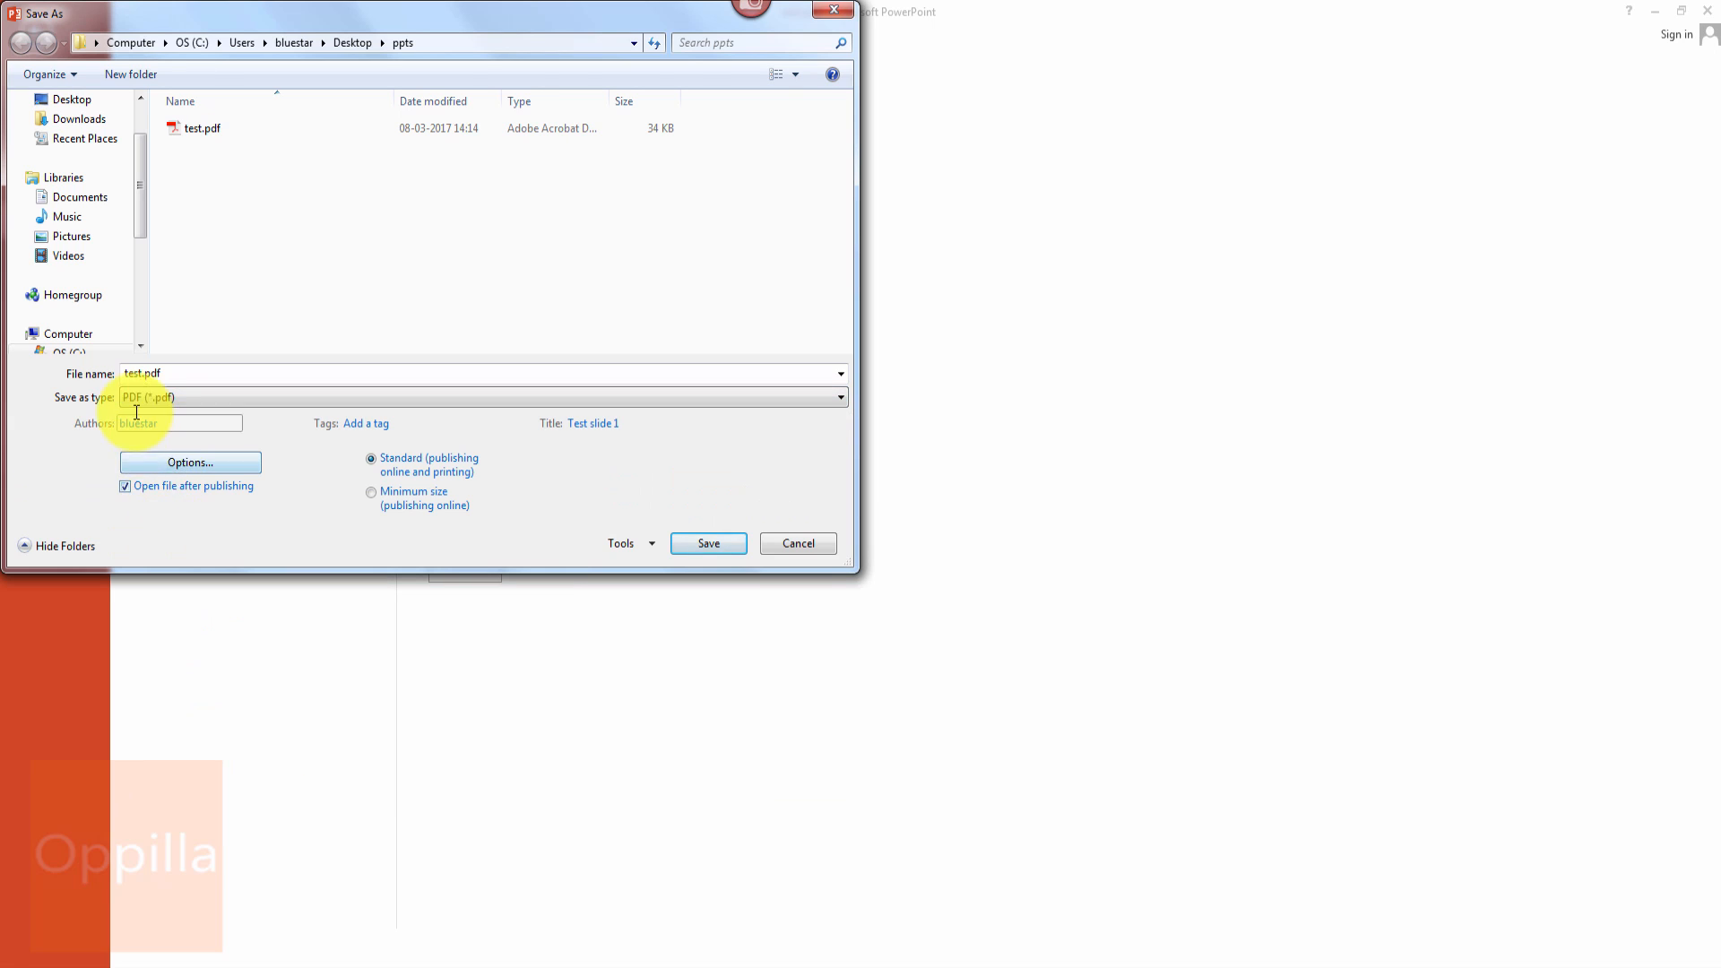
Step: Save the presentation as test1.pdf in the ppts folder
left_click(154, 373)
type("1")
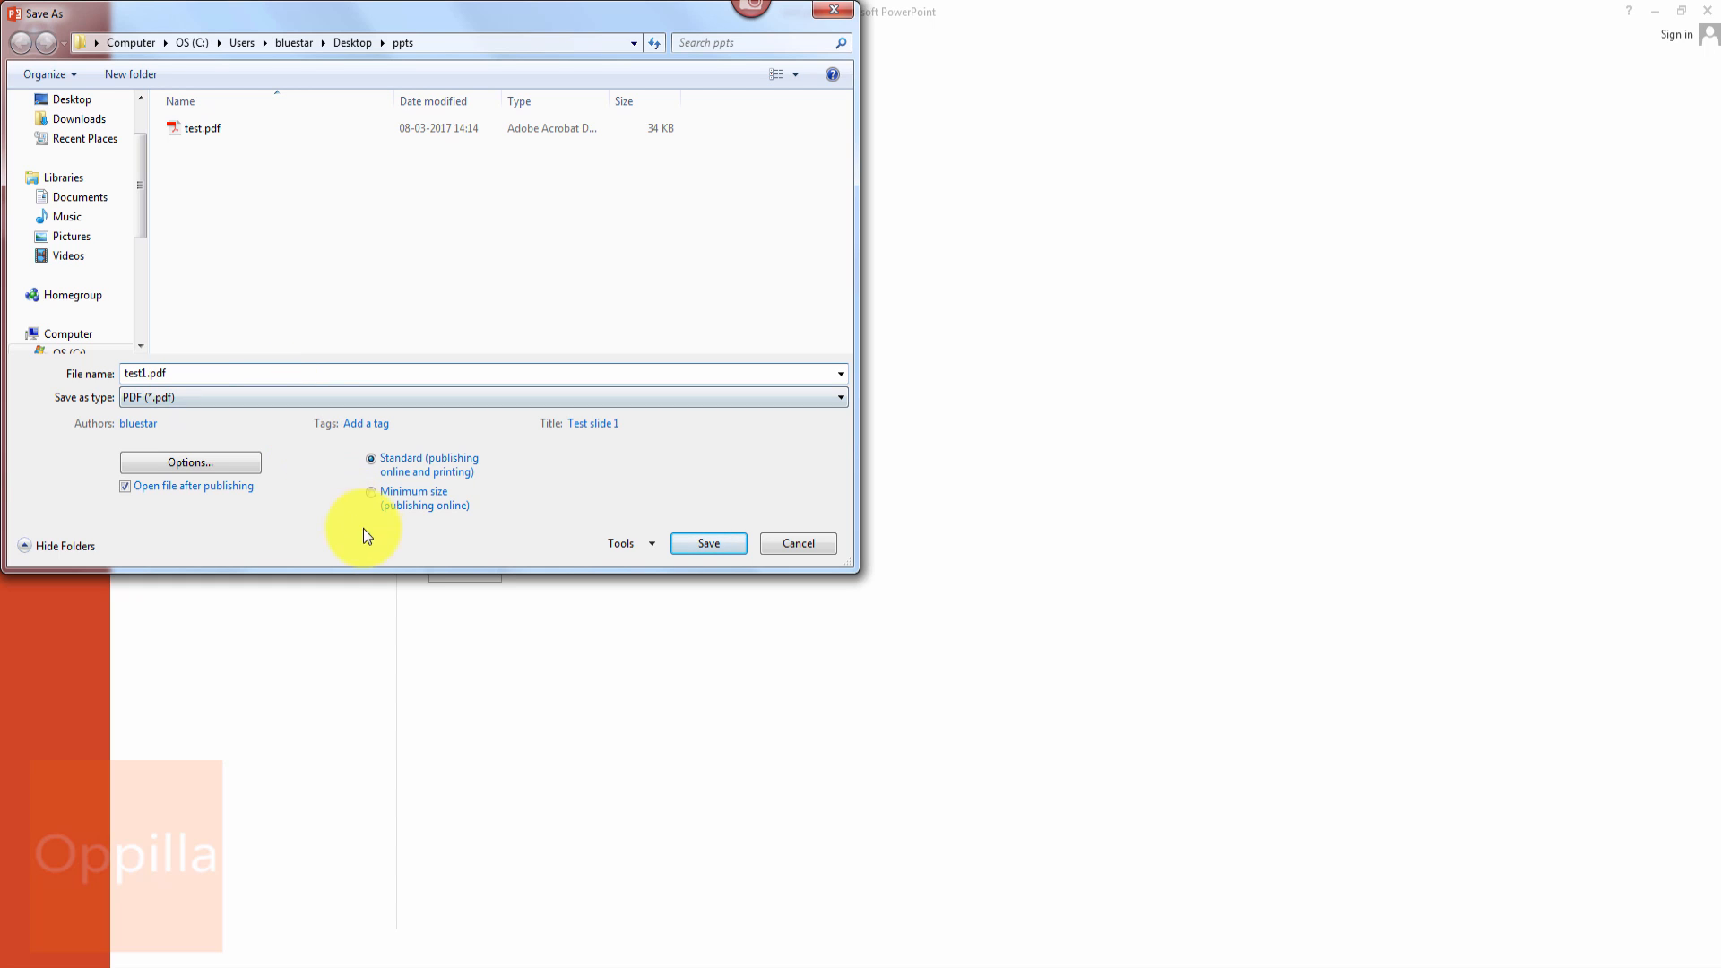
mouse_move(407, 462)
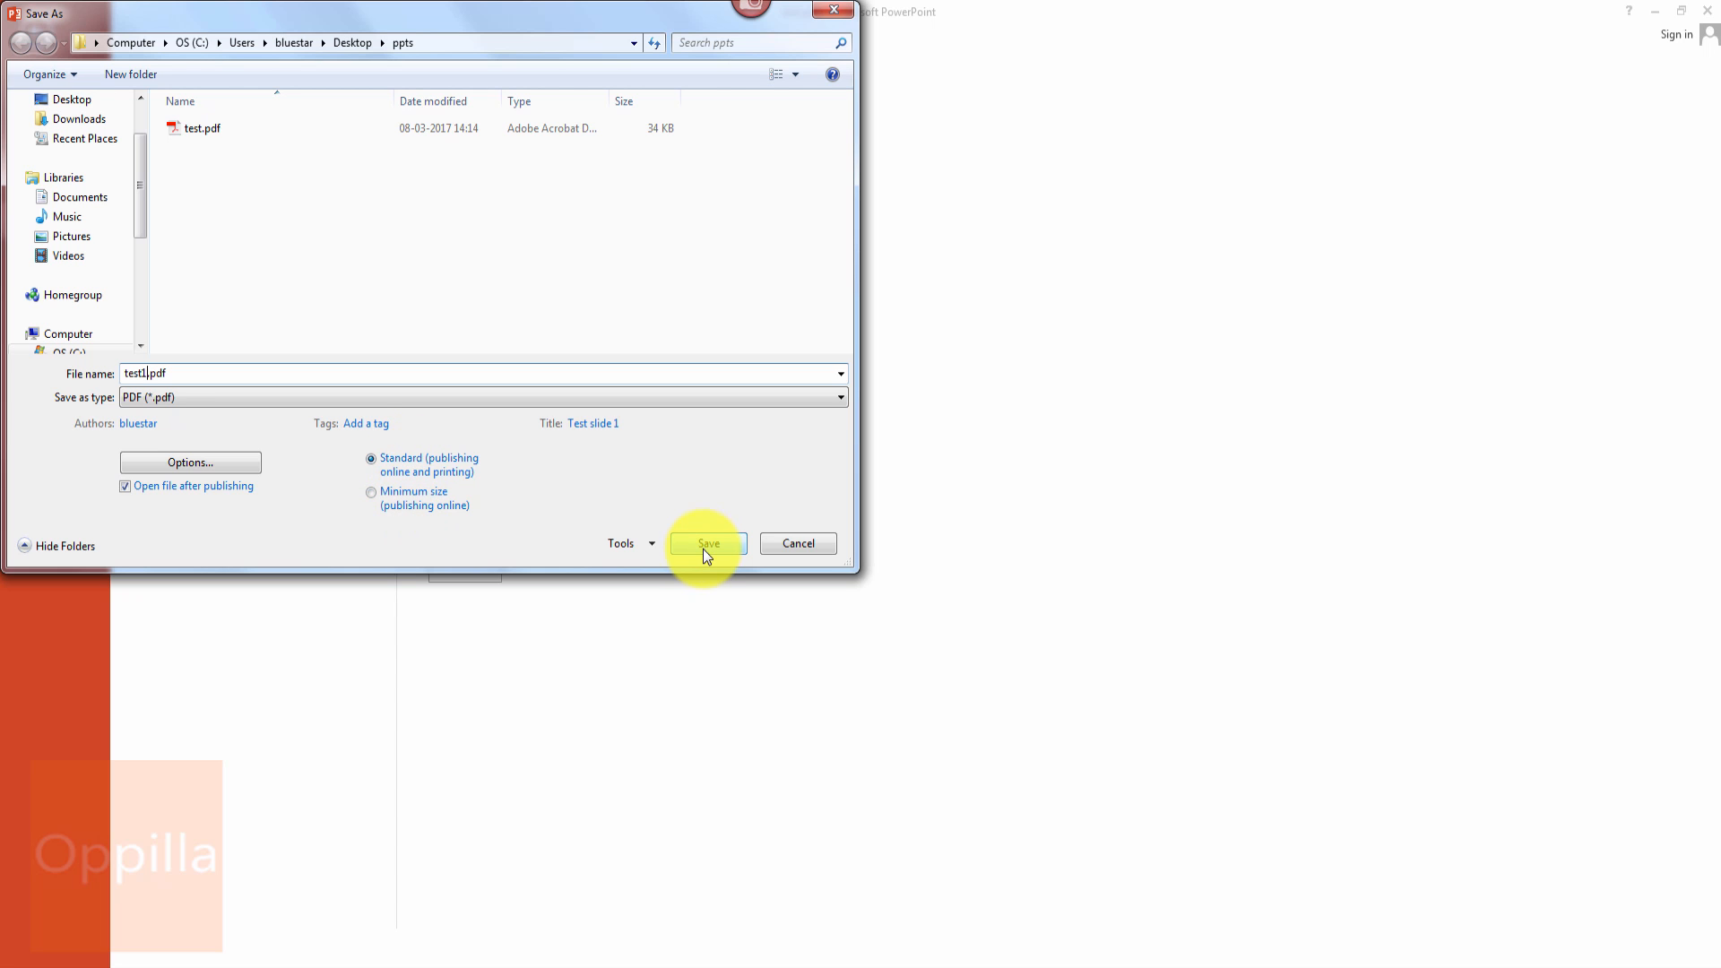
left_click(706, 543)
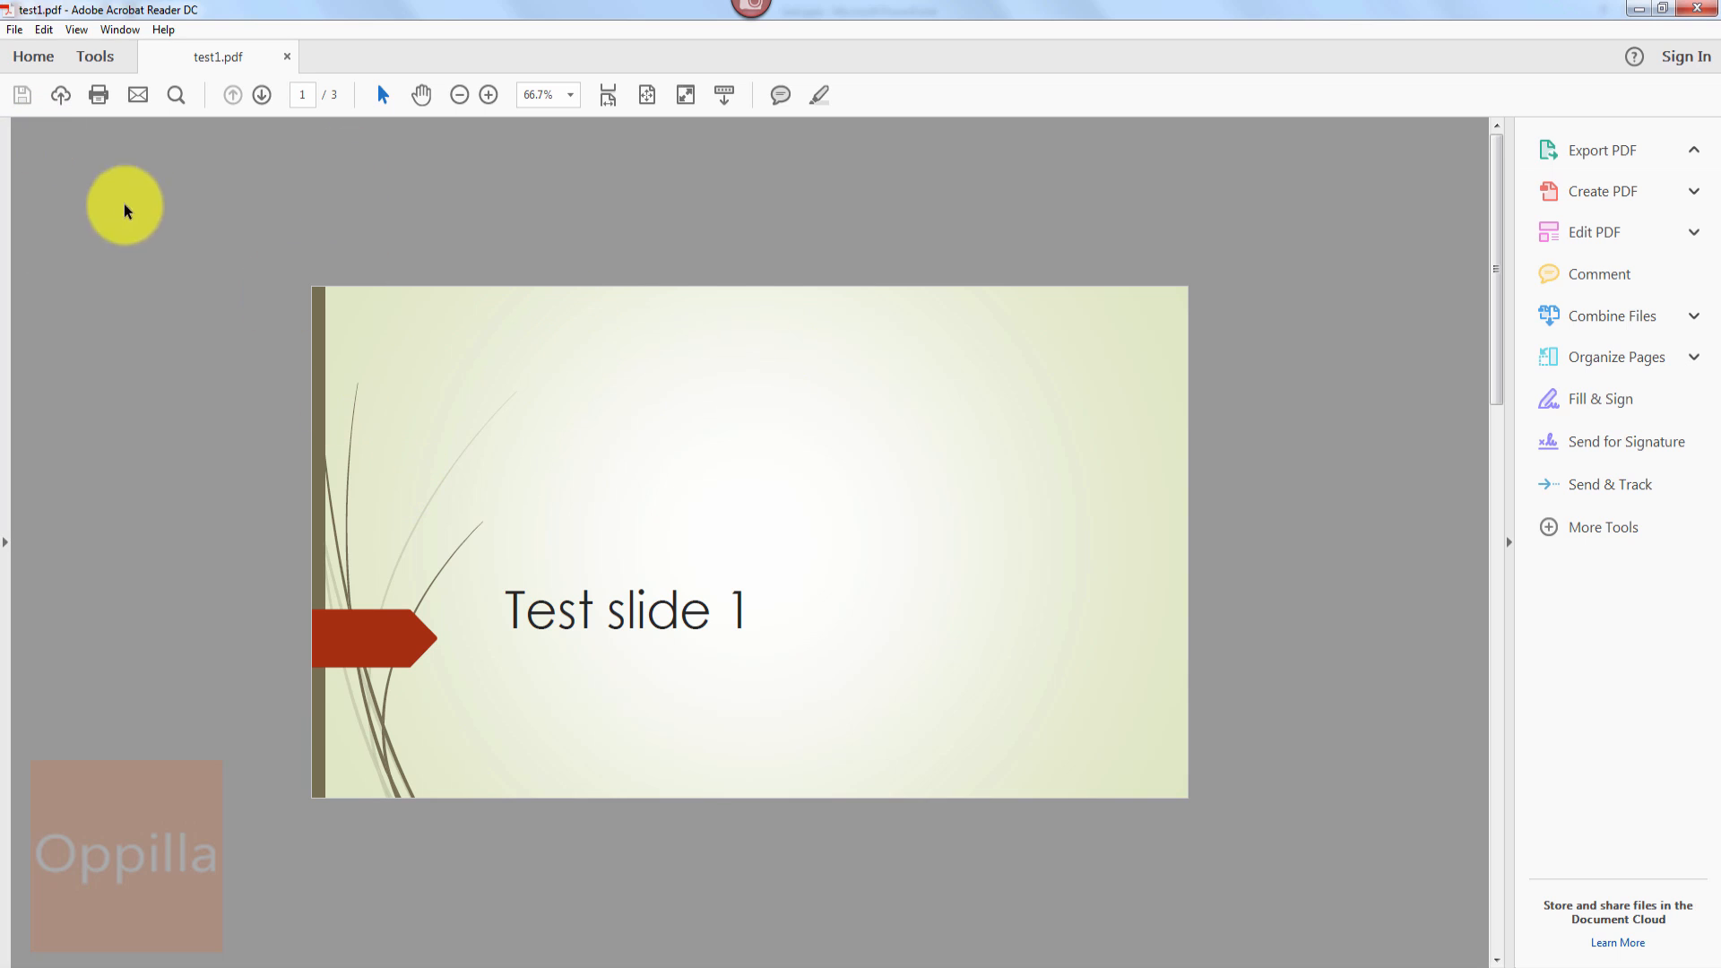
Step: Page through test1.pdf to Test slide 3, then back to Test slide 2
left_click(1600, 149)
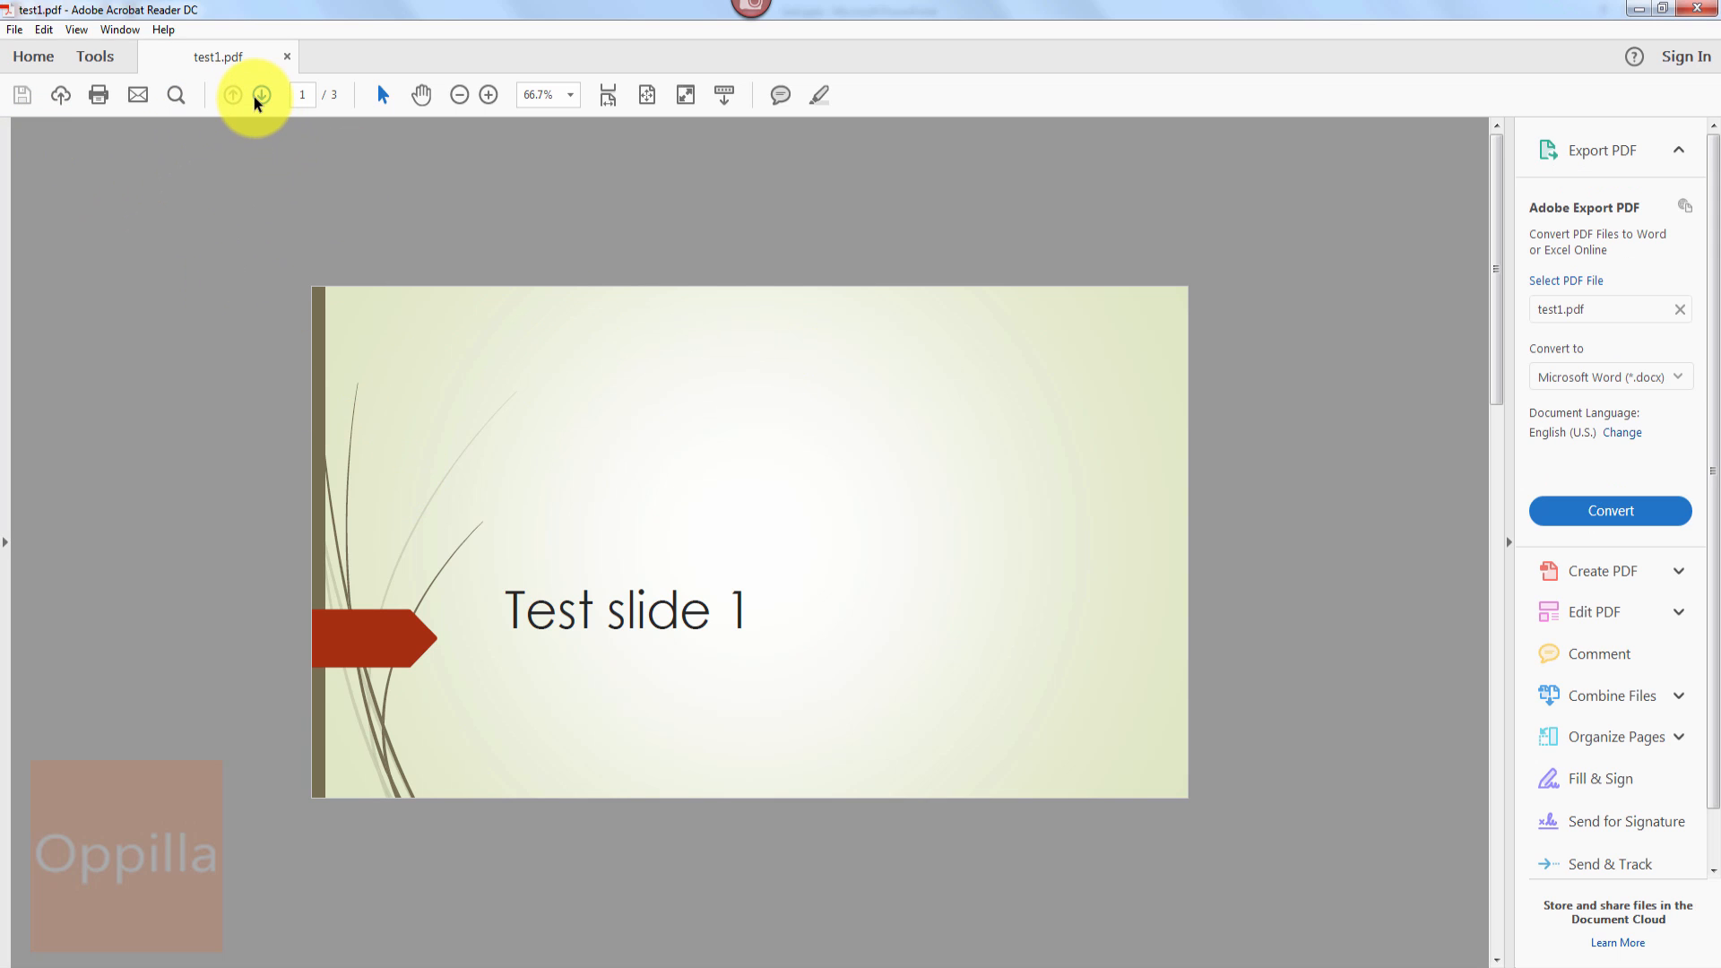
left_click(261, 95)
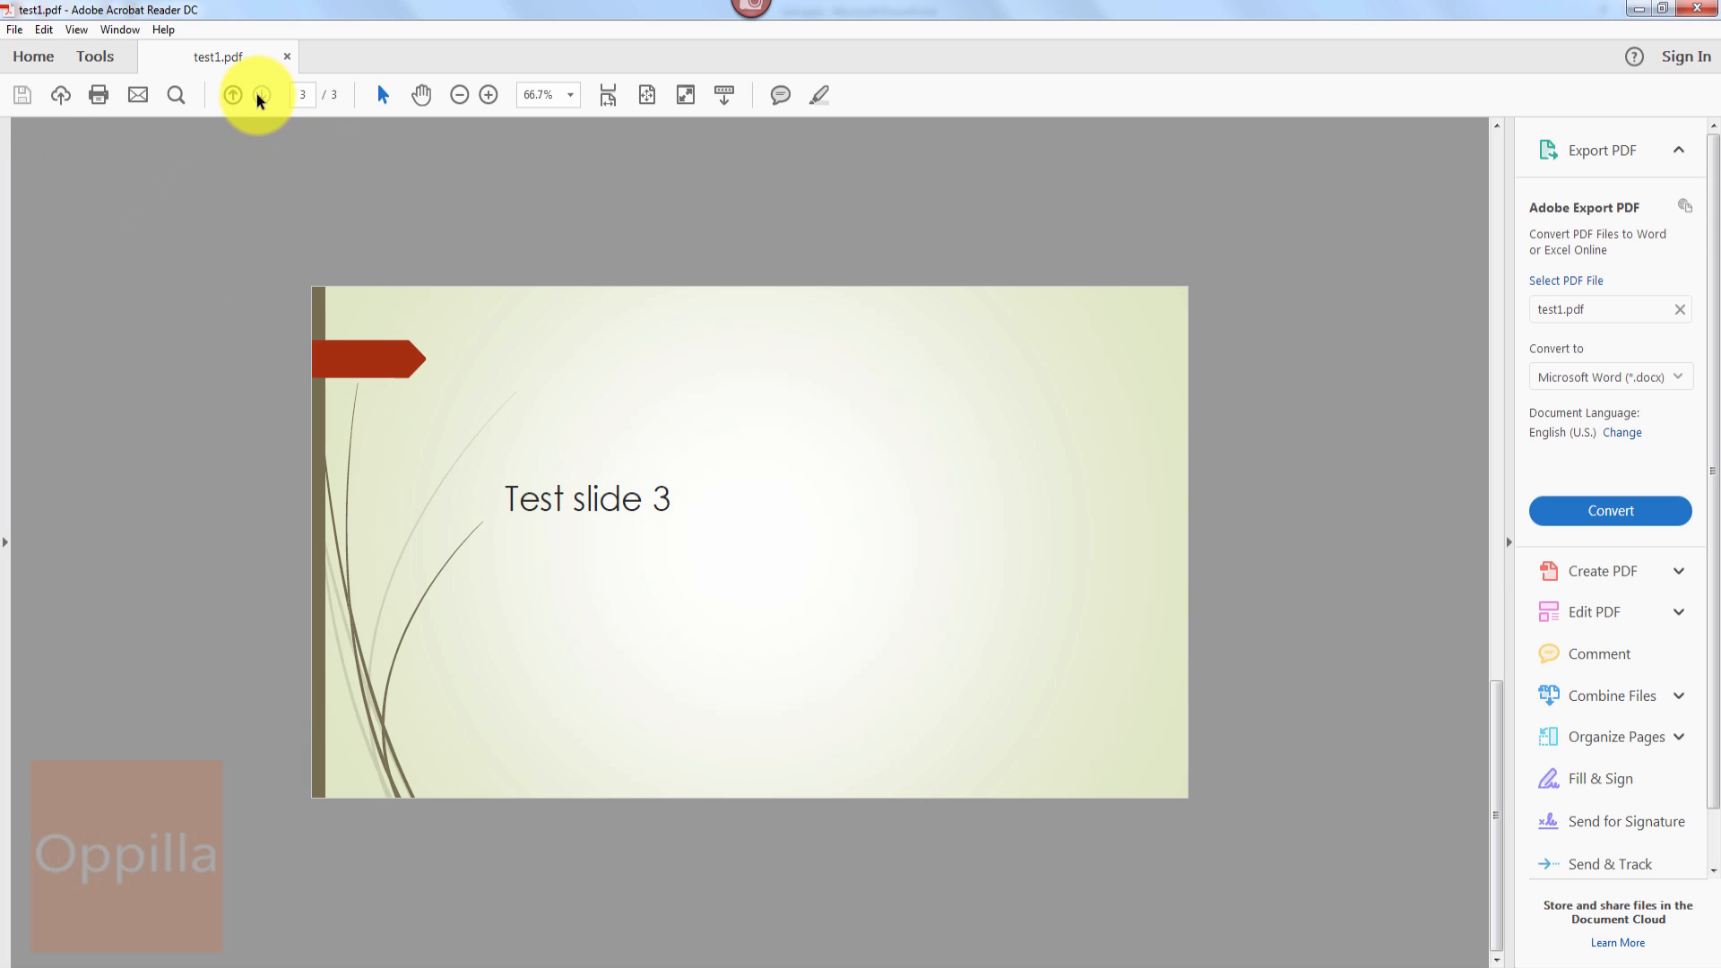
left_click(231, 94)
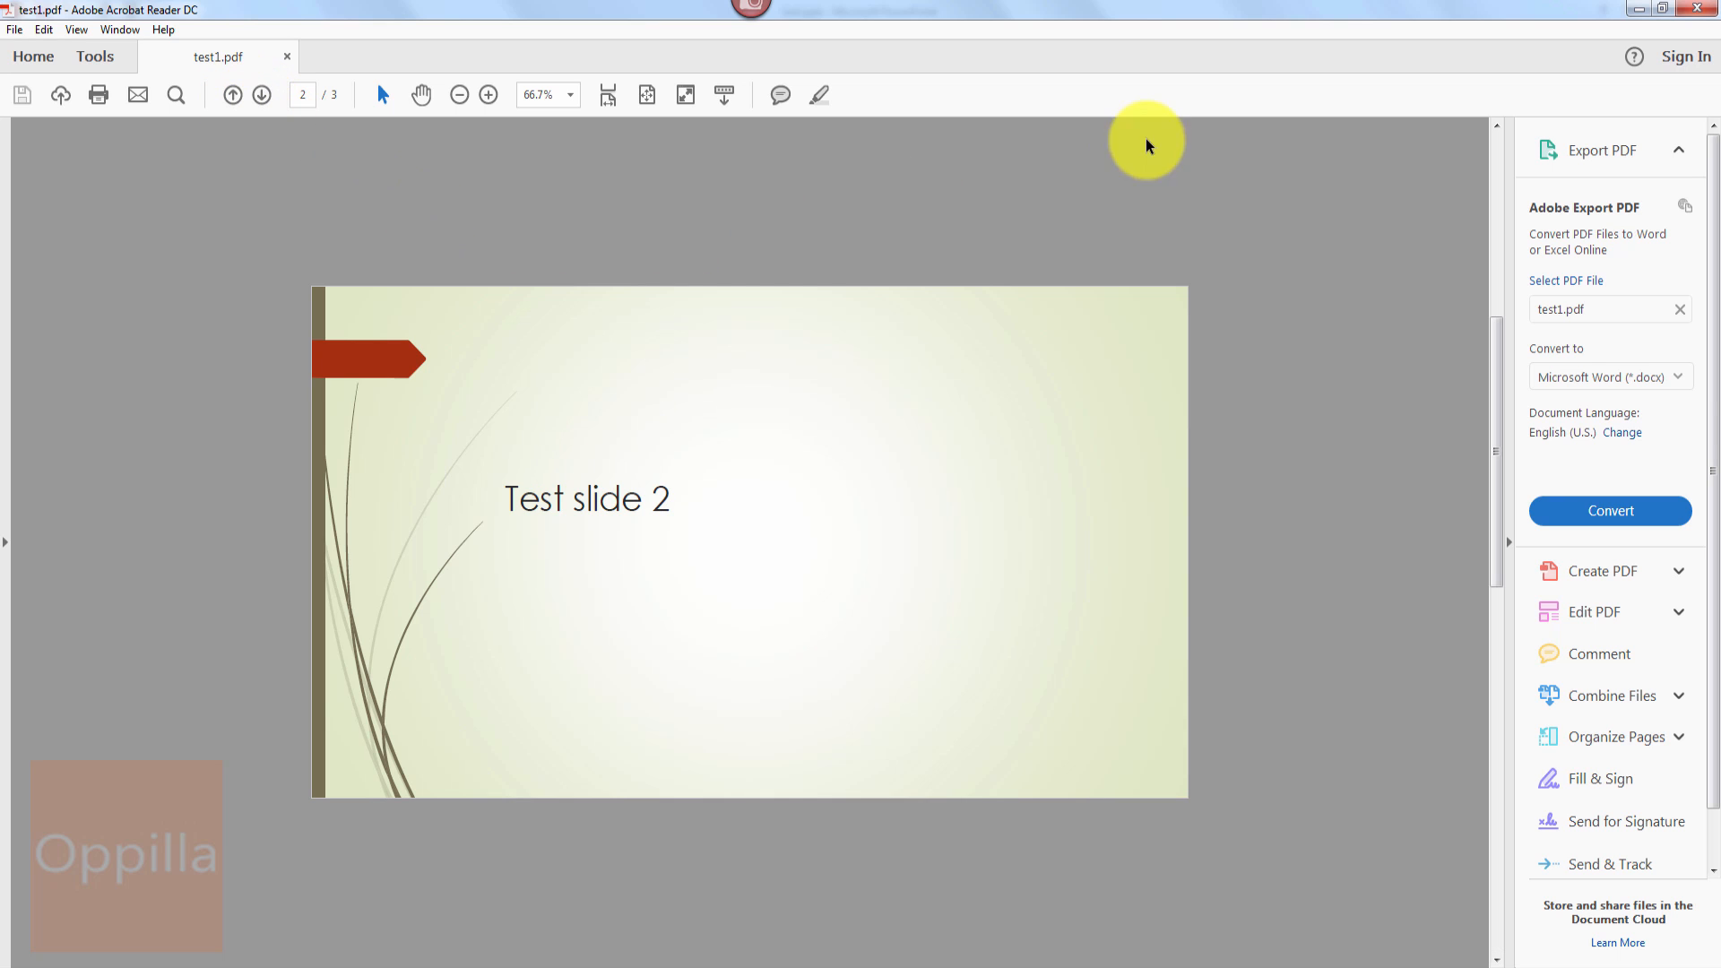